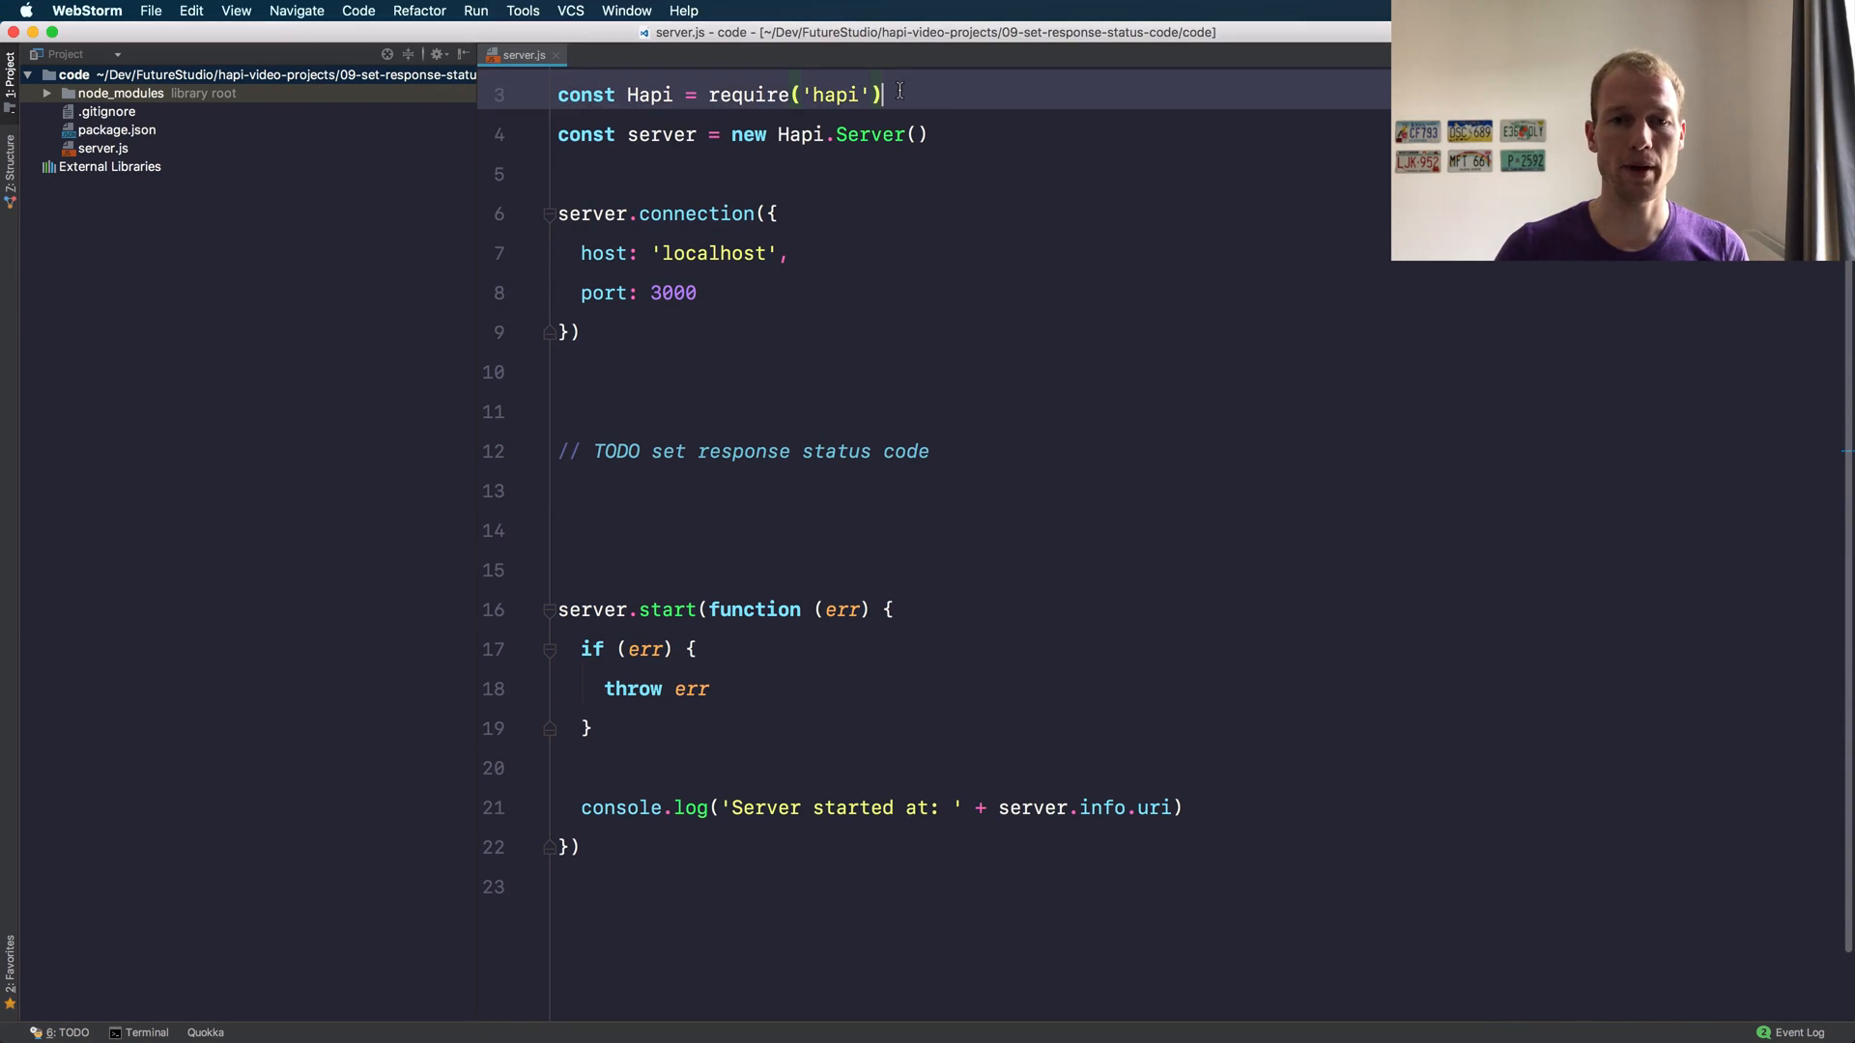
Write server.route with method GET, path '/', replying 'Hi Buddy, got your request'
left_click(699, 294)
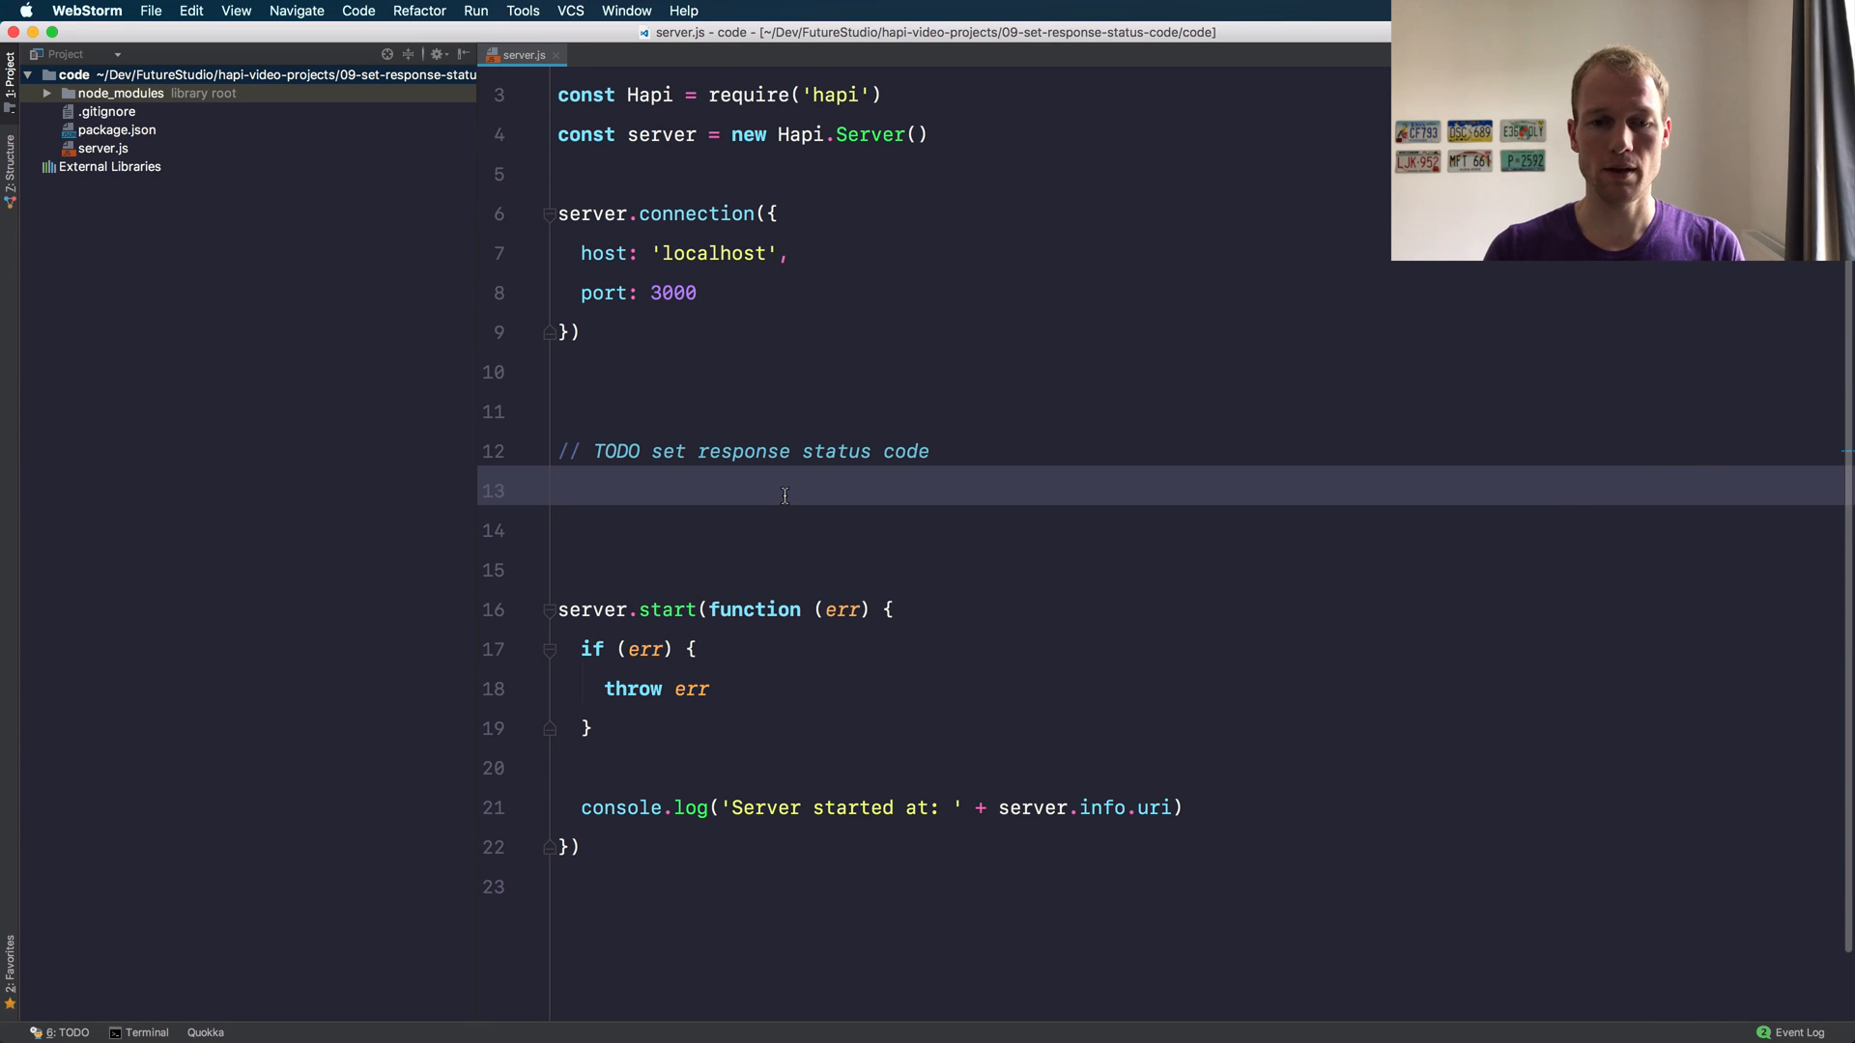
type("server.route({")
type("reply('H")
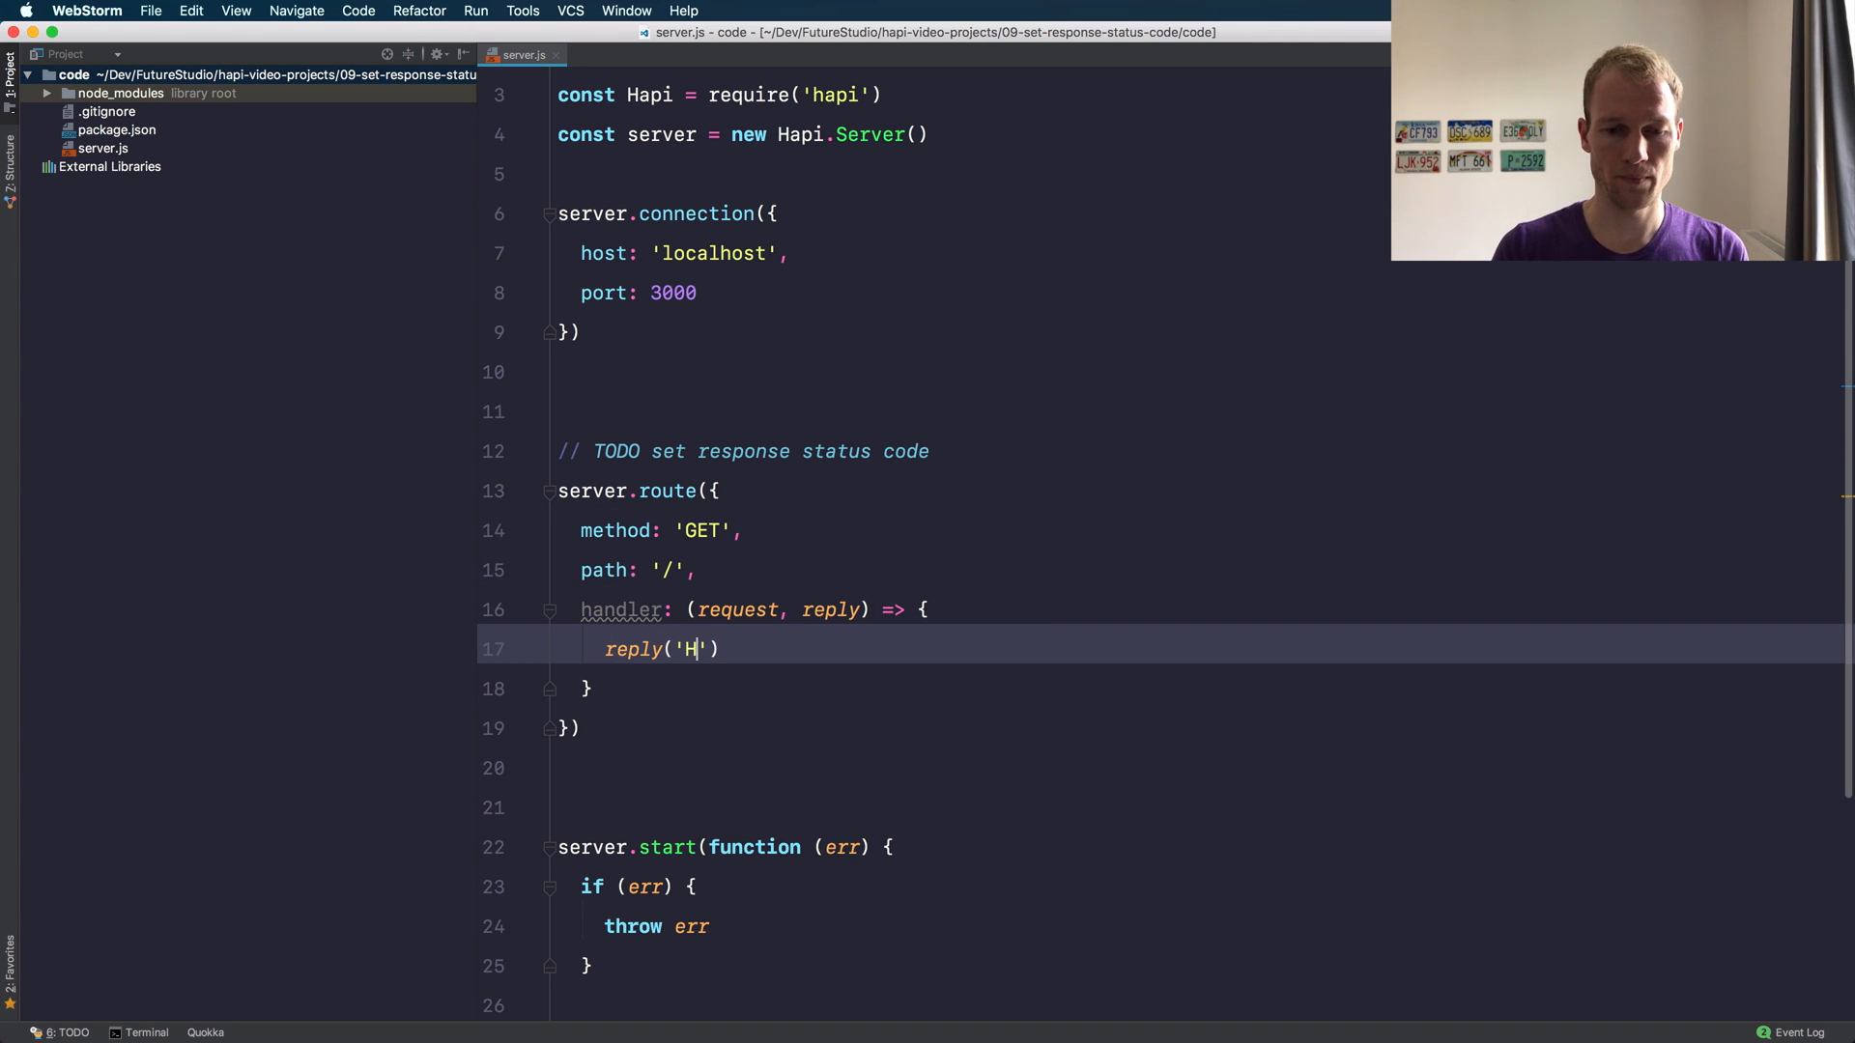
type("i Buddy, got your request")
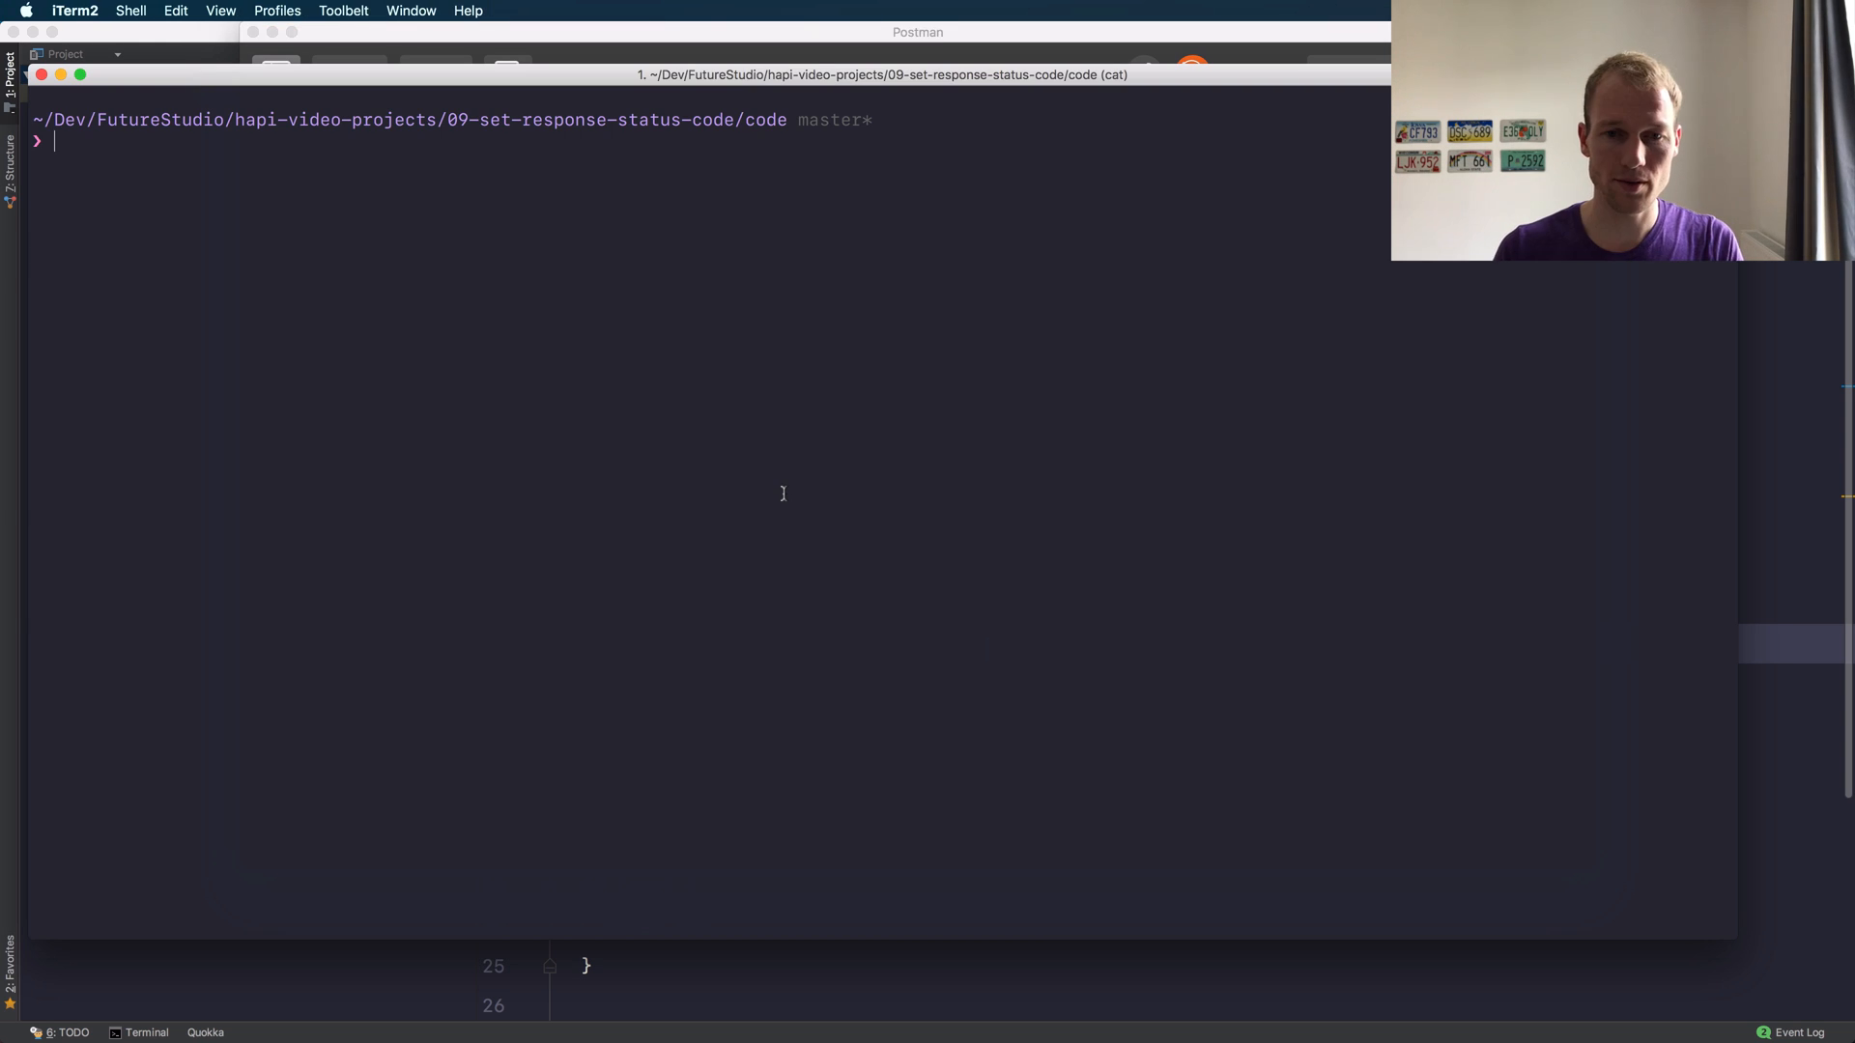
Run supervisor -e html,js server.js so the server starts at localhost:3000
type("supervisor -e html,js server.js")
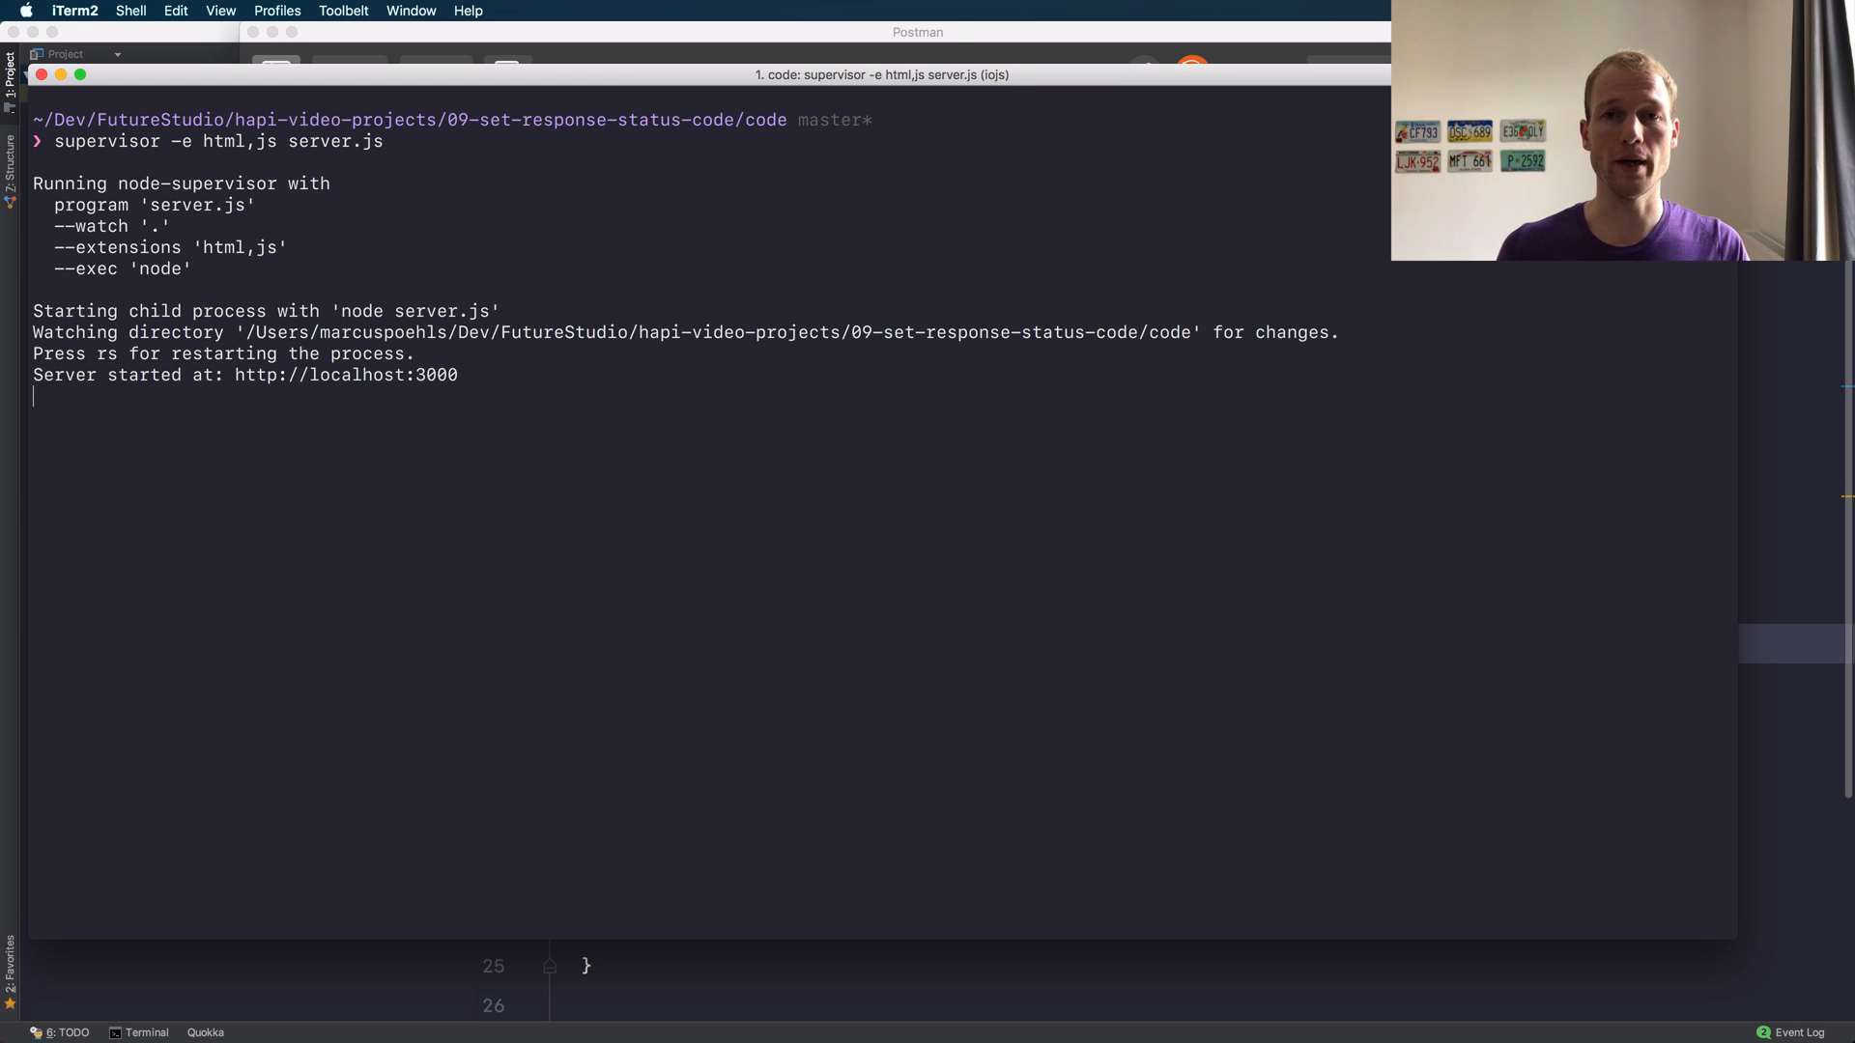
mouse_move(784, 502)
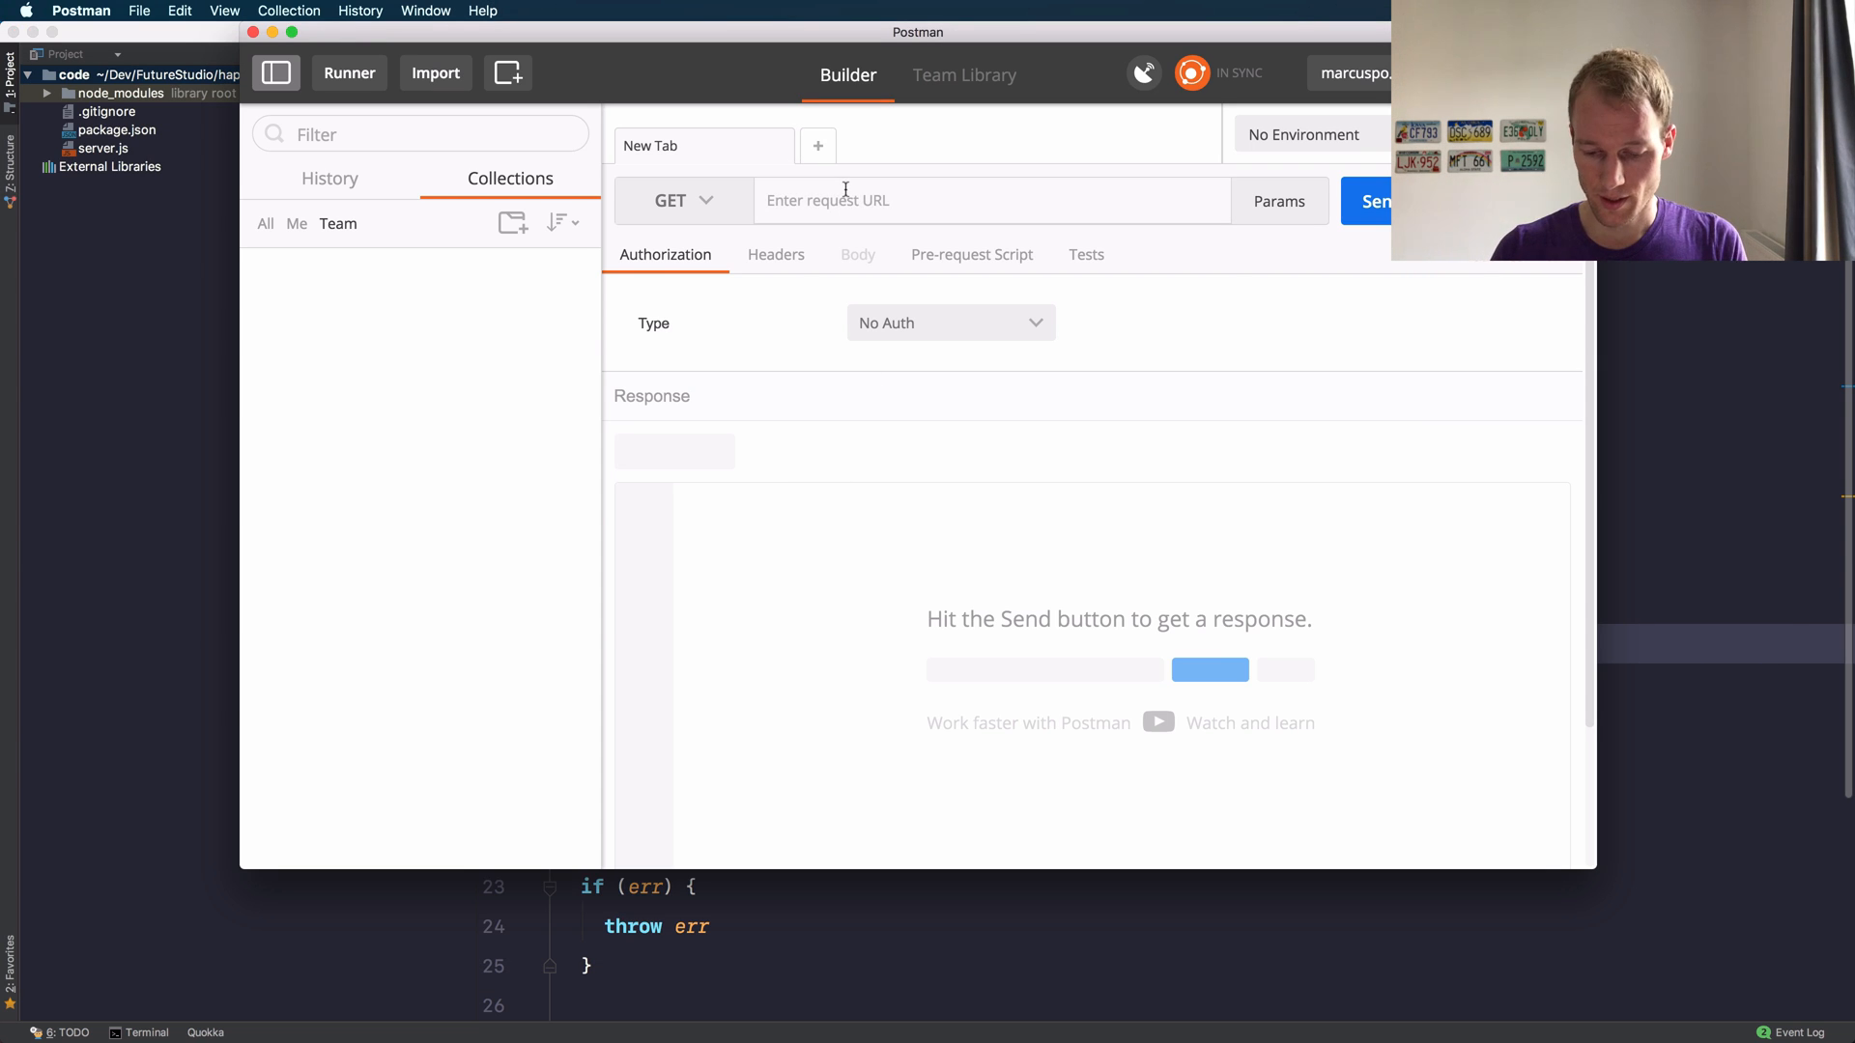
type("loc")
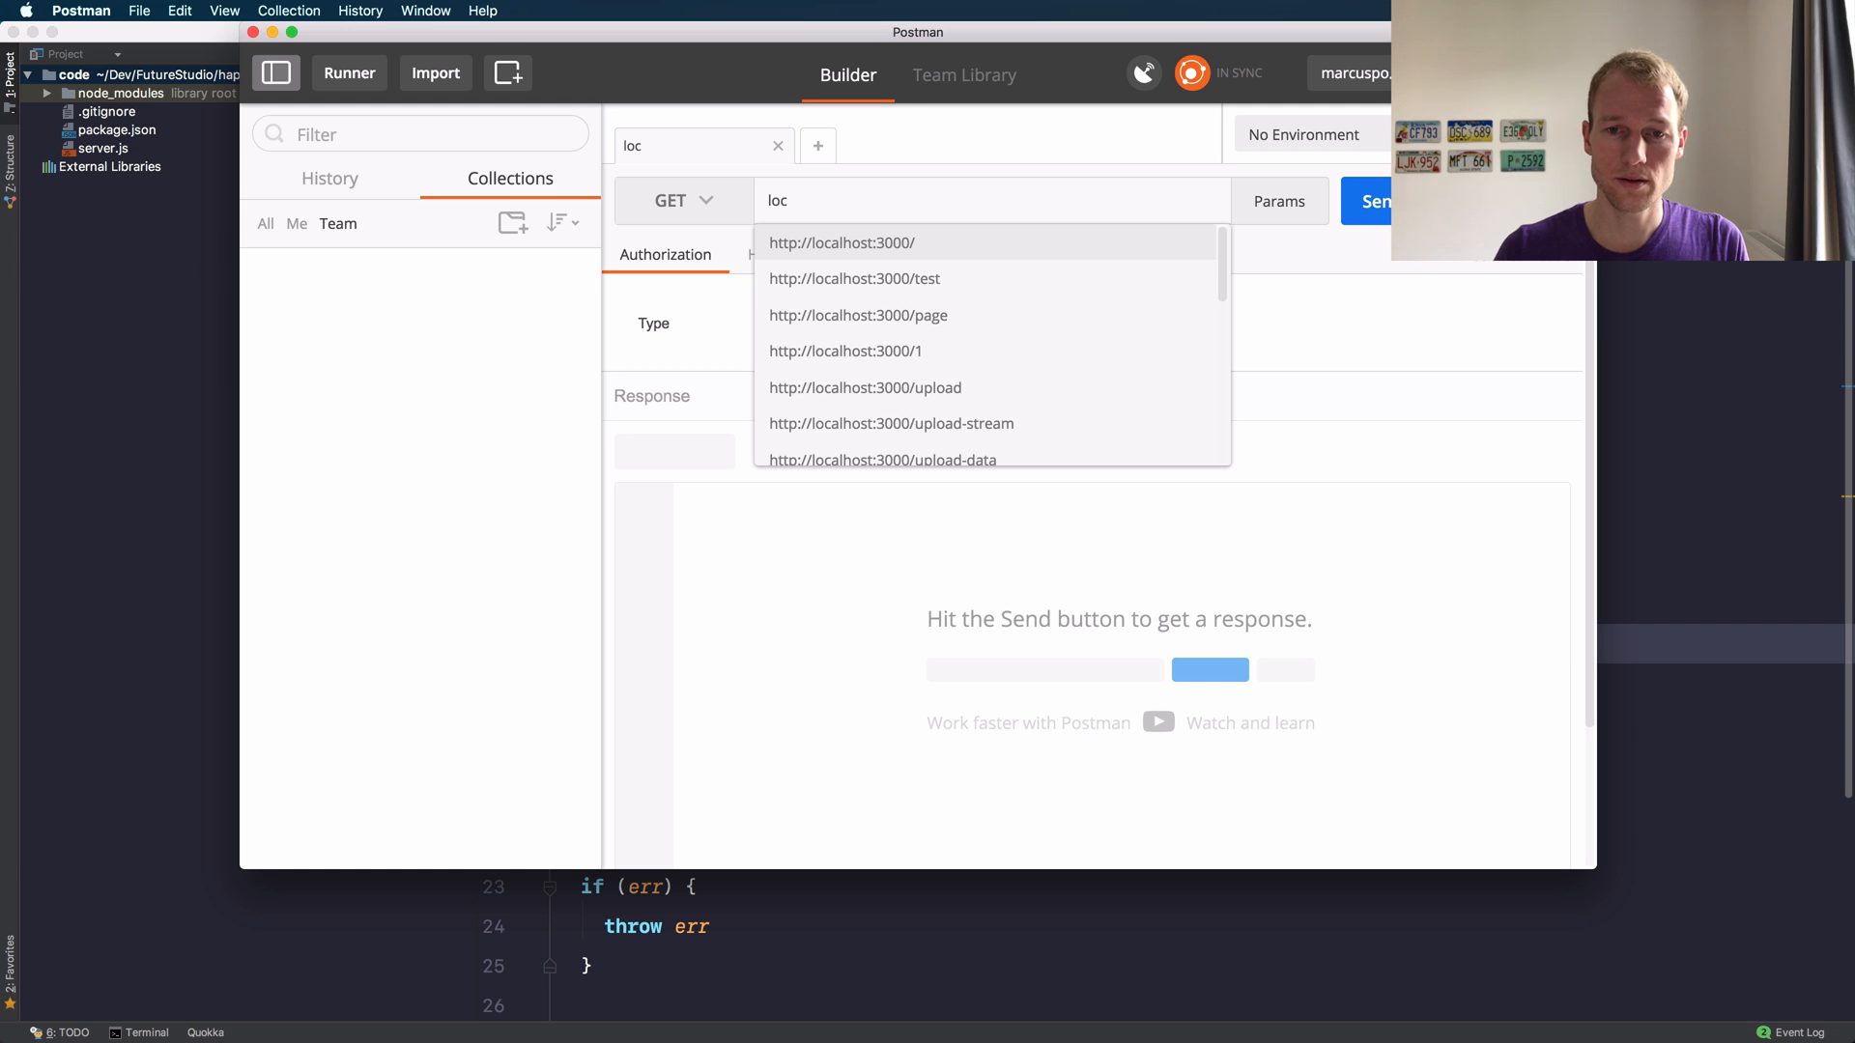
left_click(840, 243)
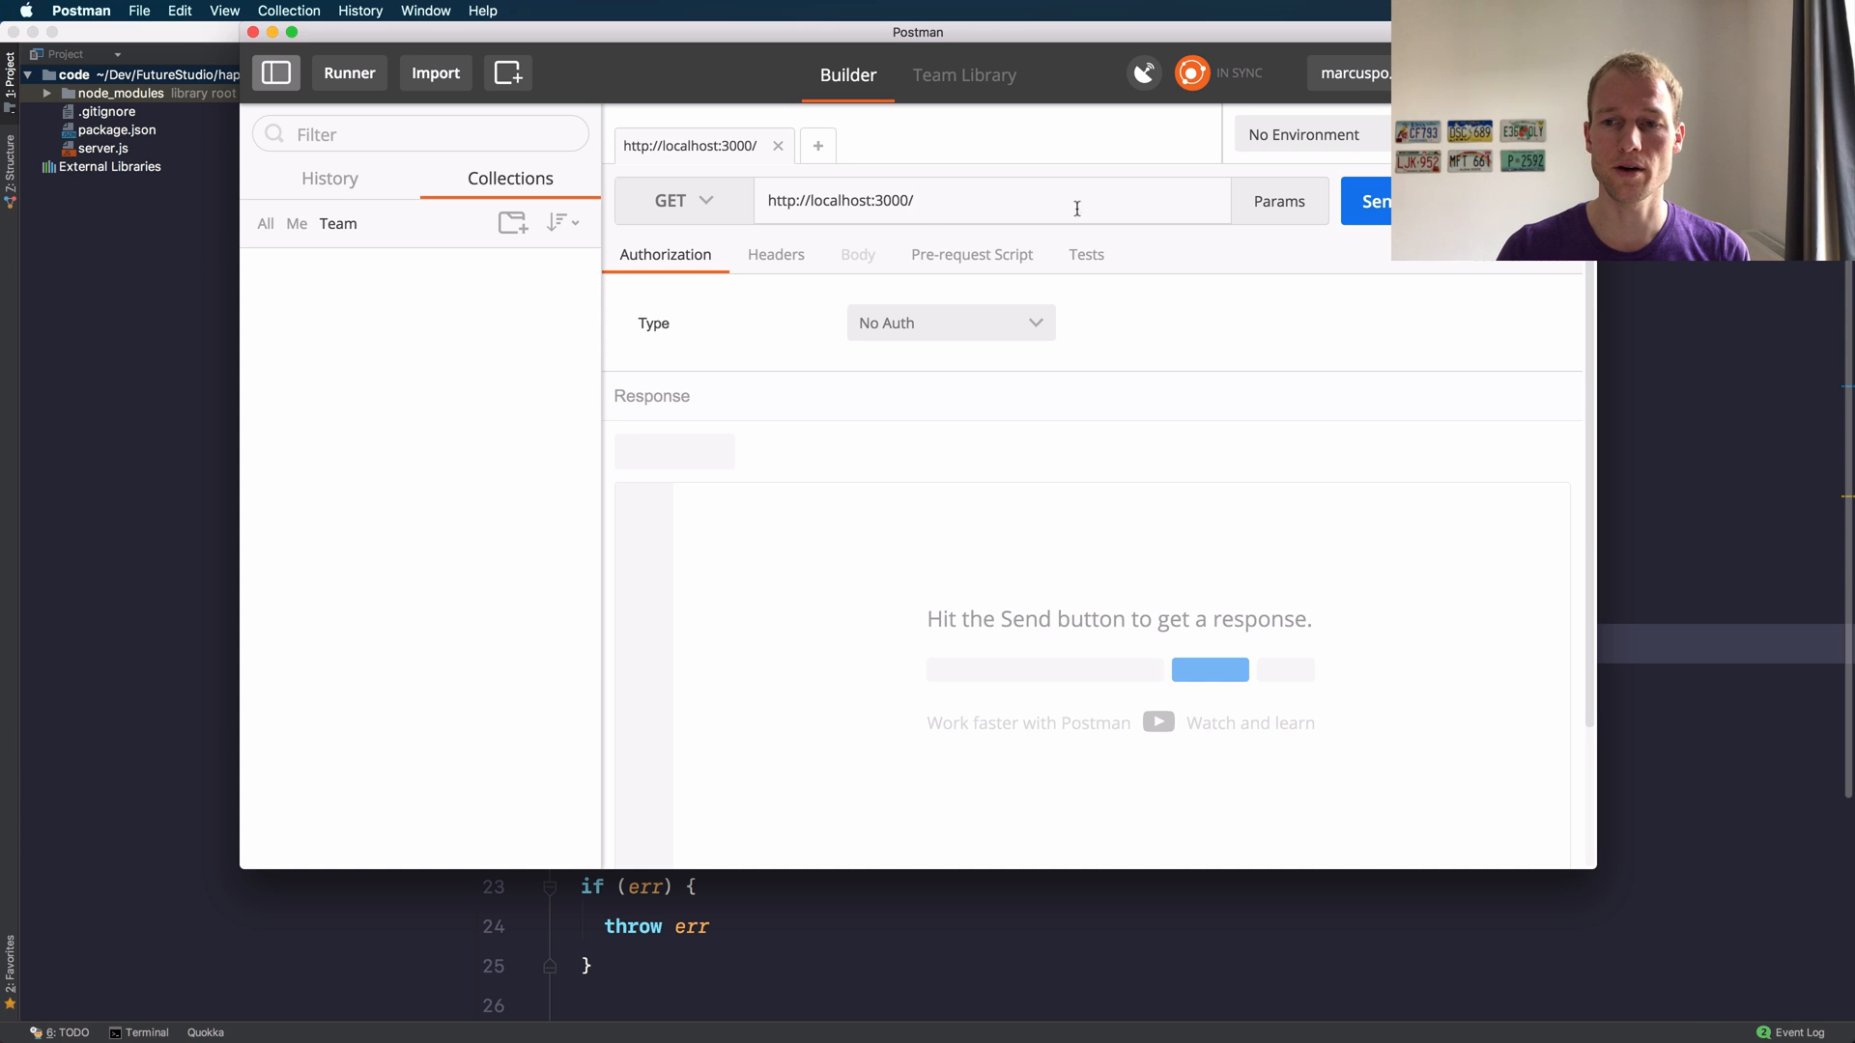
left_click(1381, 201)
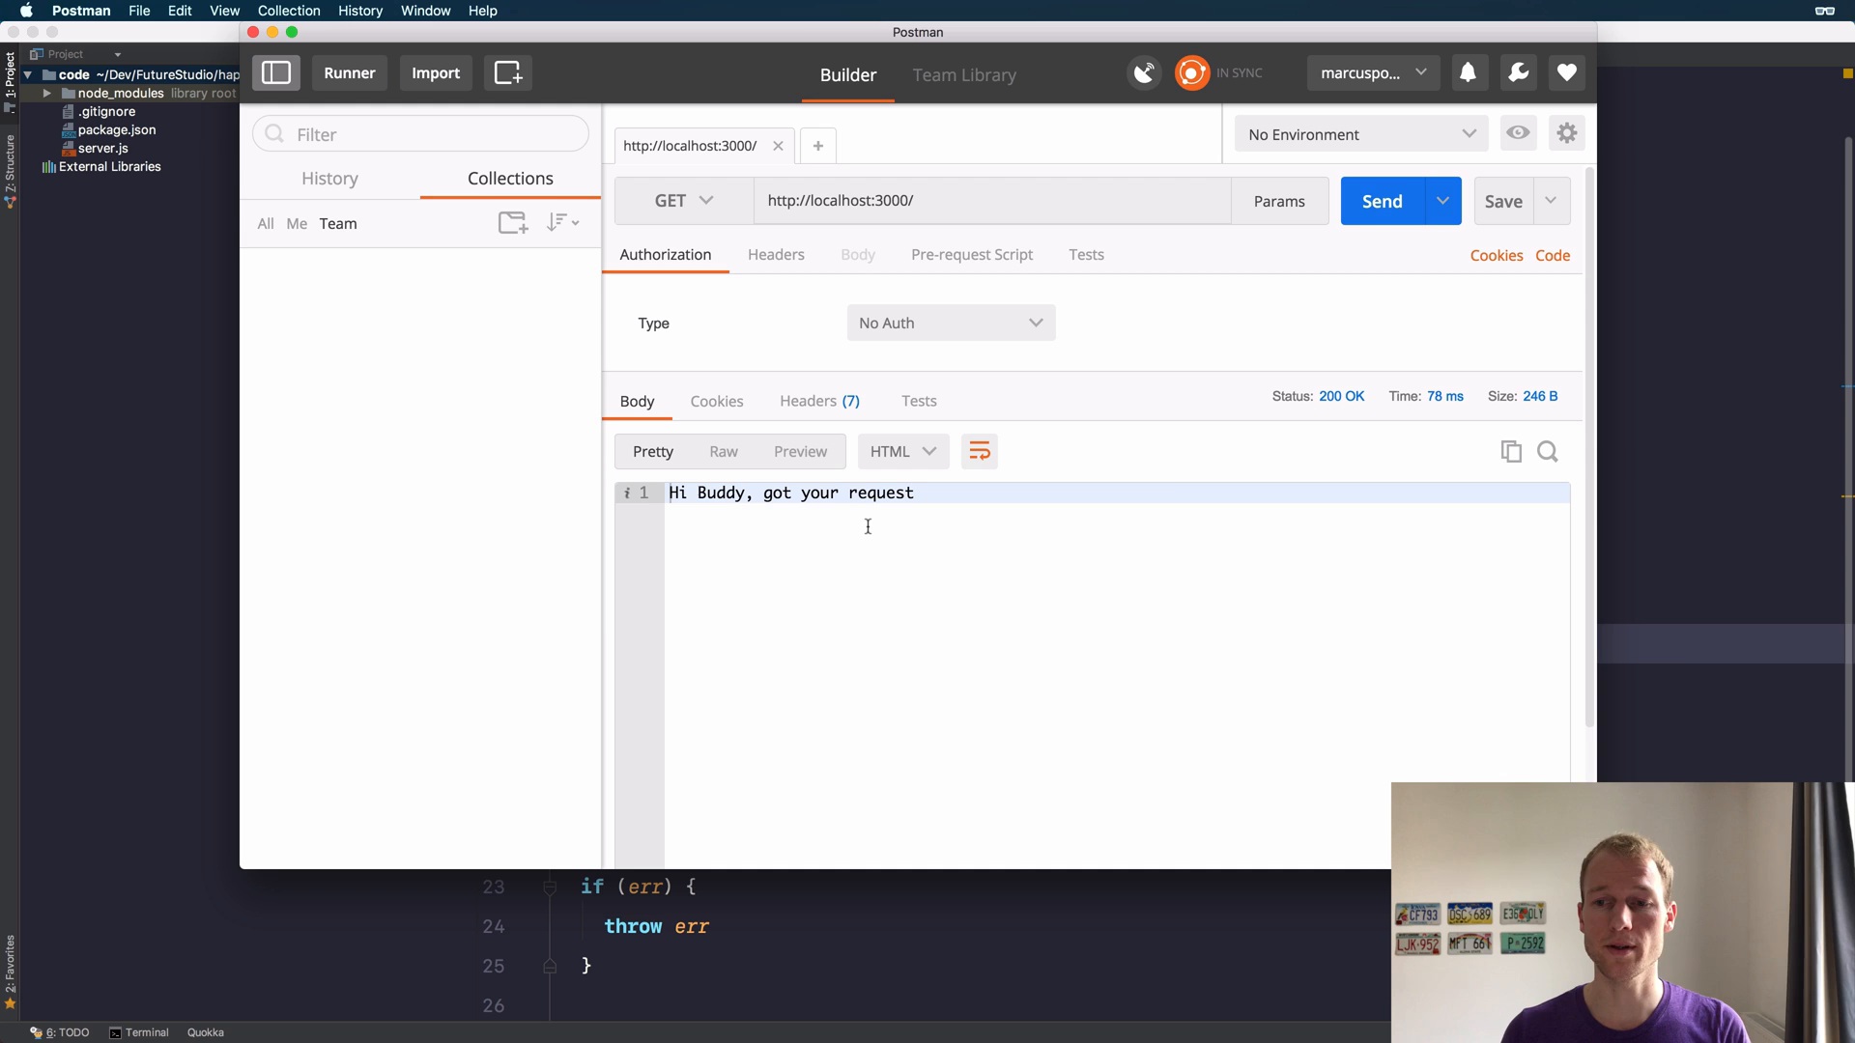
mouse_move(1352, 414)
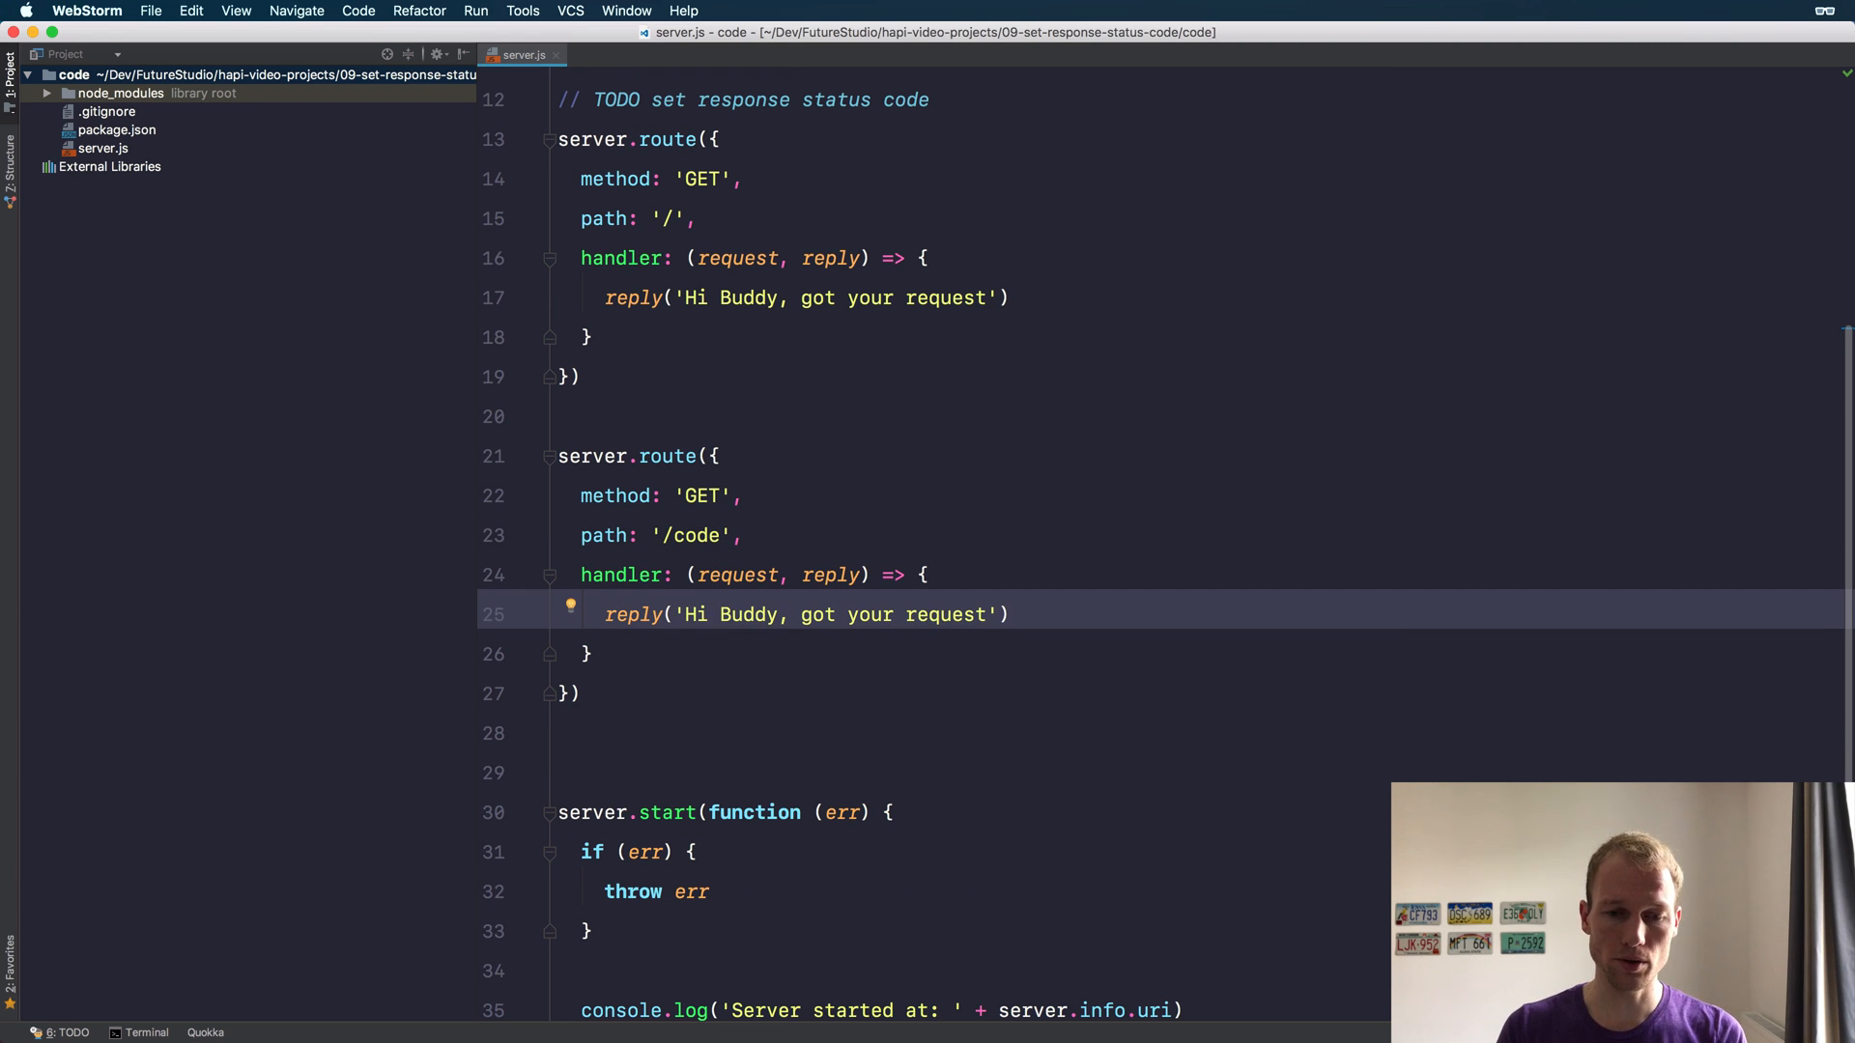
Replace the /code reply with { id: 123, name: 'Marcus' } chained with .code(201)
left_click_drag(690, 614, 902, 614)
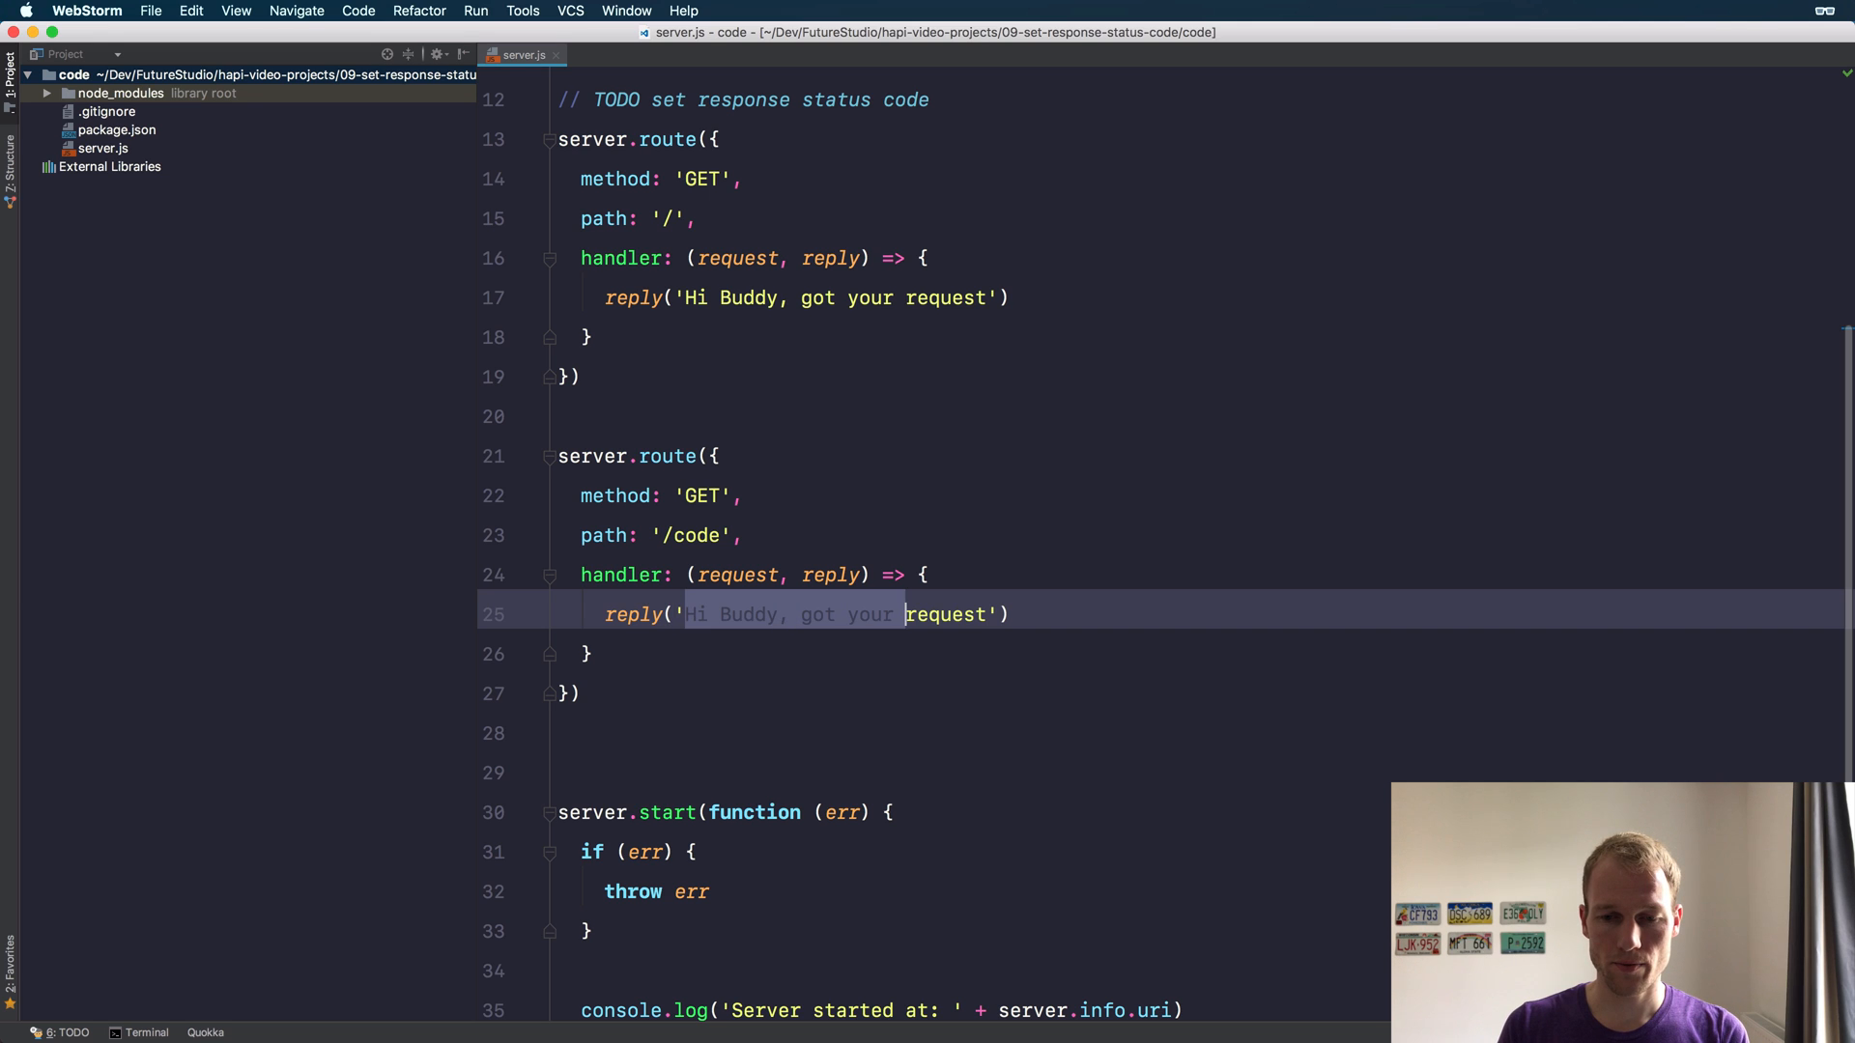
key("Delete")
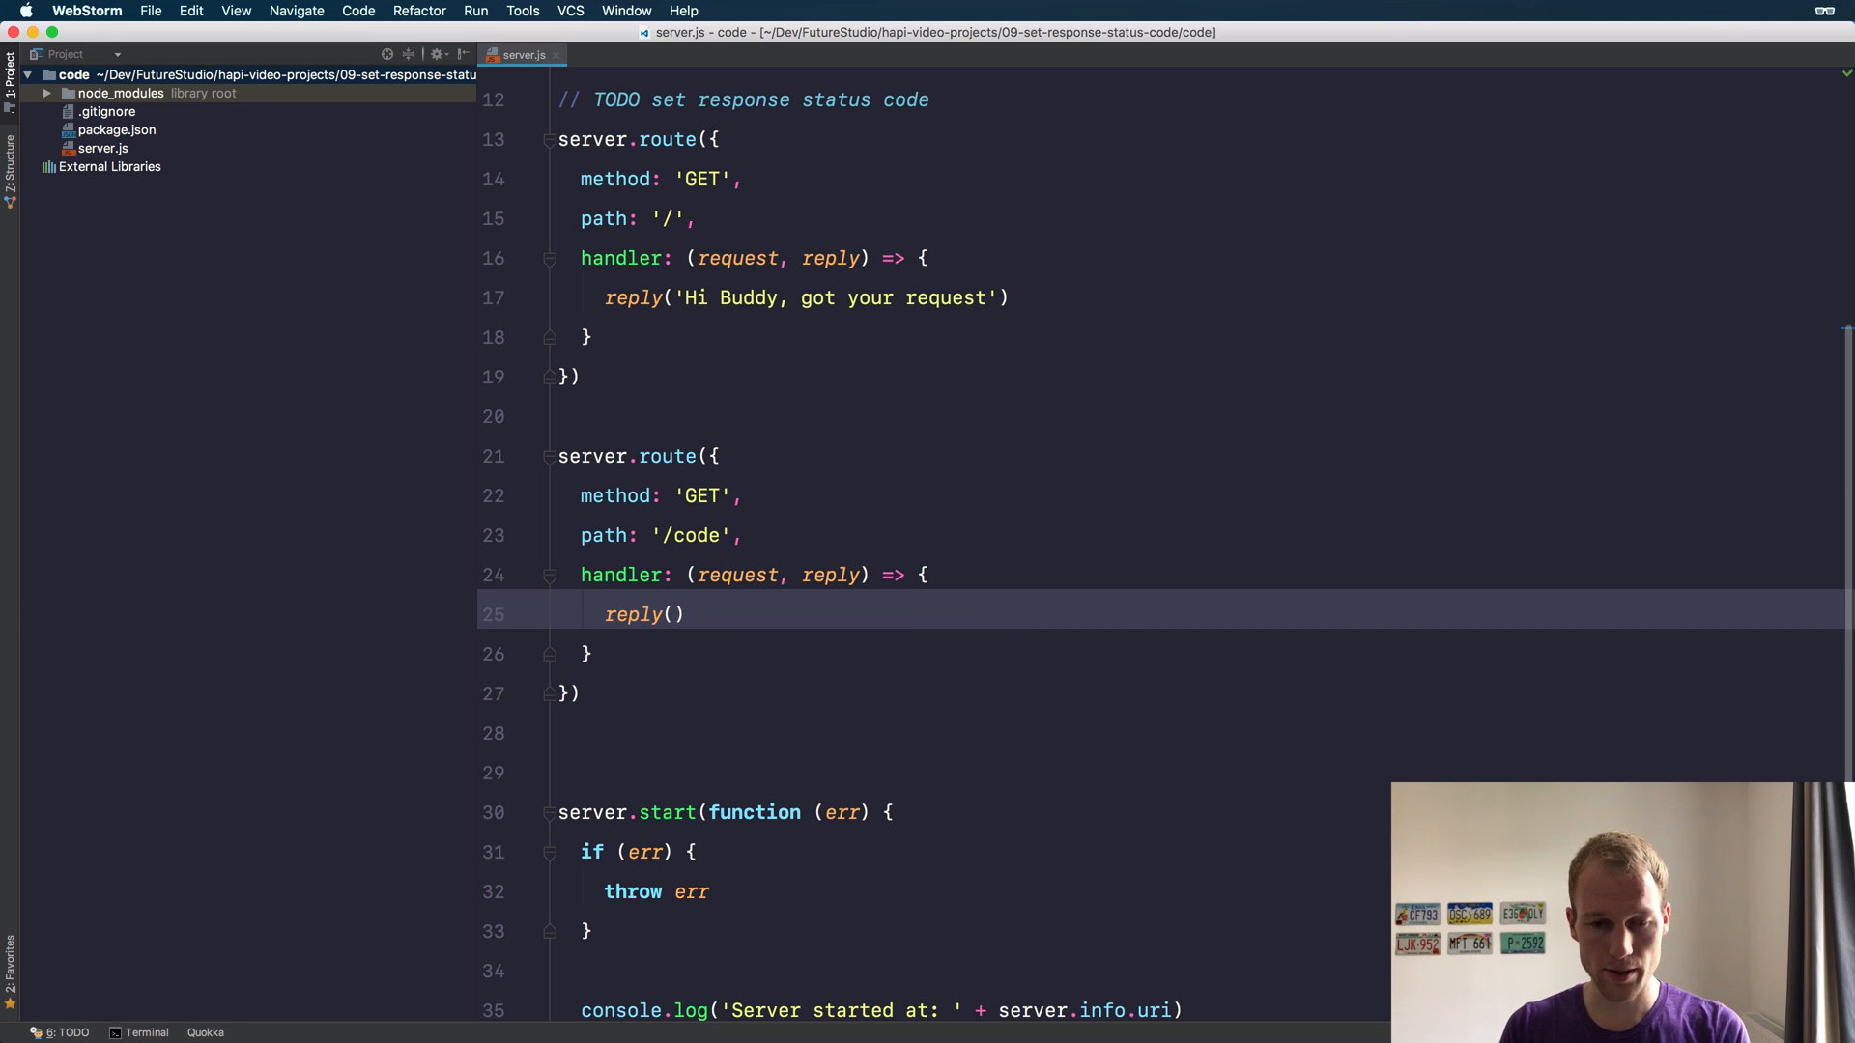
type("{")
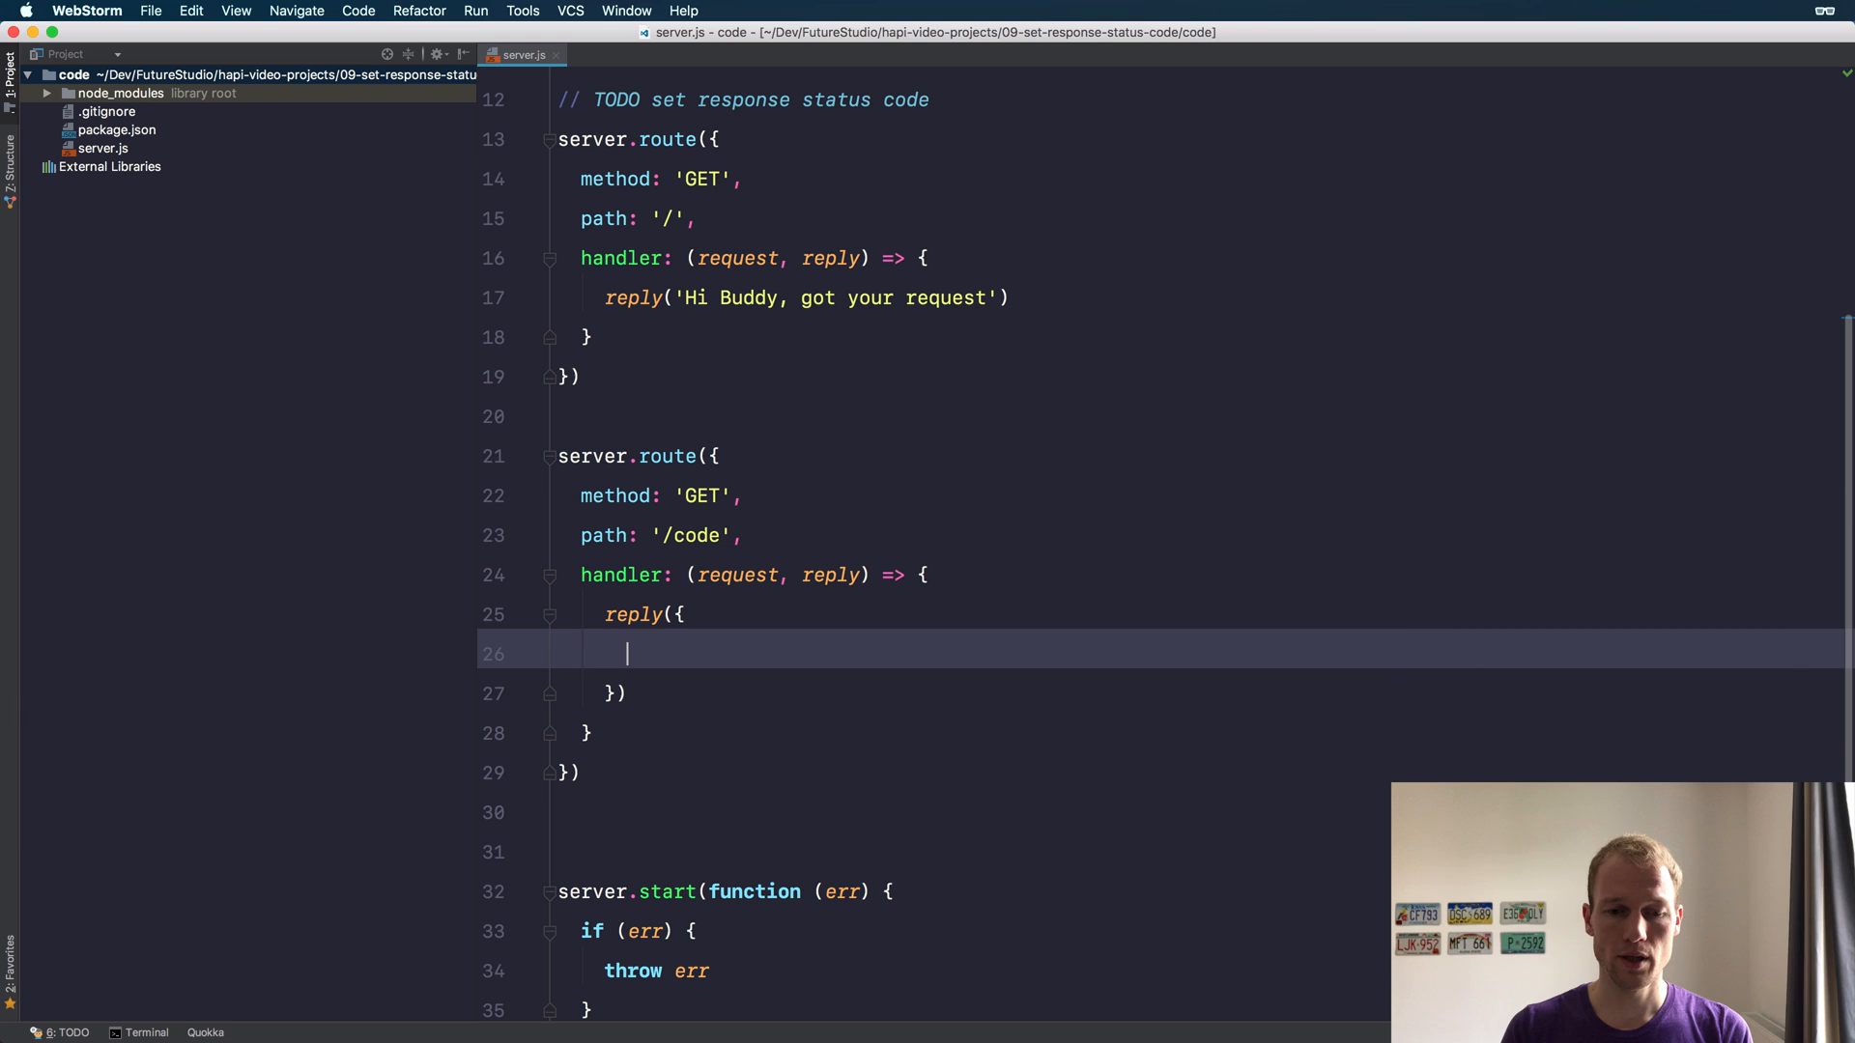
type("i")
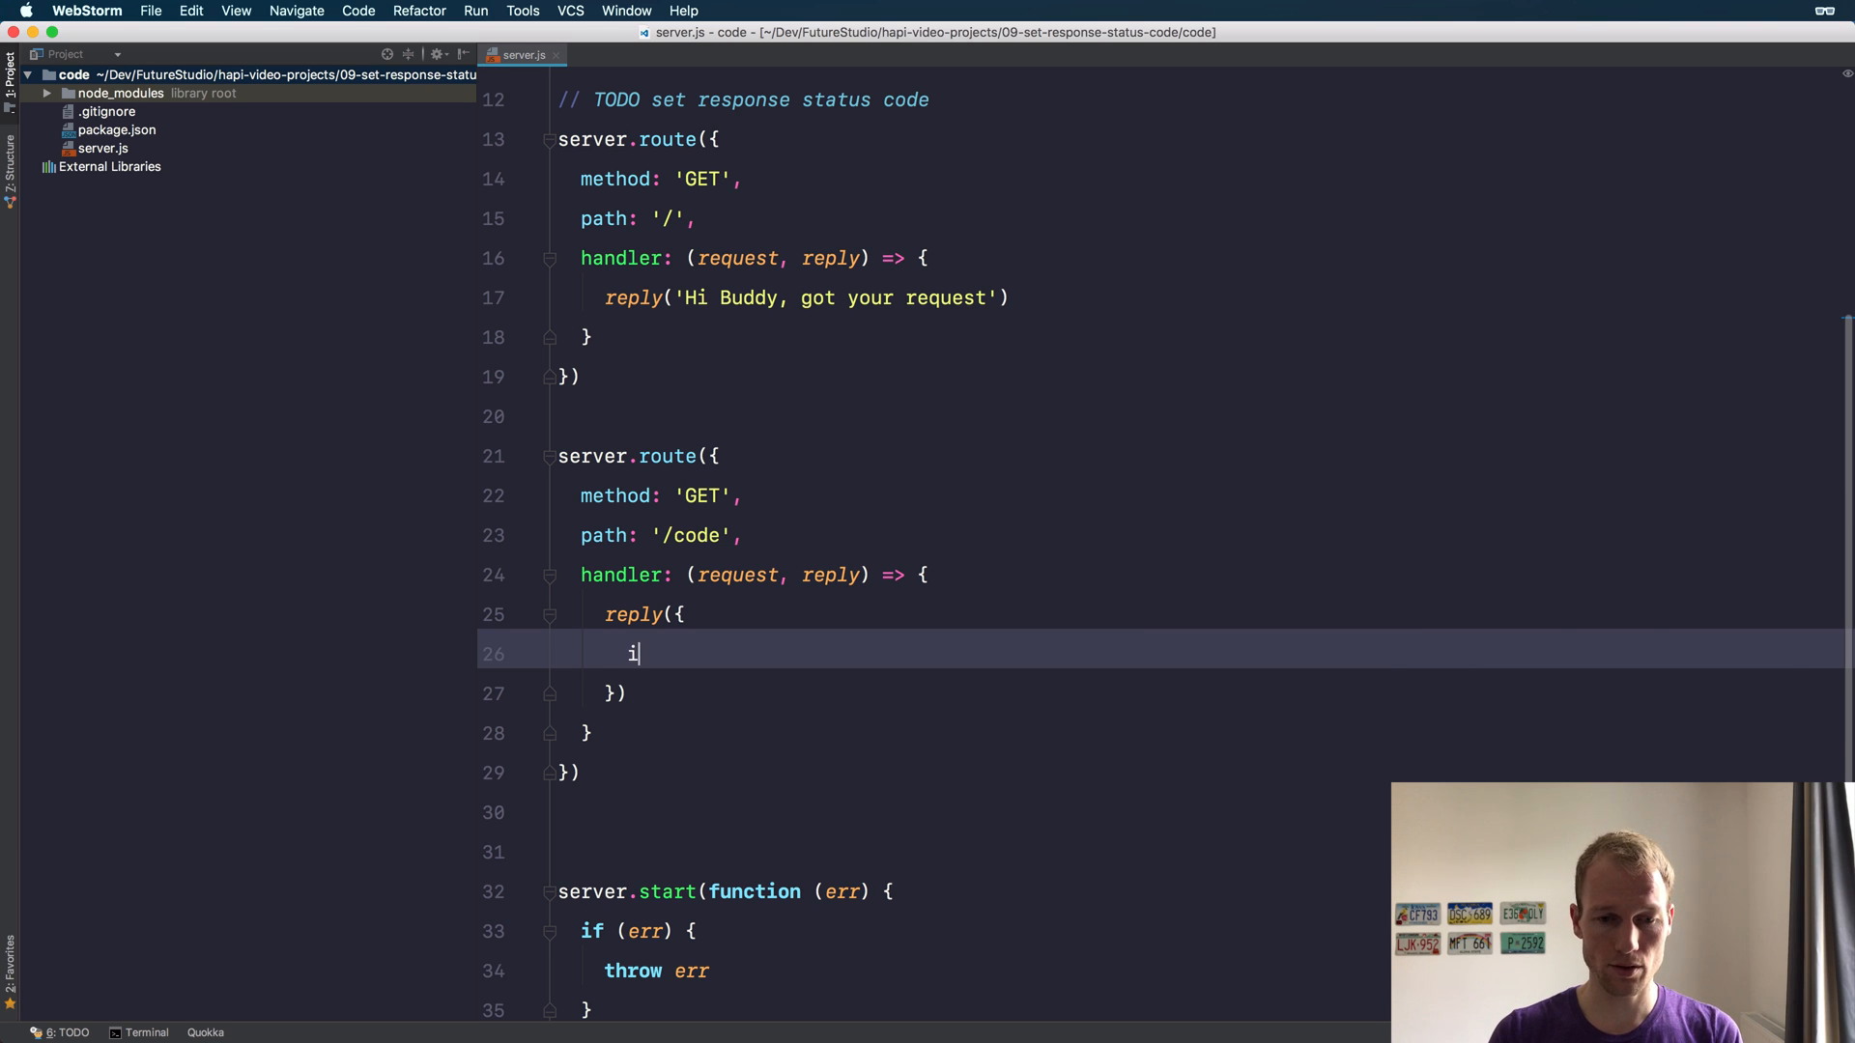
type("d: 123,")
type("name:")
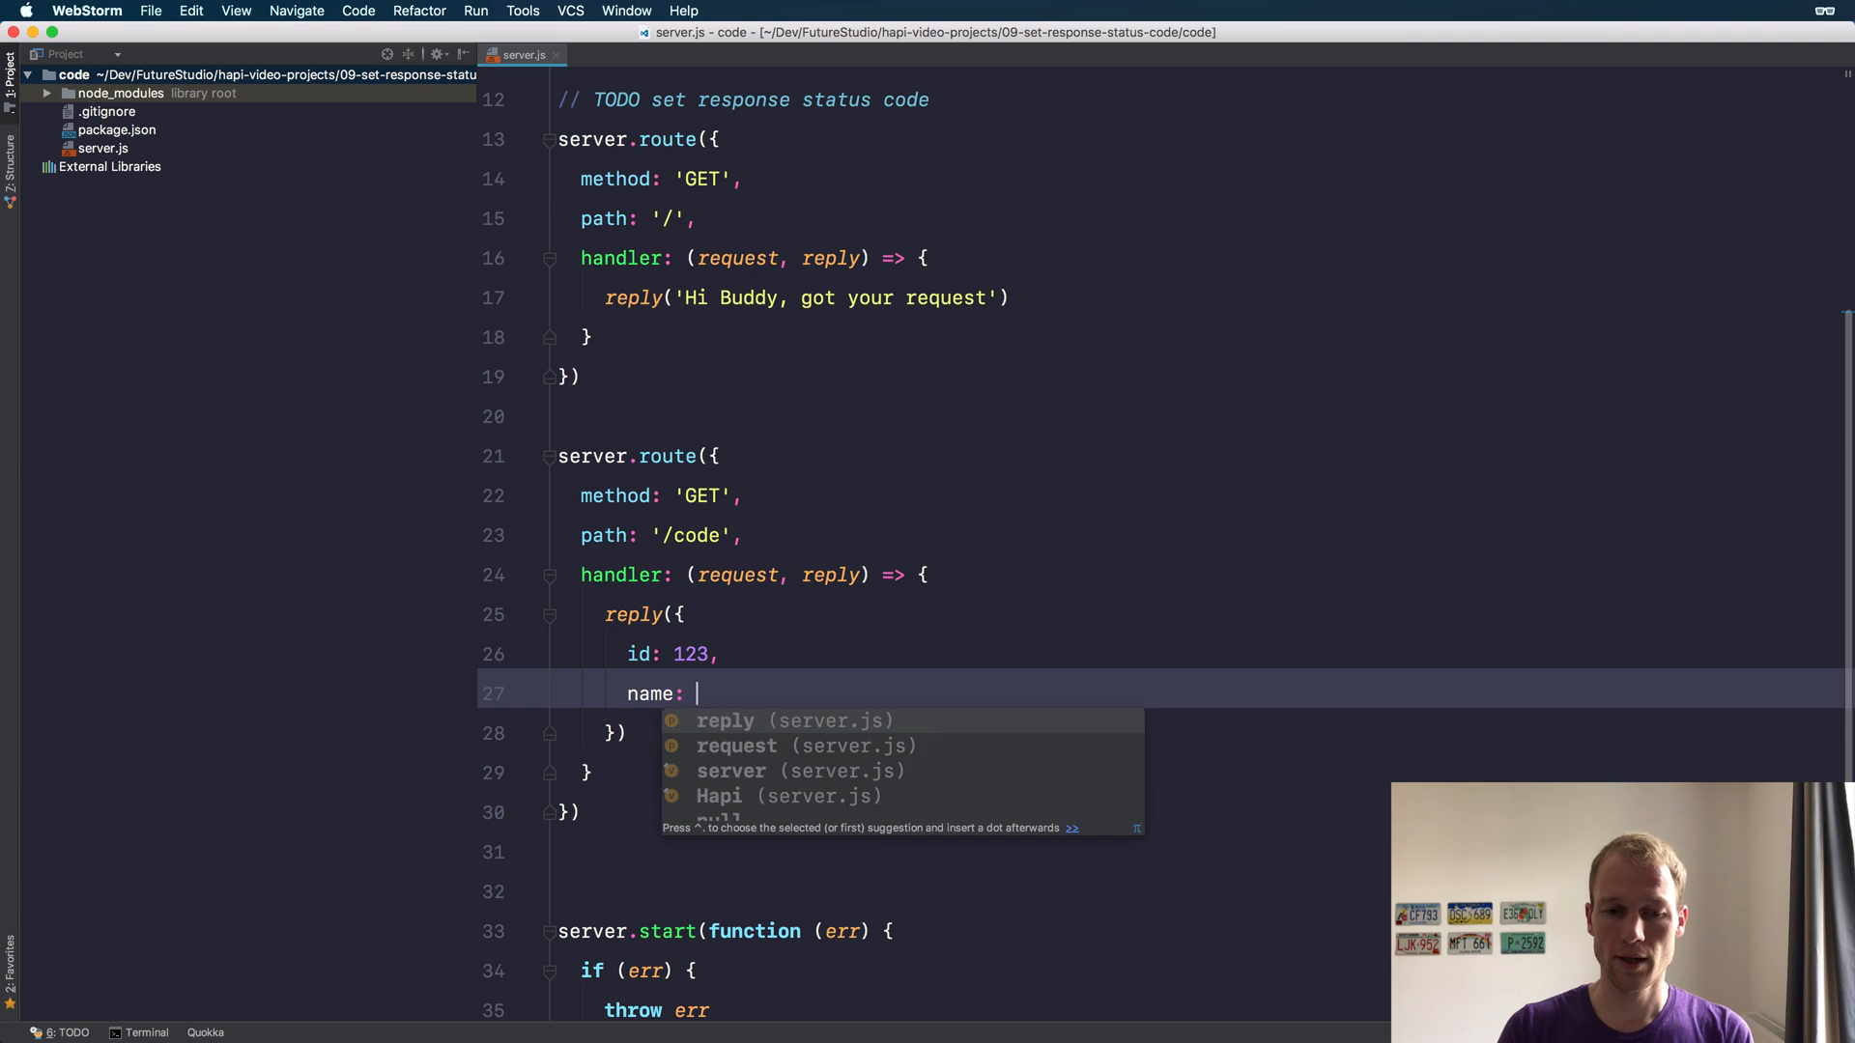
type("'Marcus'")
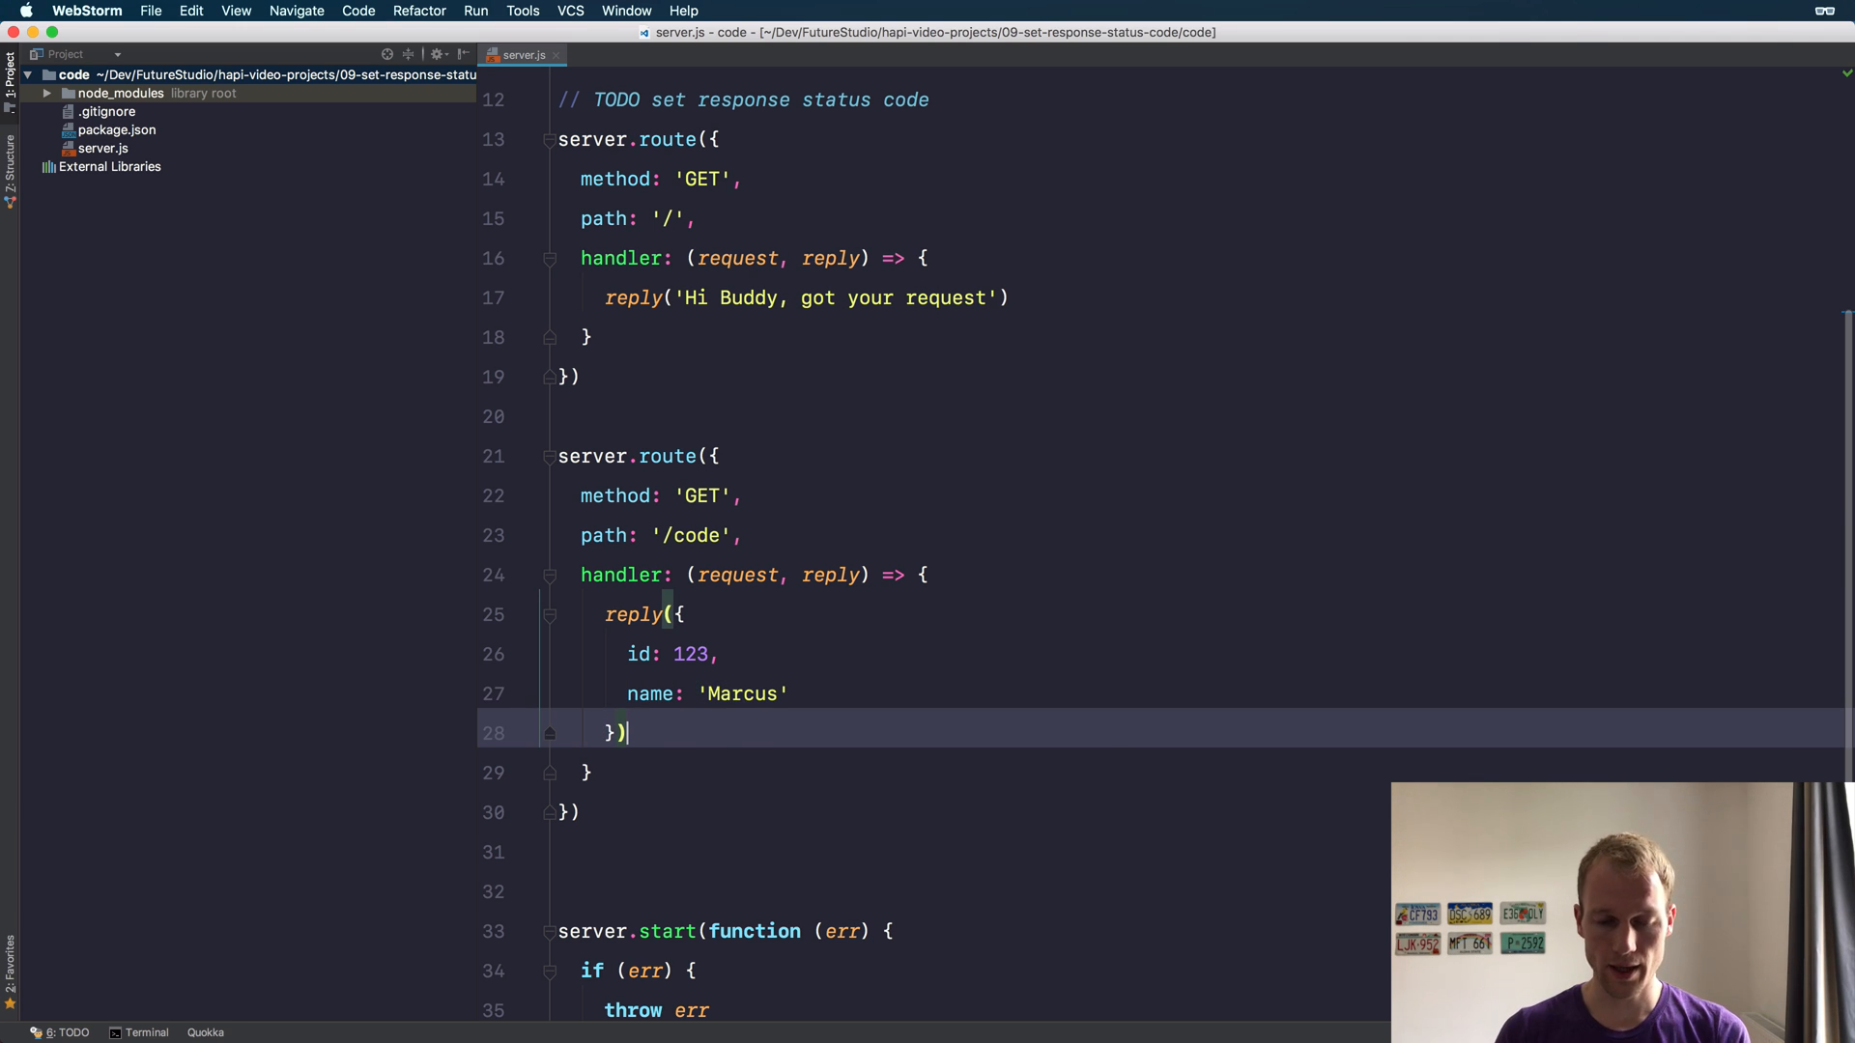
type(".")
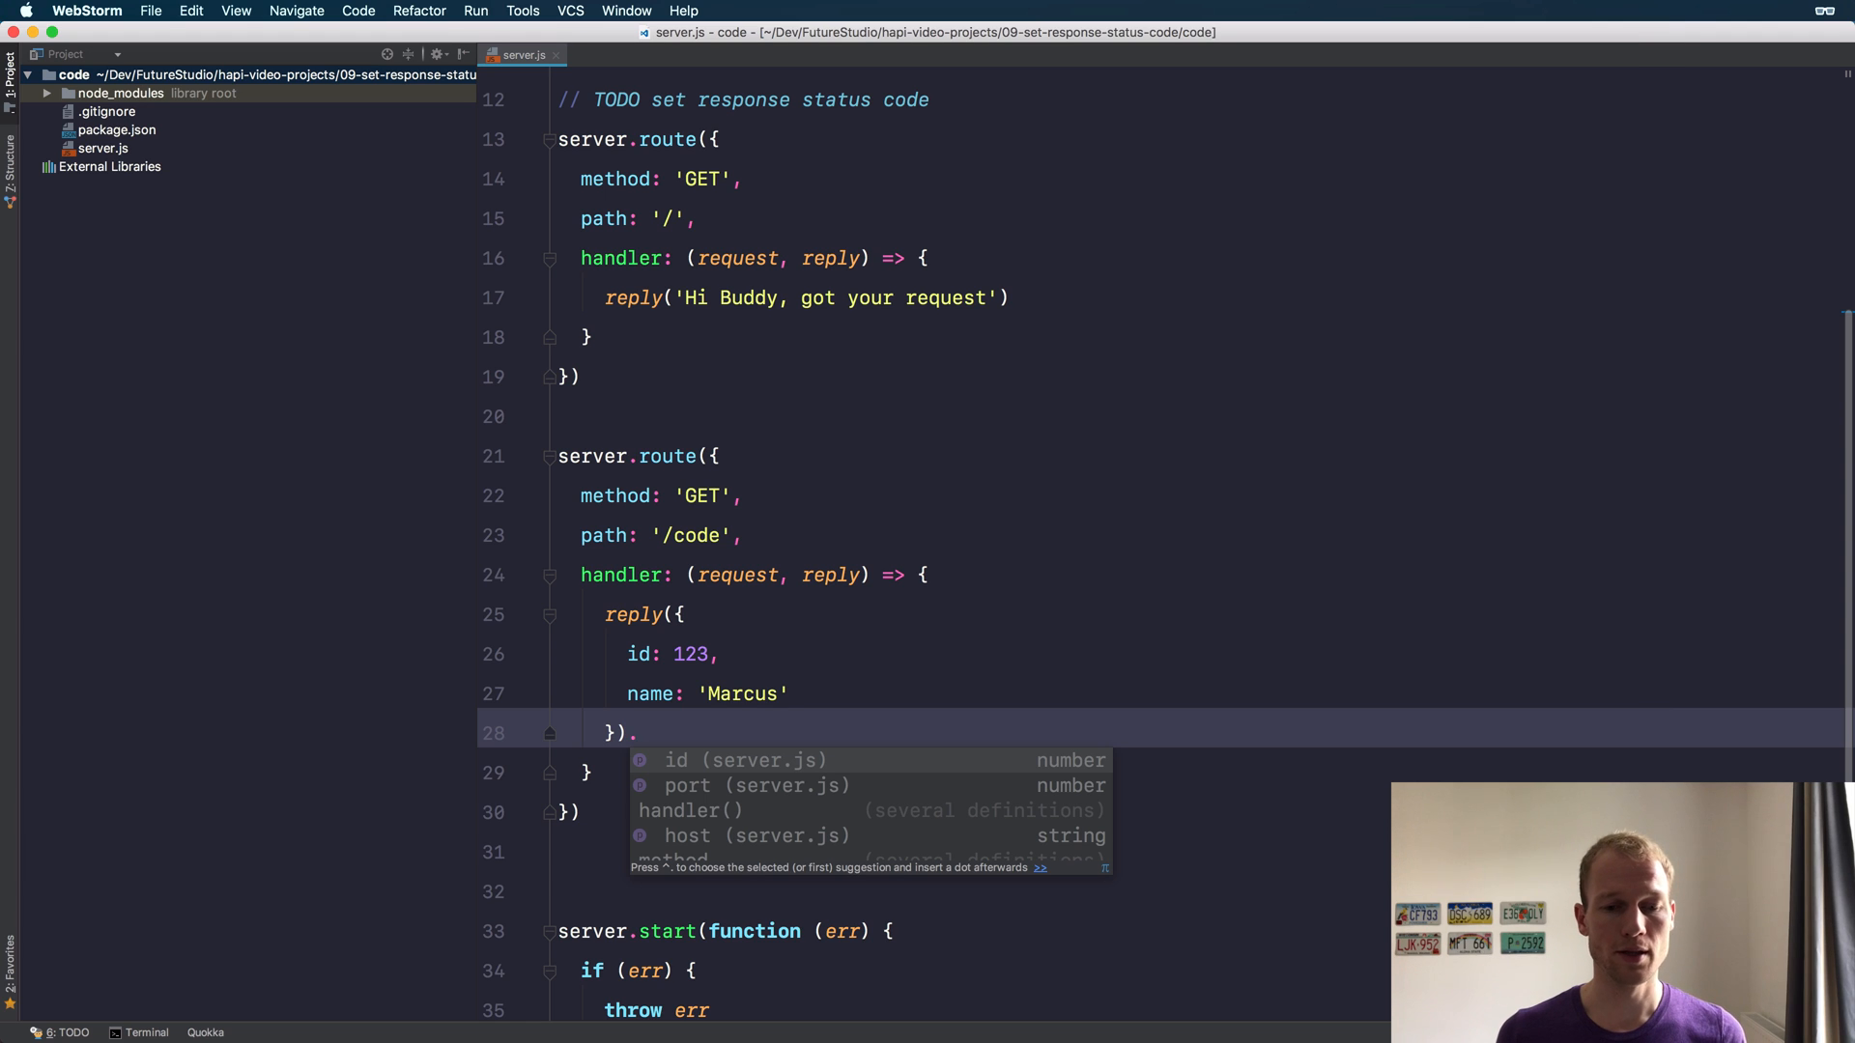
type("code")
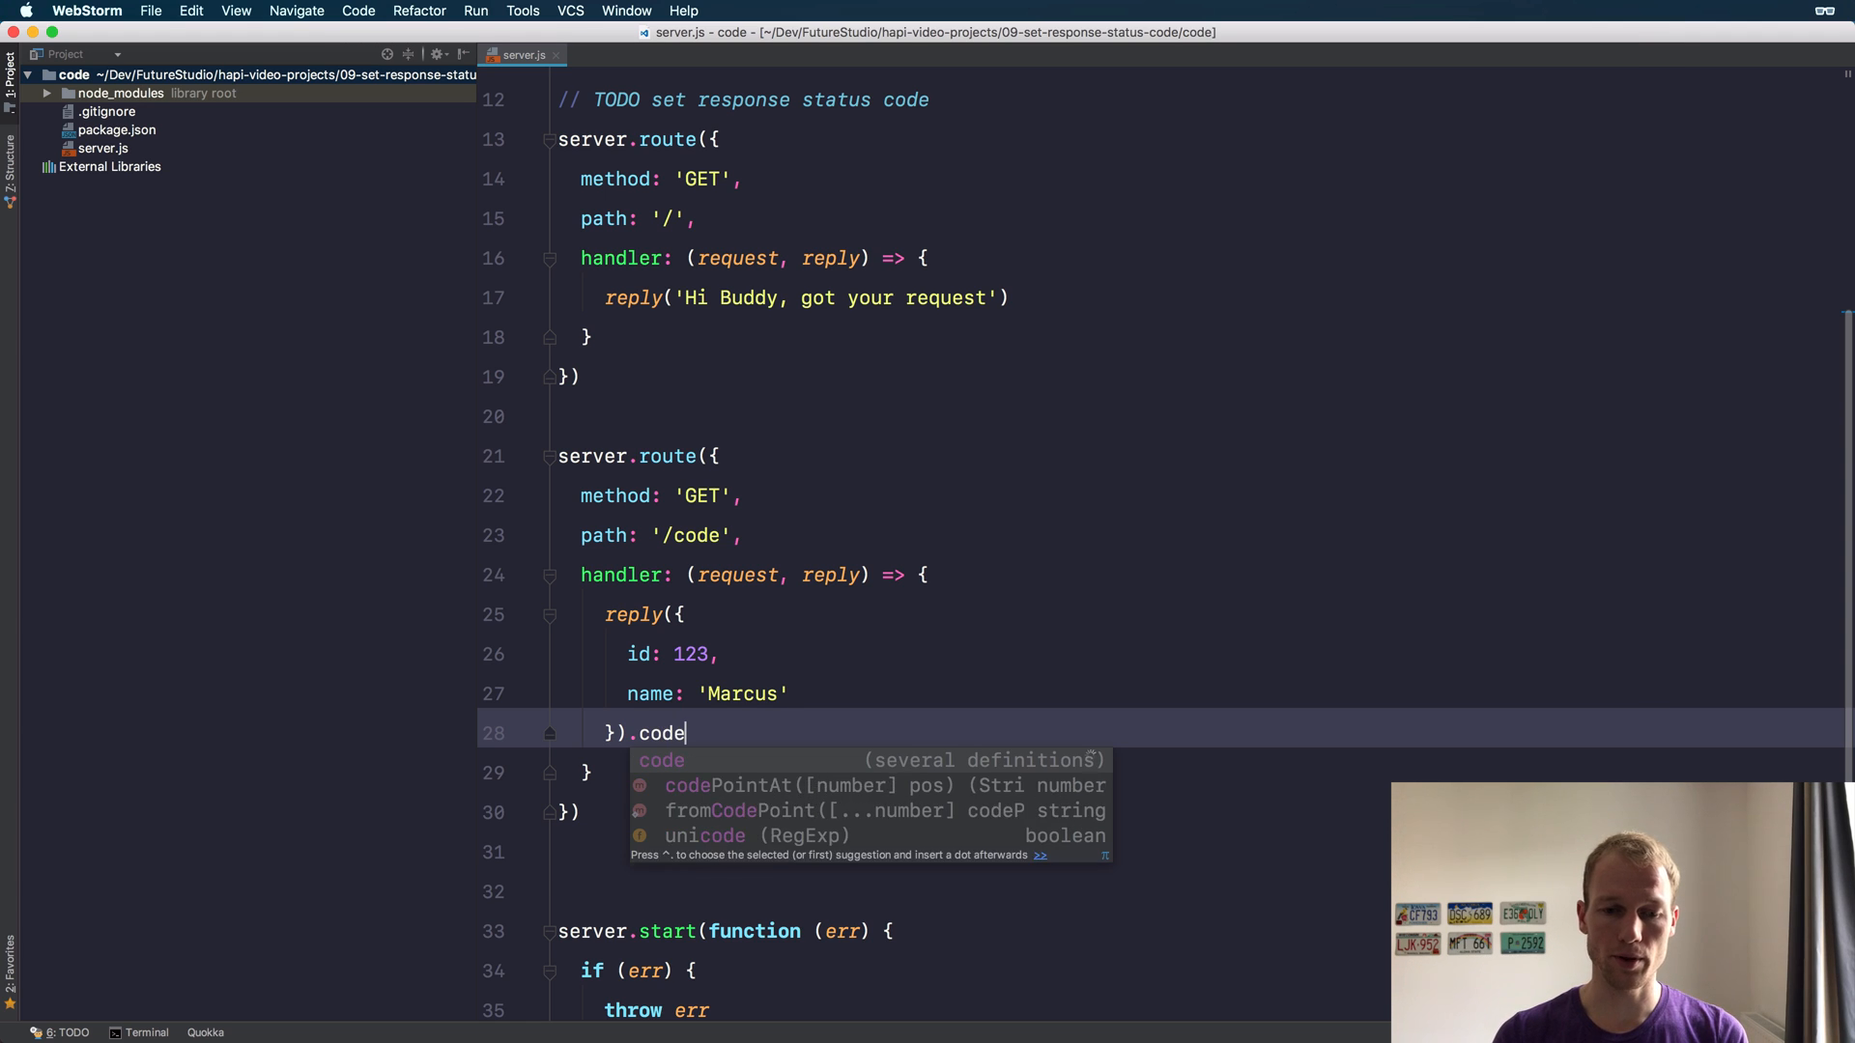
type("(201)")
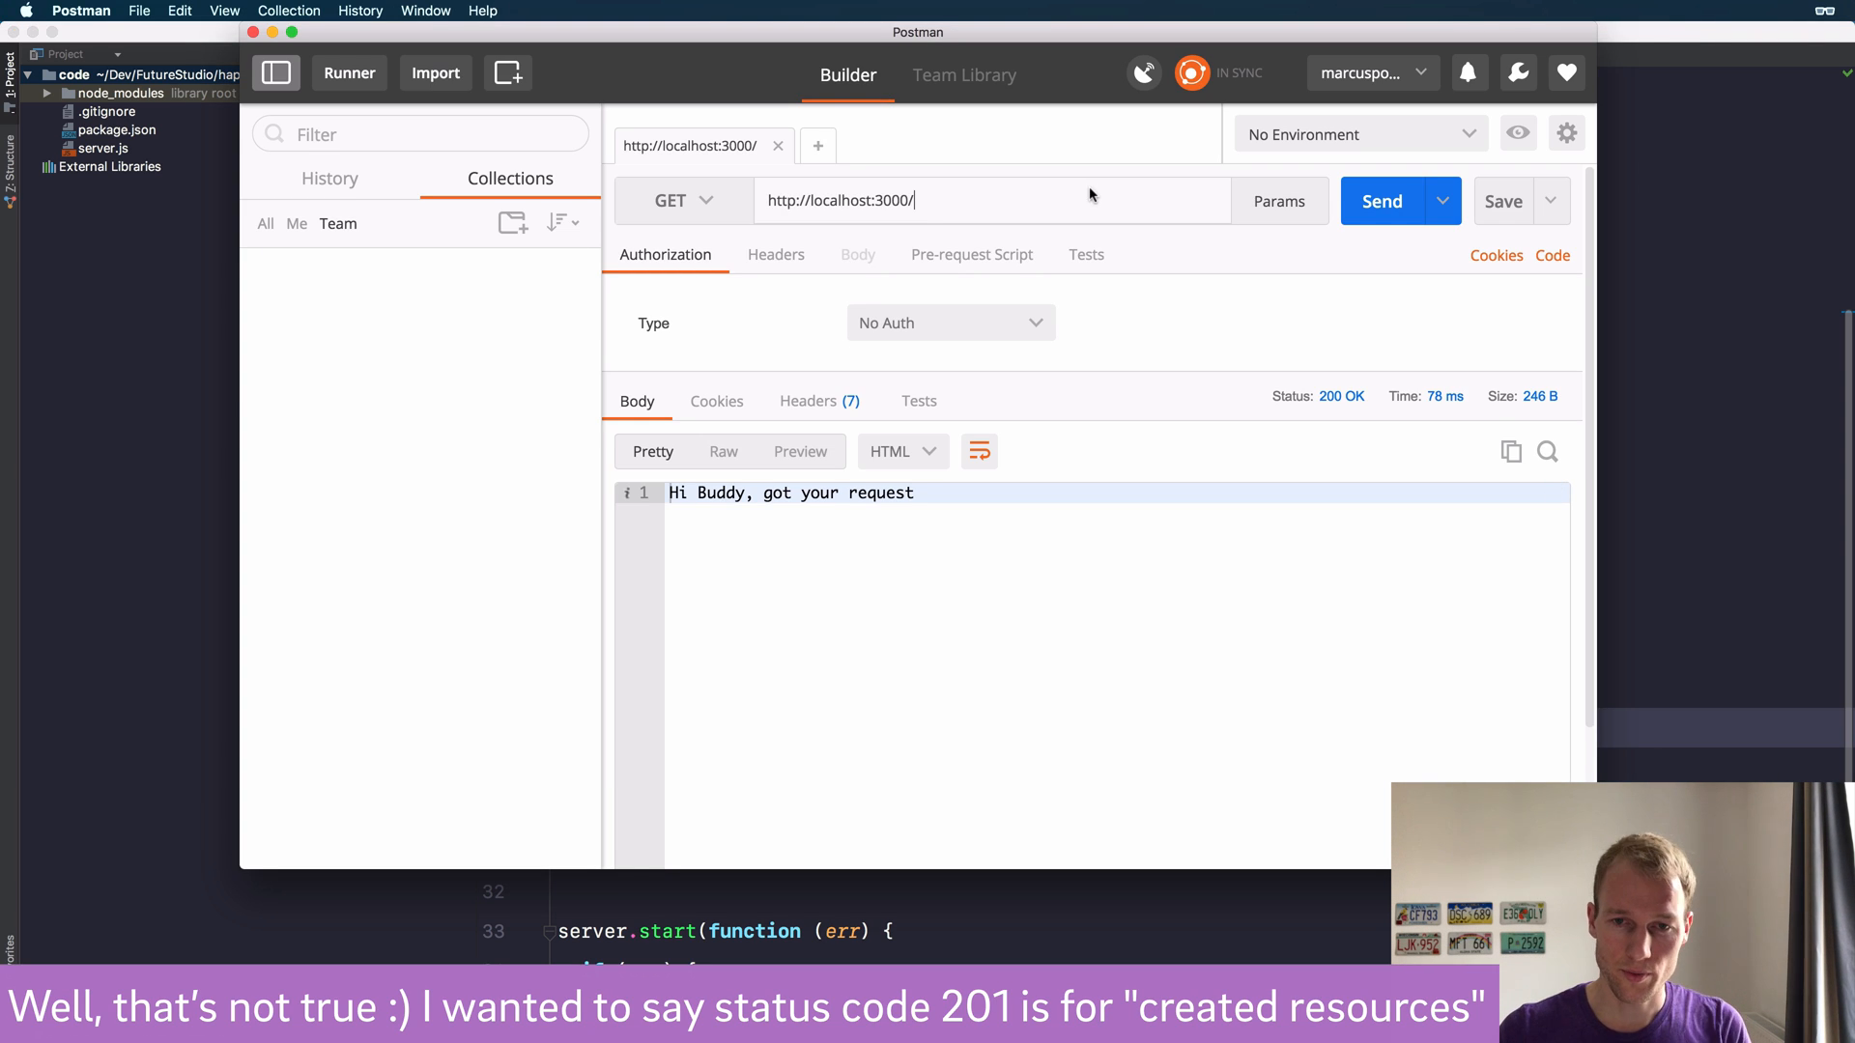
type("code")
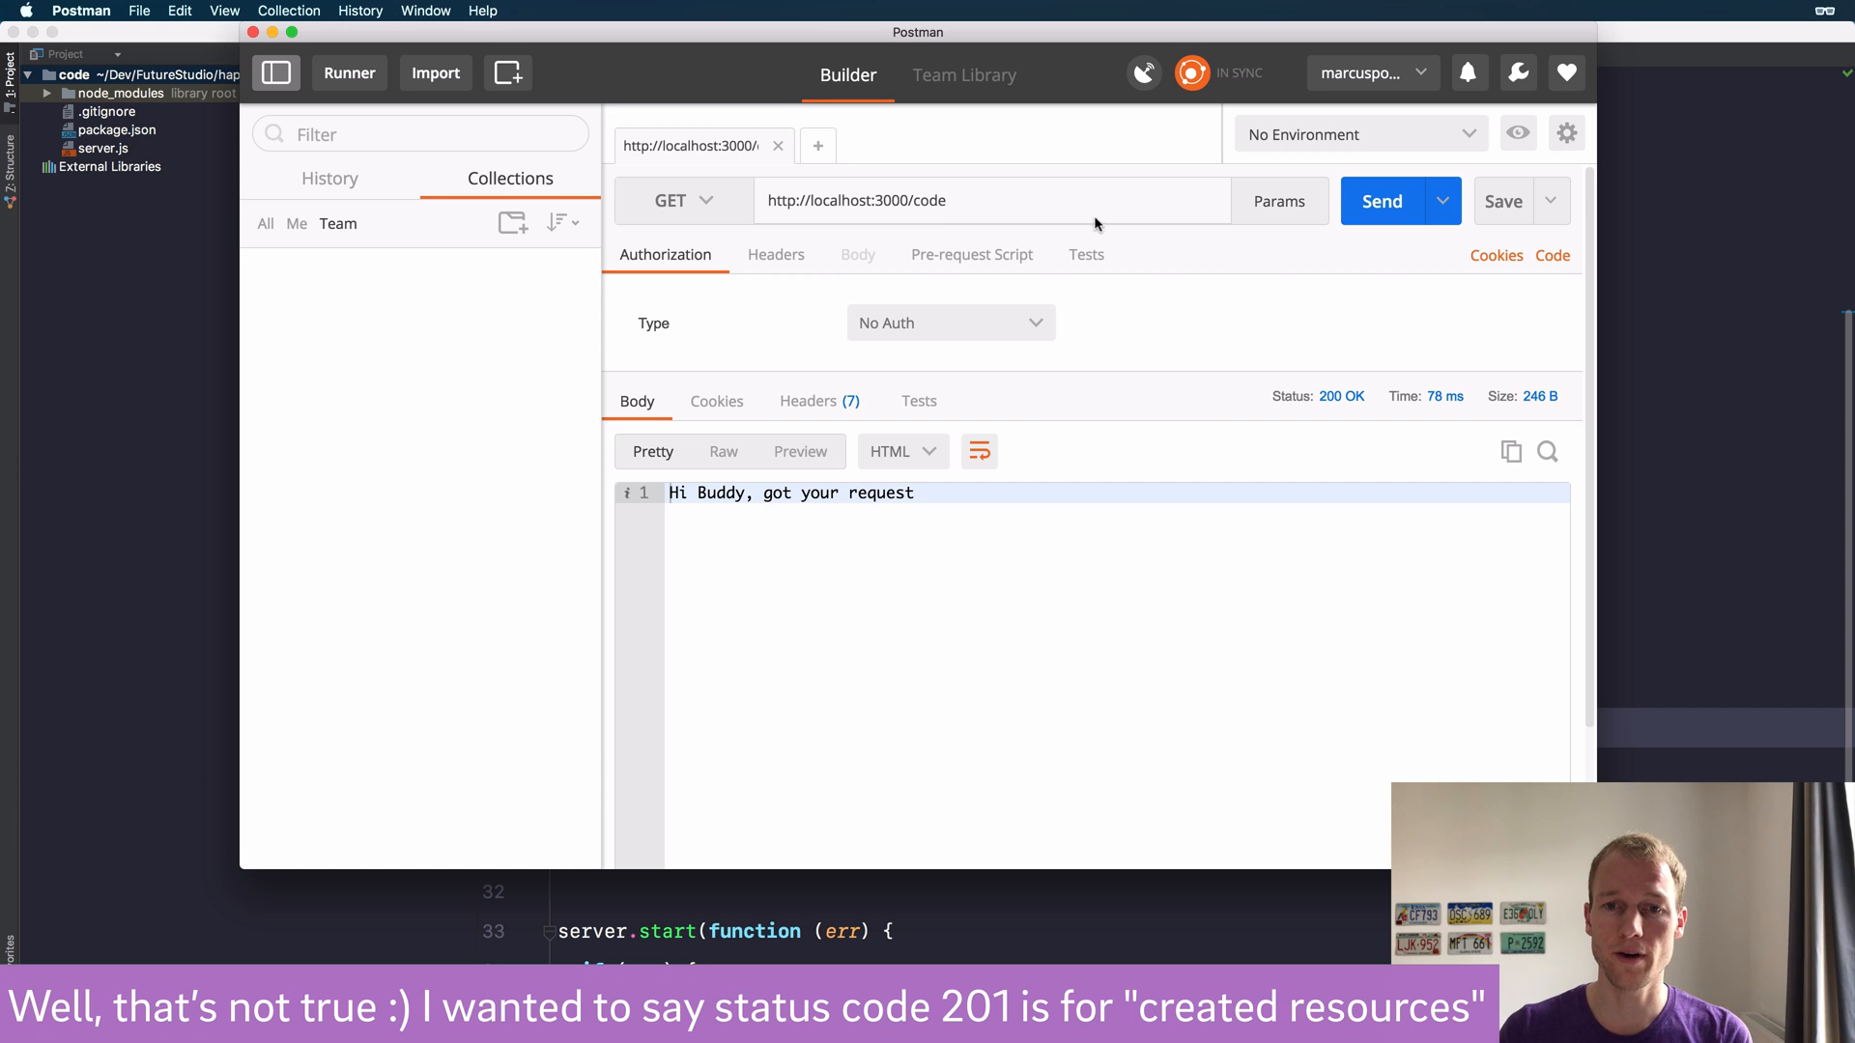
mouse_move(1368, 197)
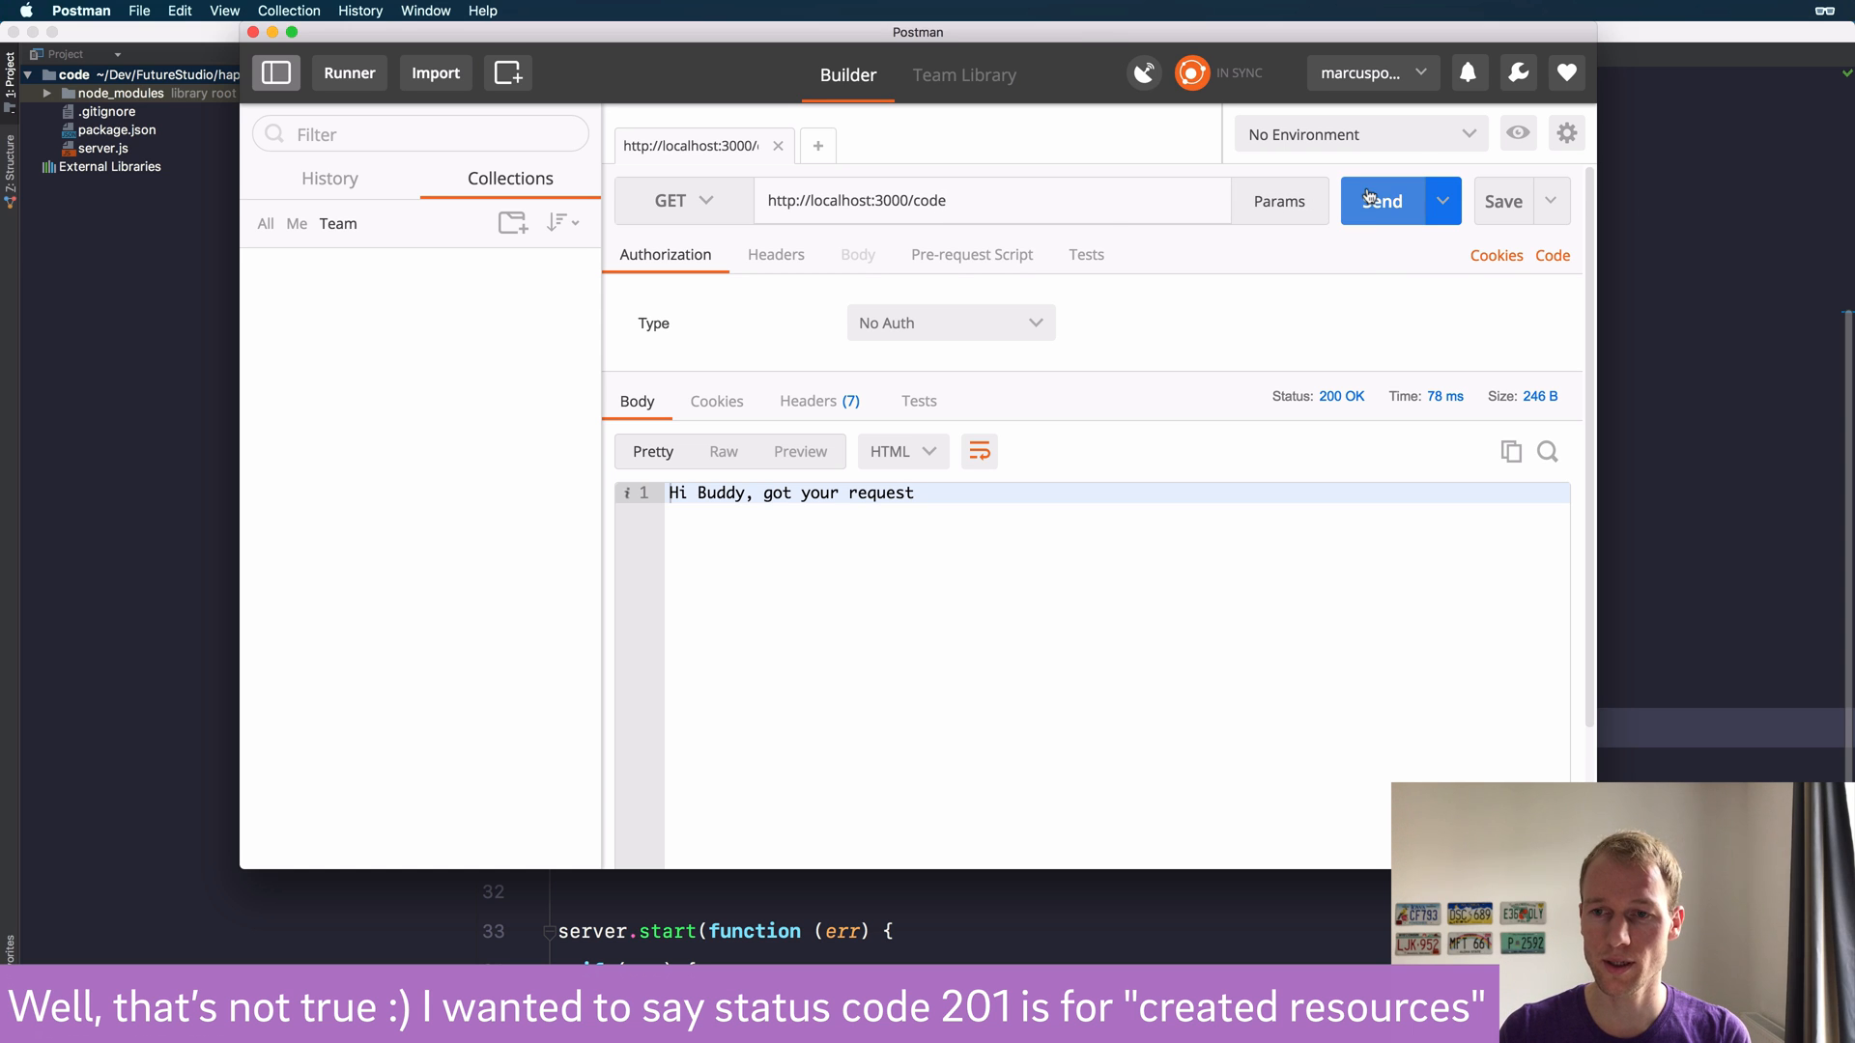
left_click(1381, 201)
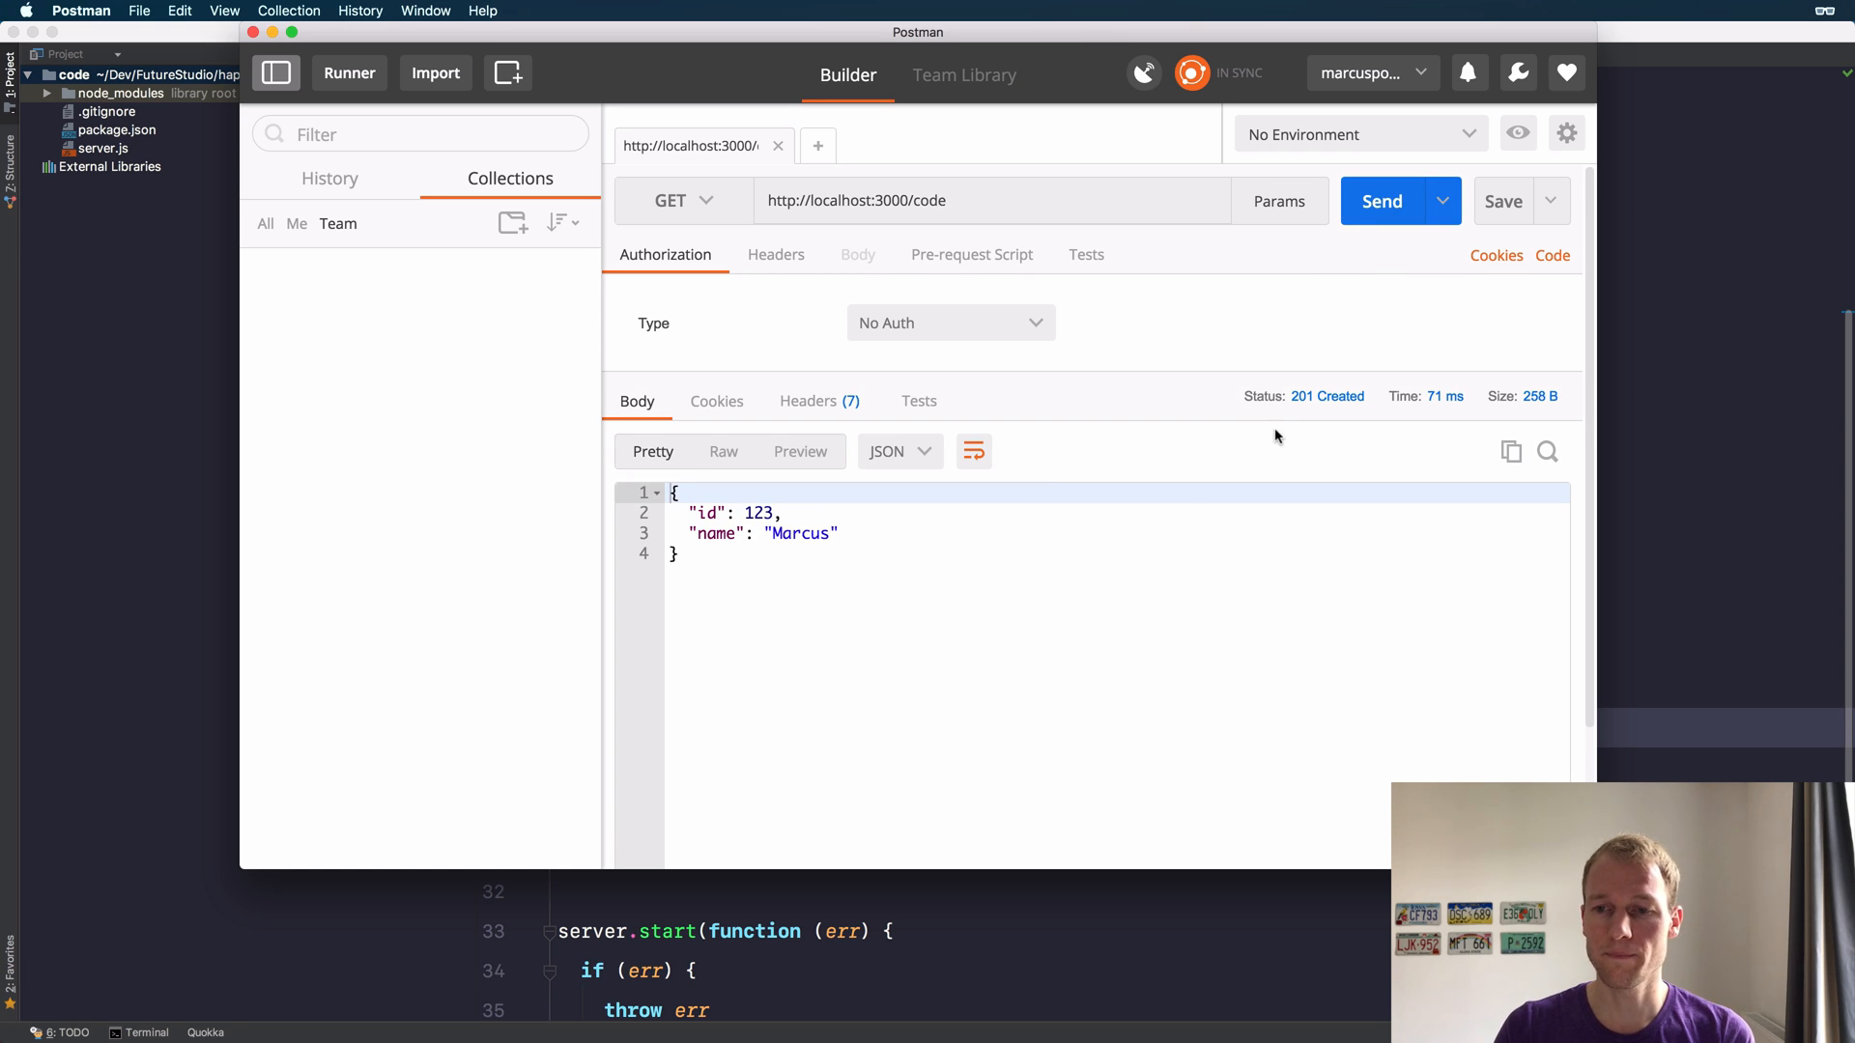
mouse_move(1314, 409)
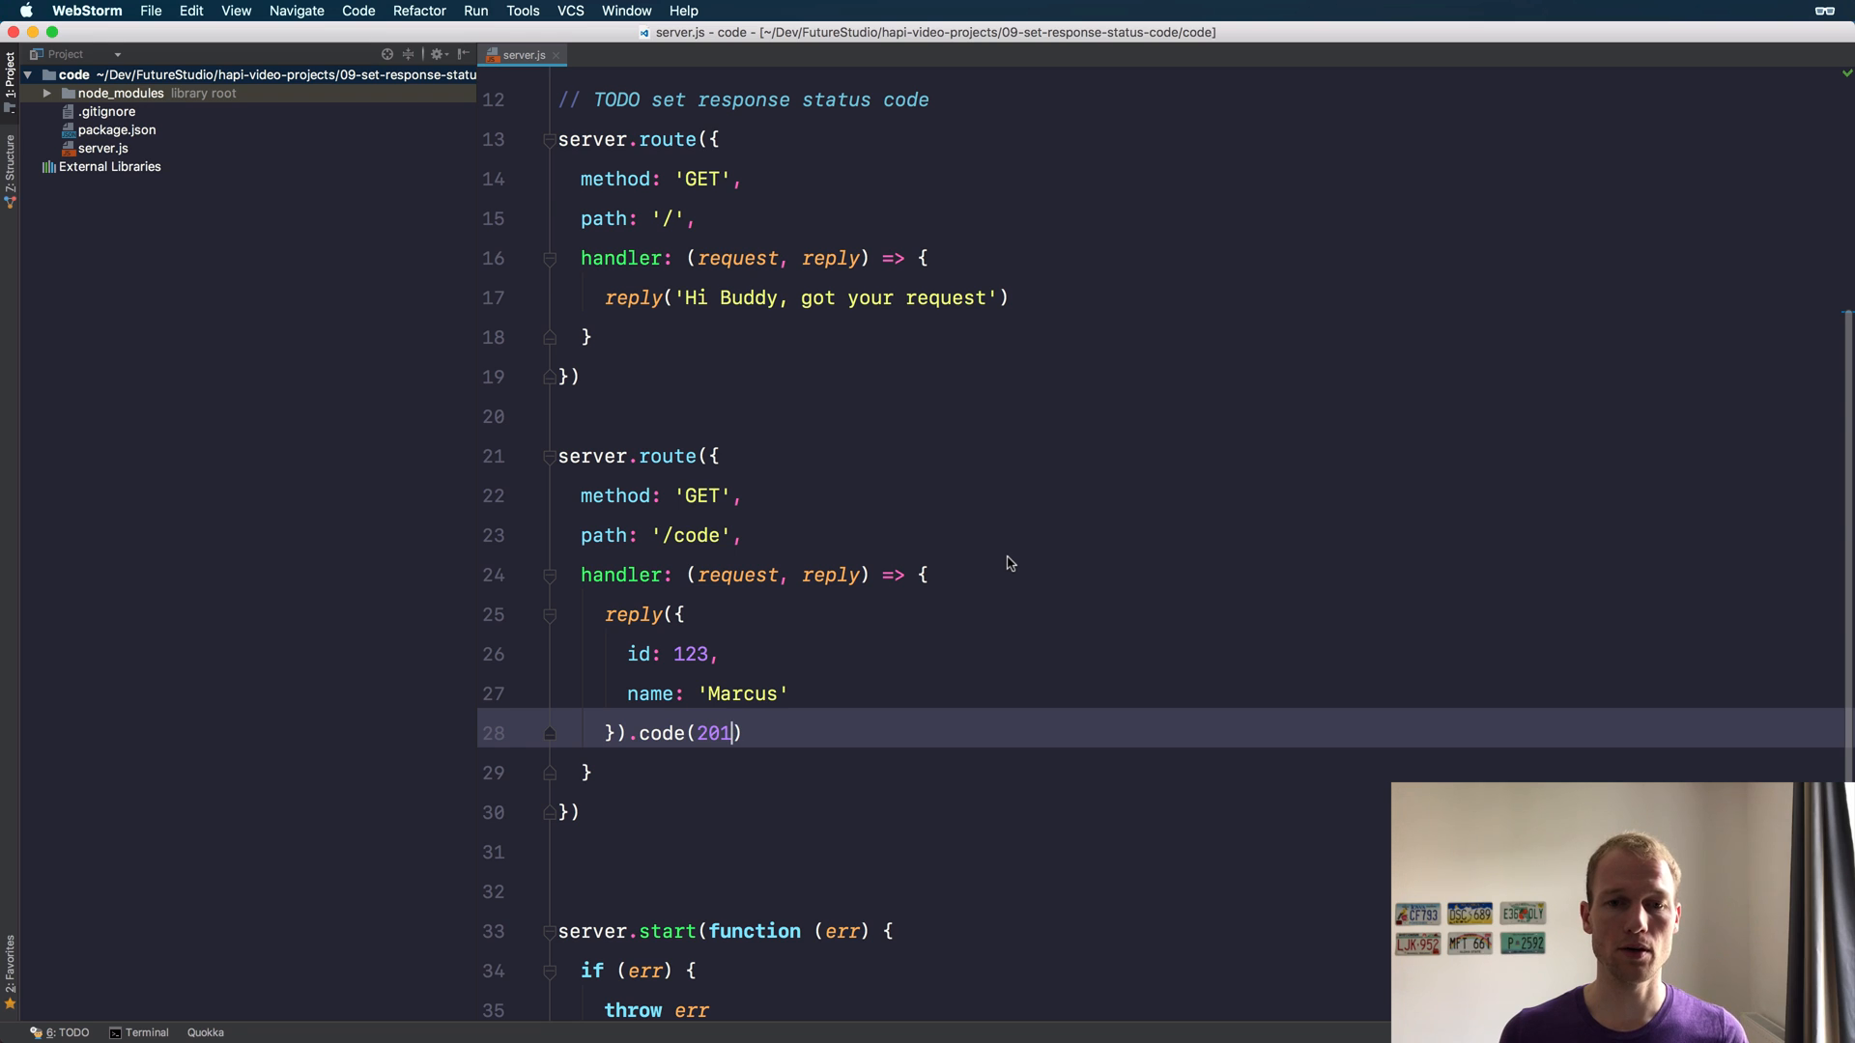
mouse_move(877, 495)
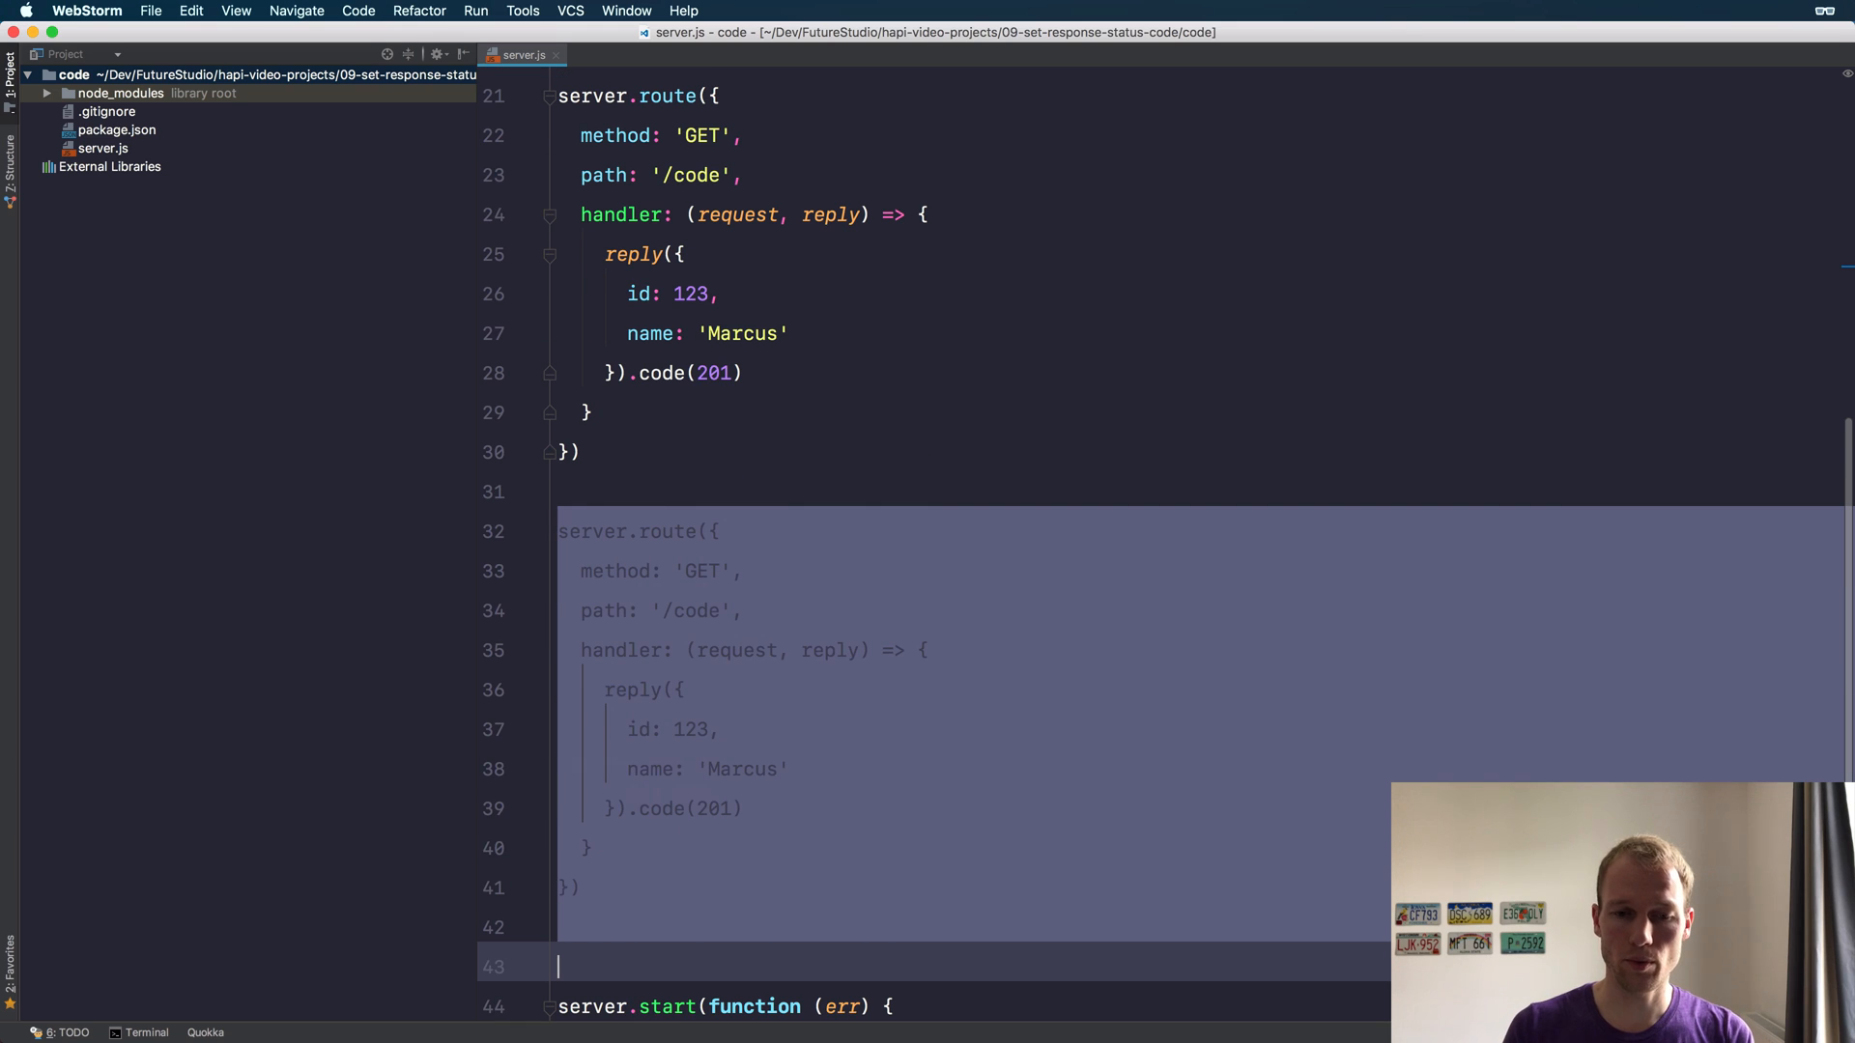
Change the copied route's path to '/empty-response' with a handler that just calls reply()
left_click(834, 622)
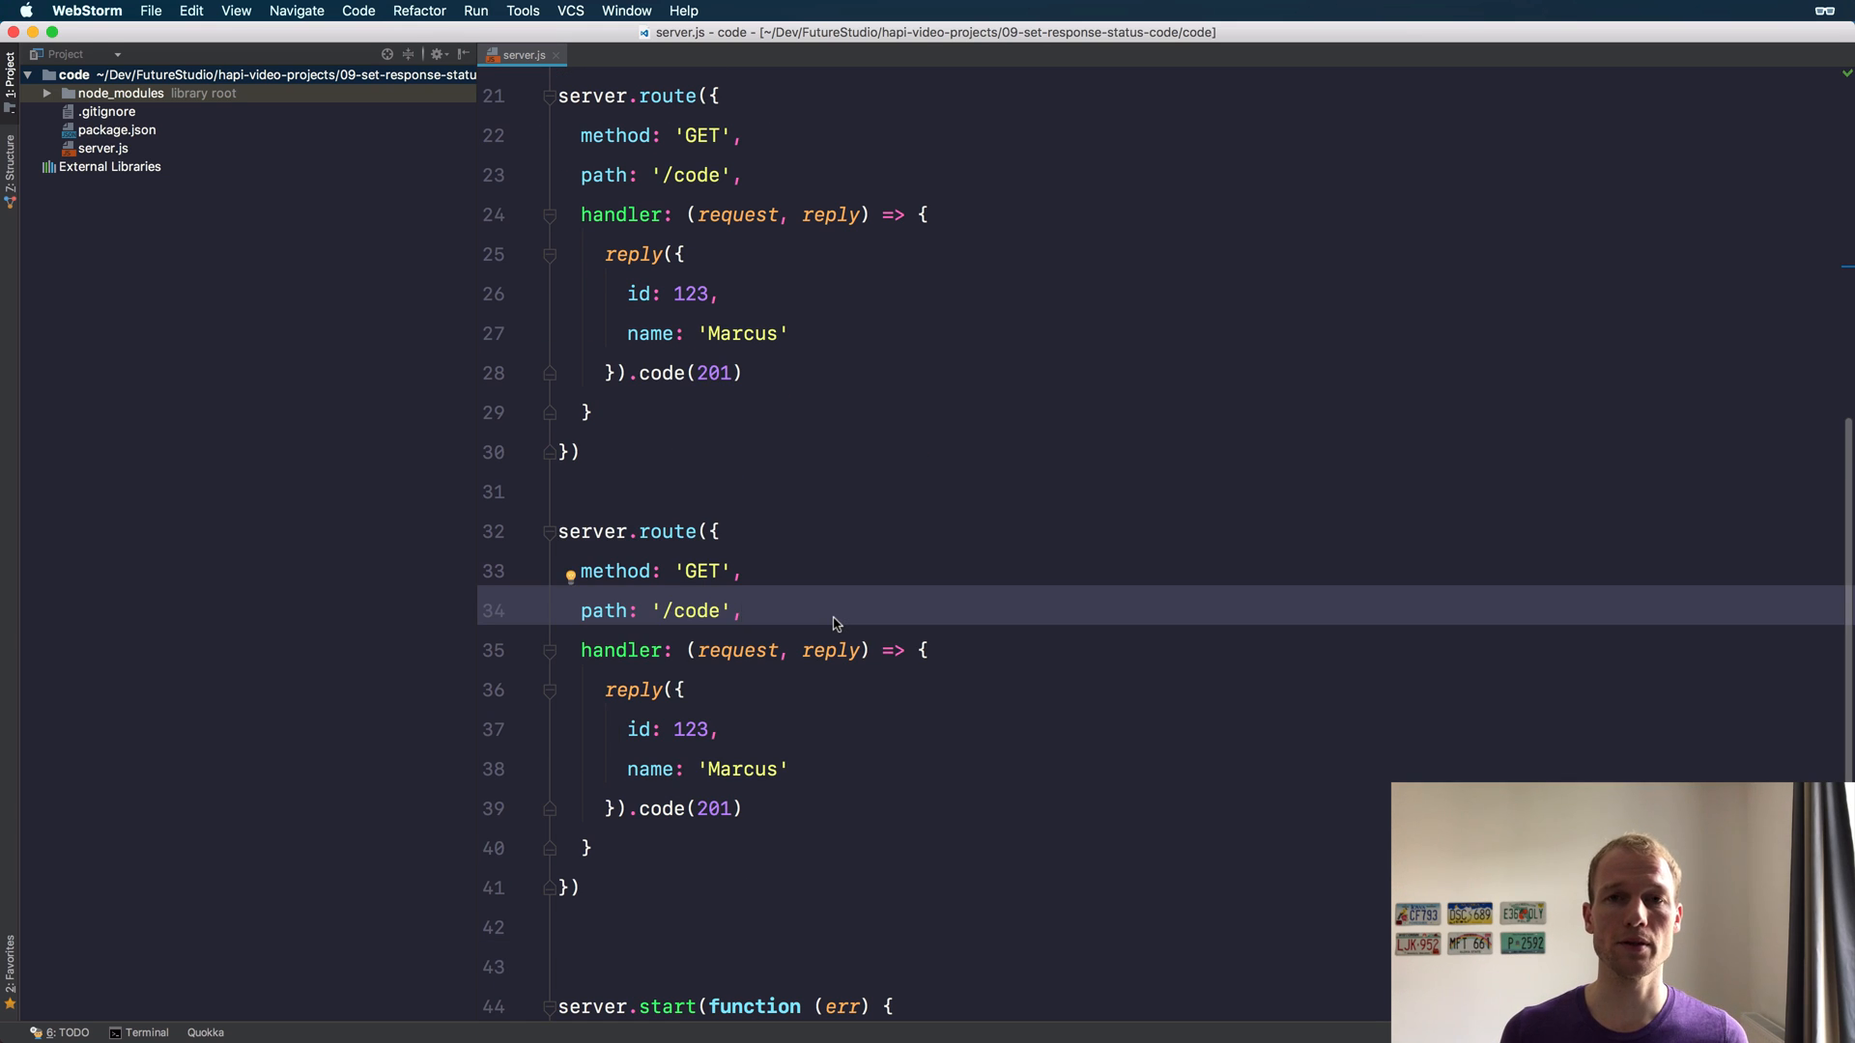
double_click(697, 610)
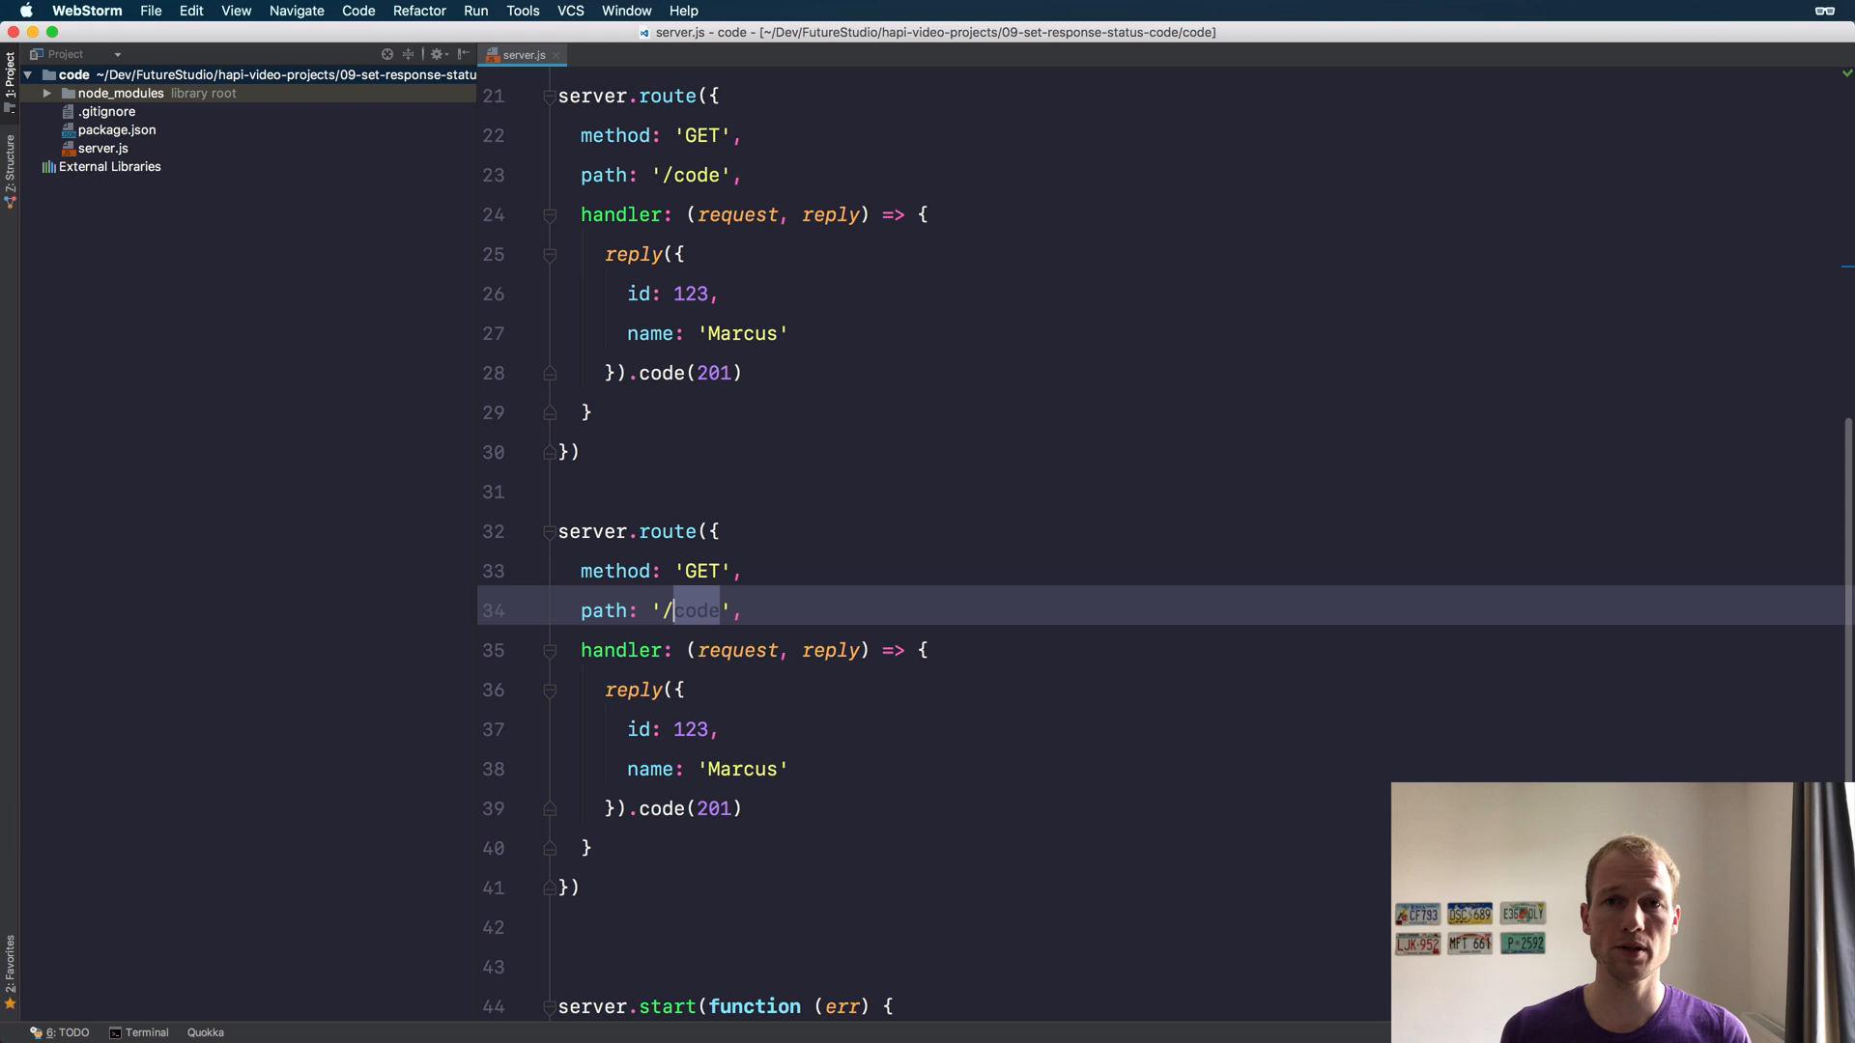
type("e")
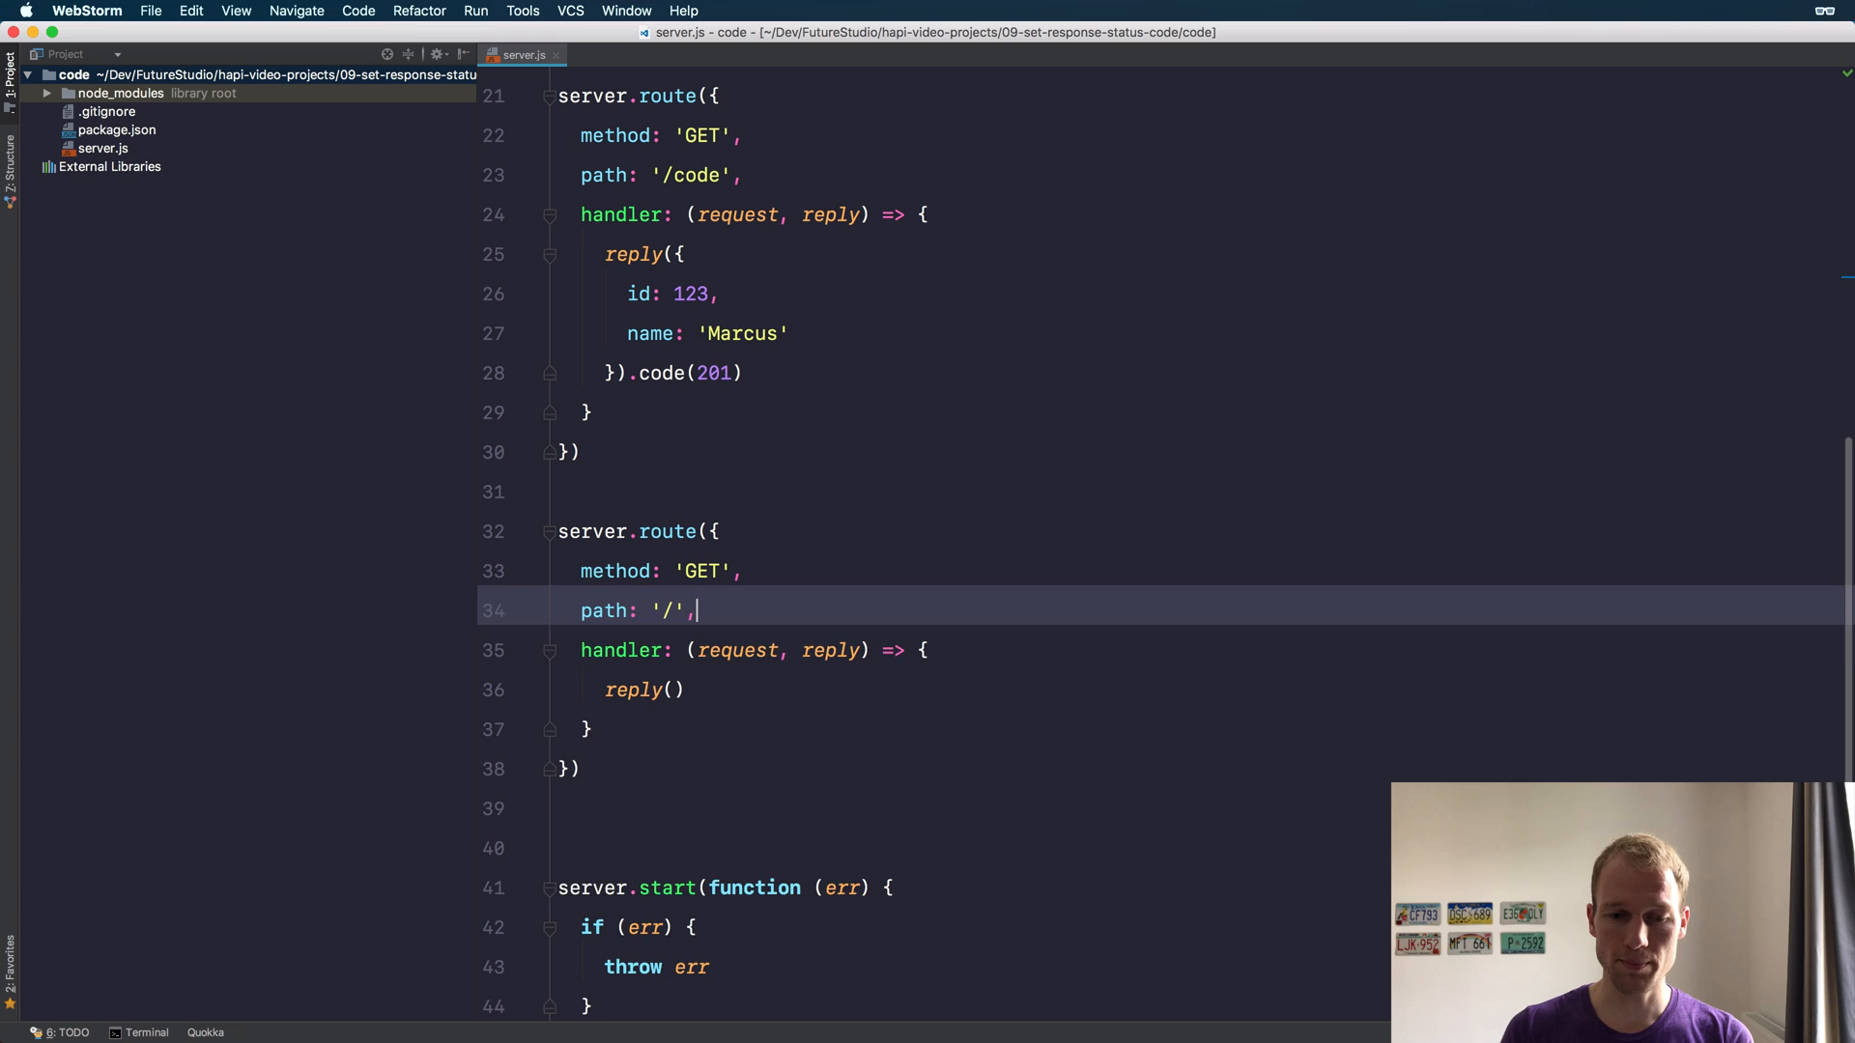
key("Enter")
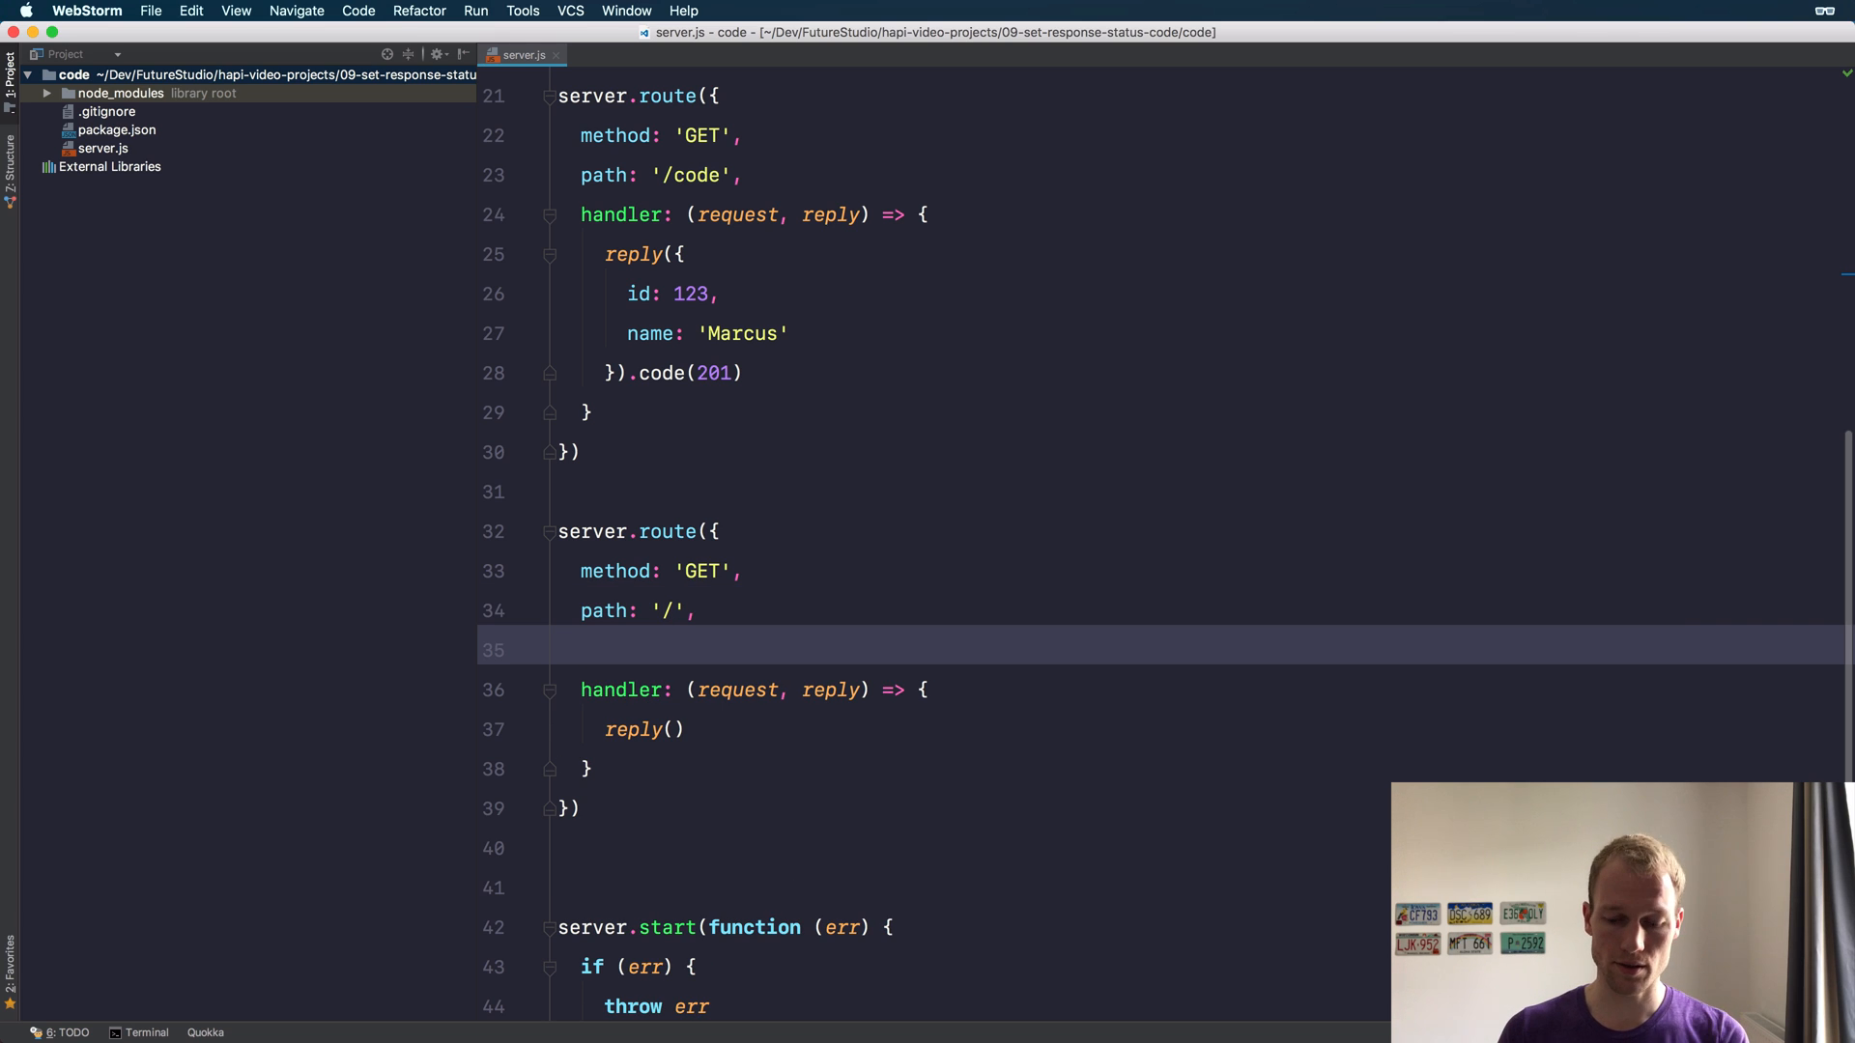
key("Backspace")
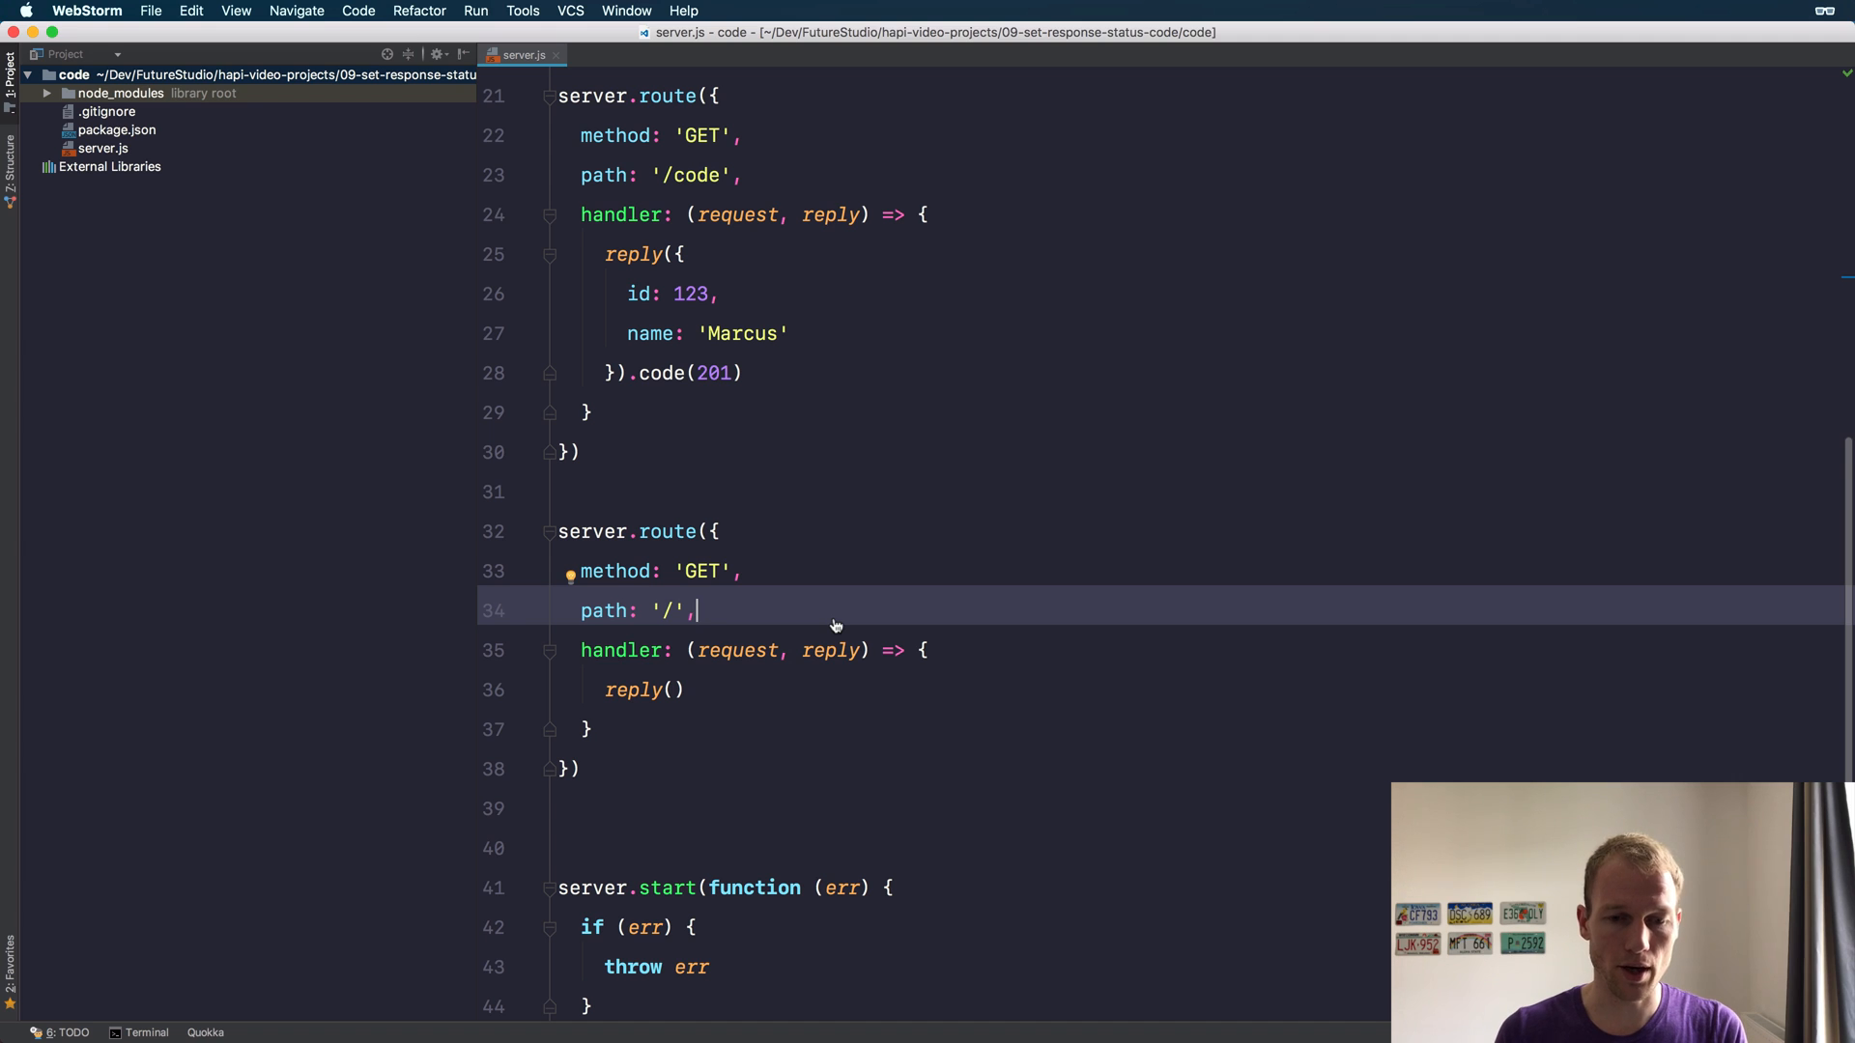
type("empty")
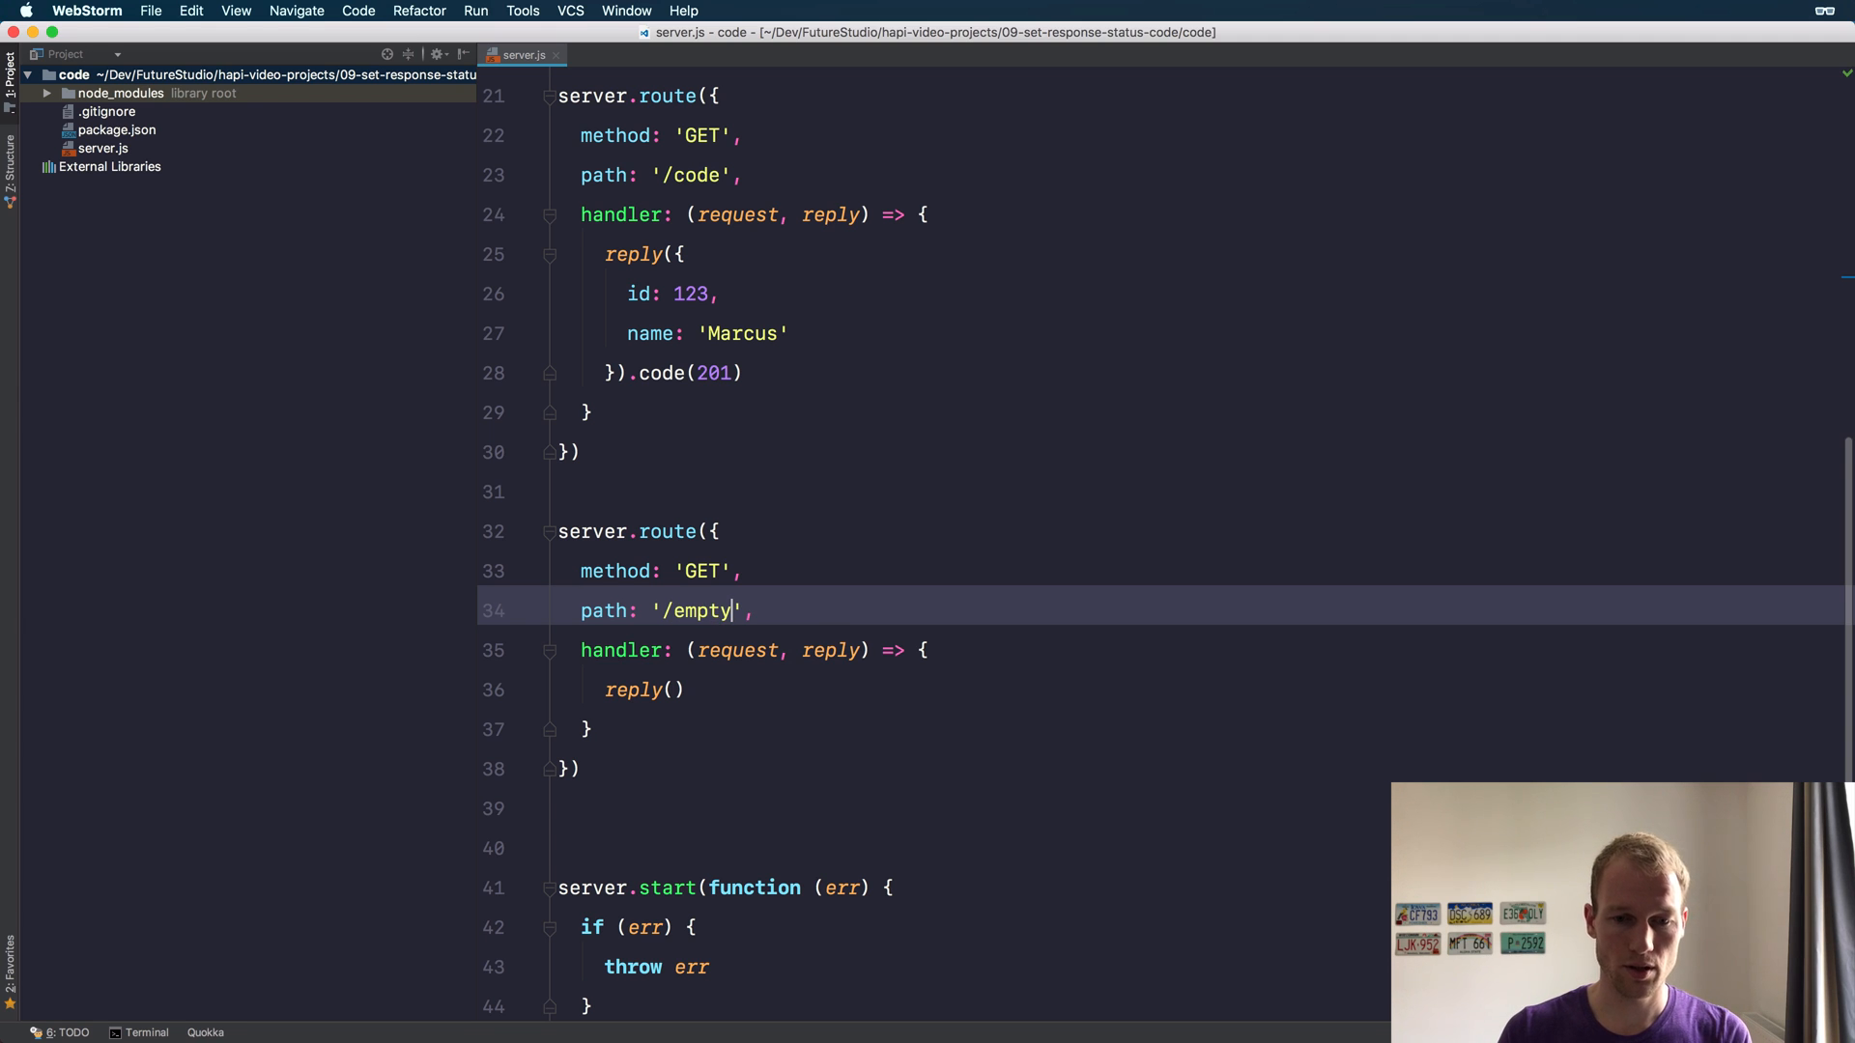
type("-response")
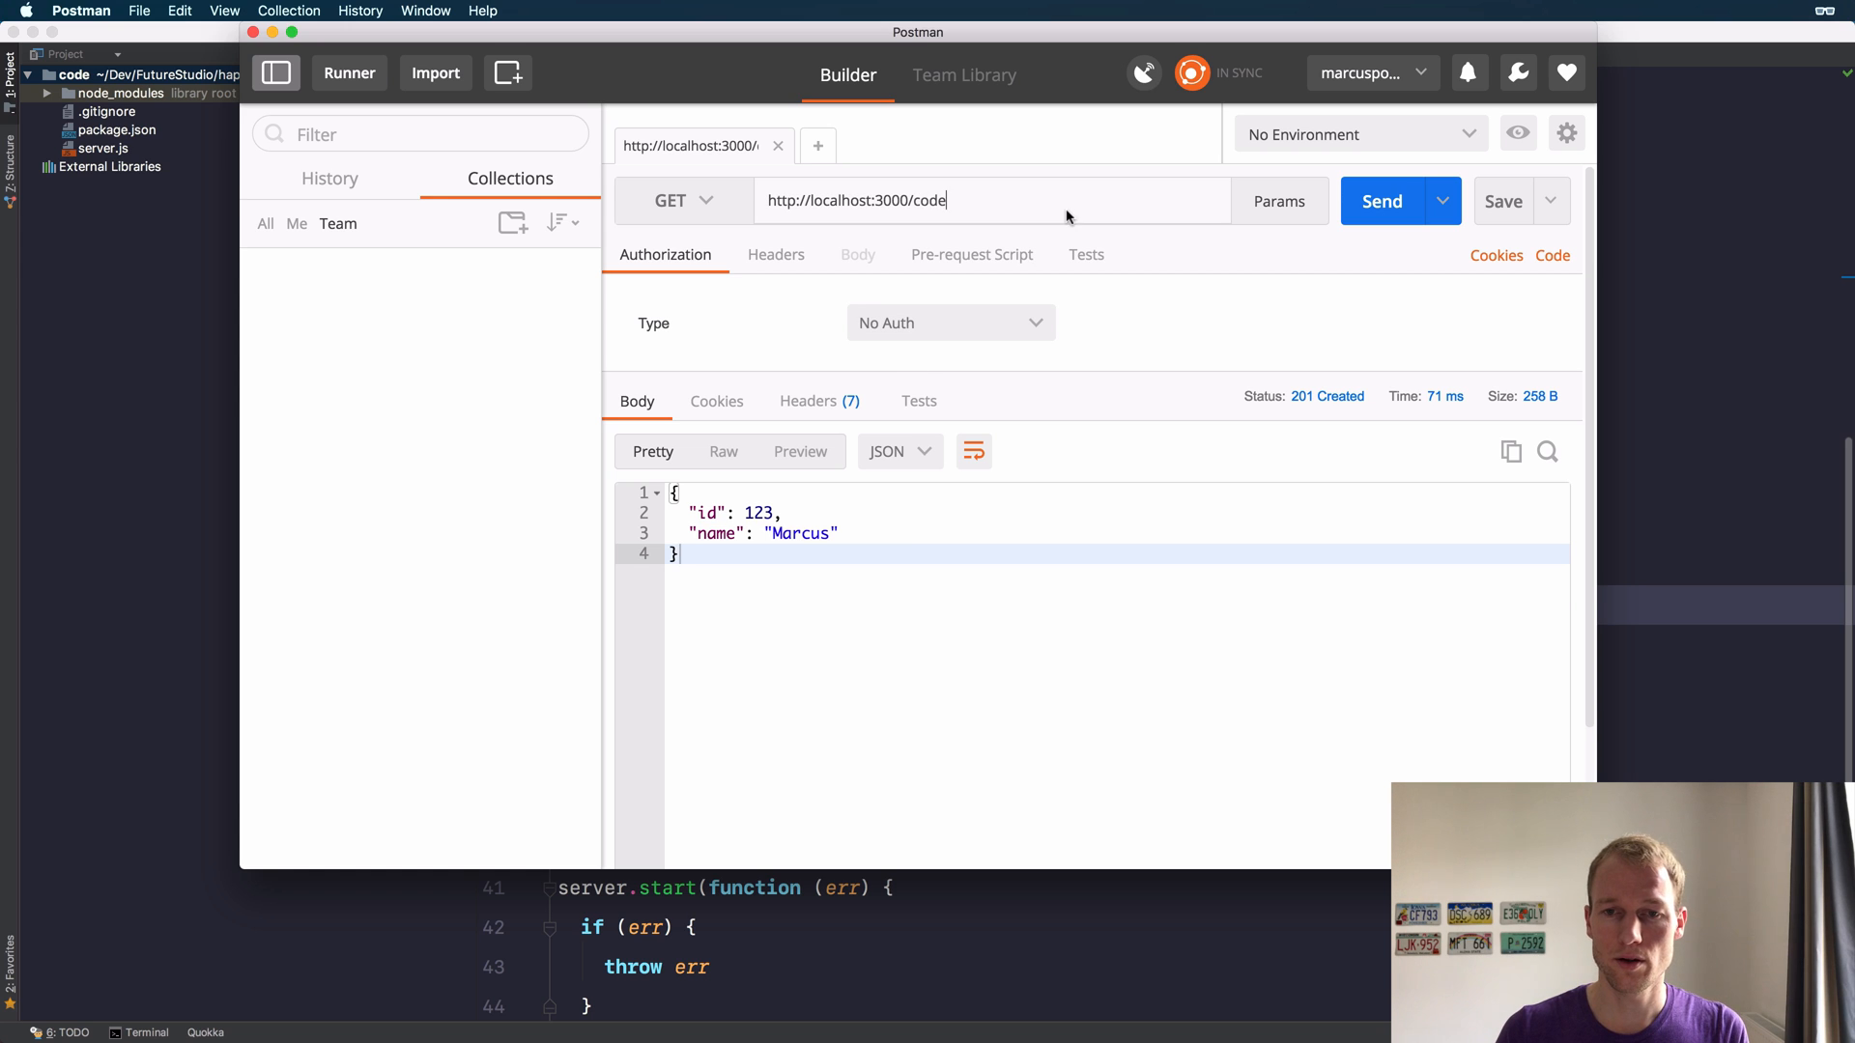
type("empty-")
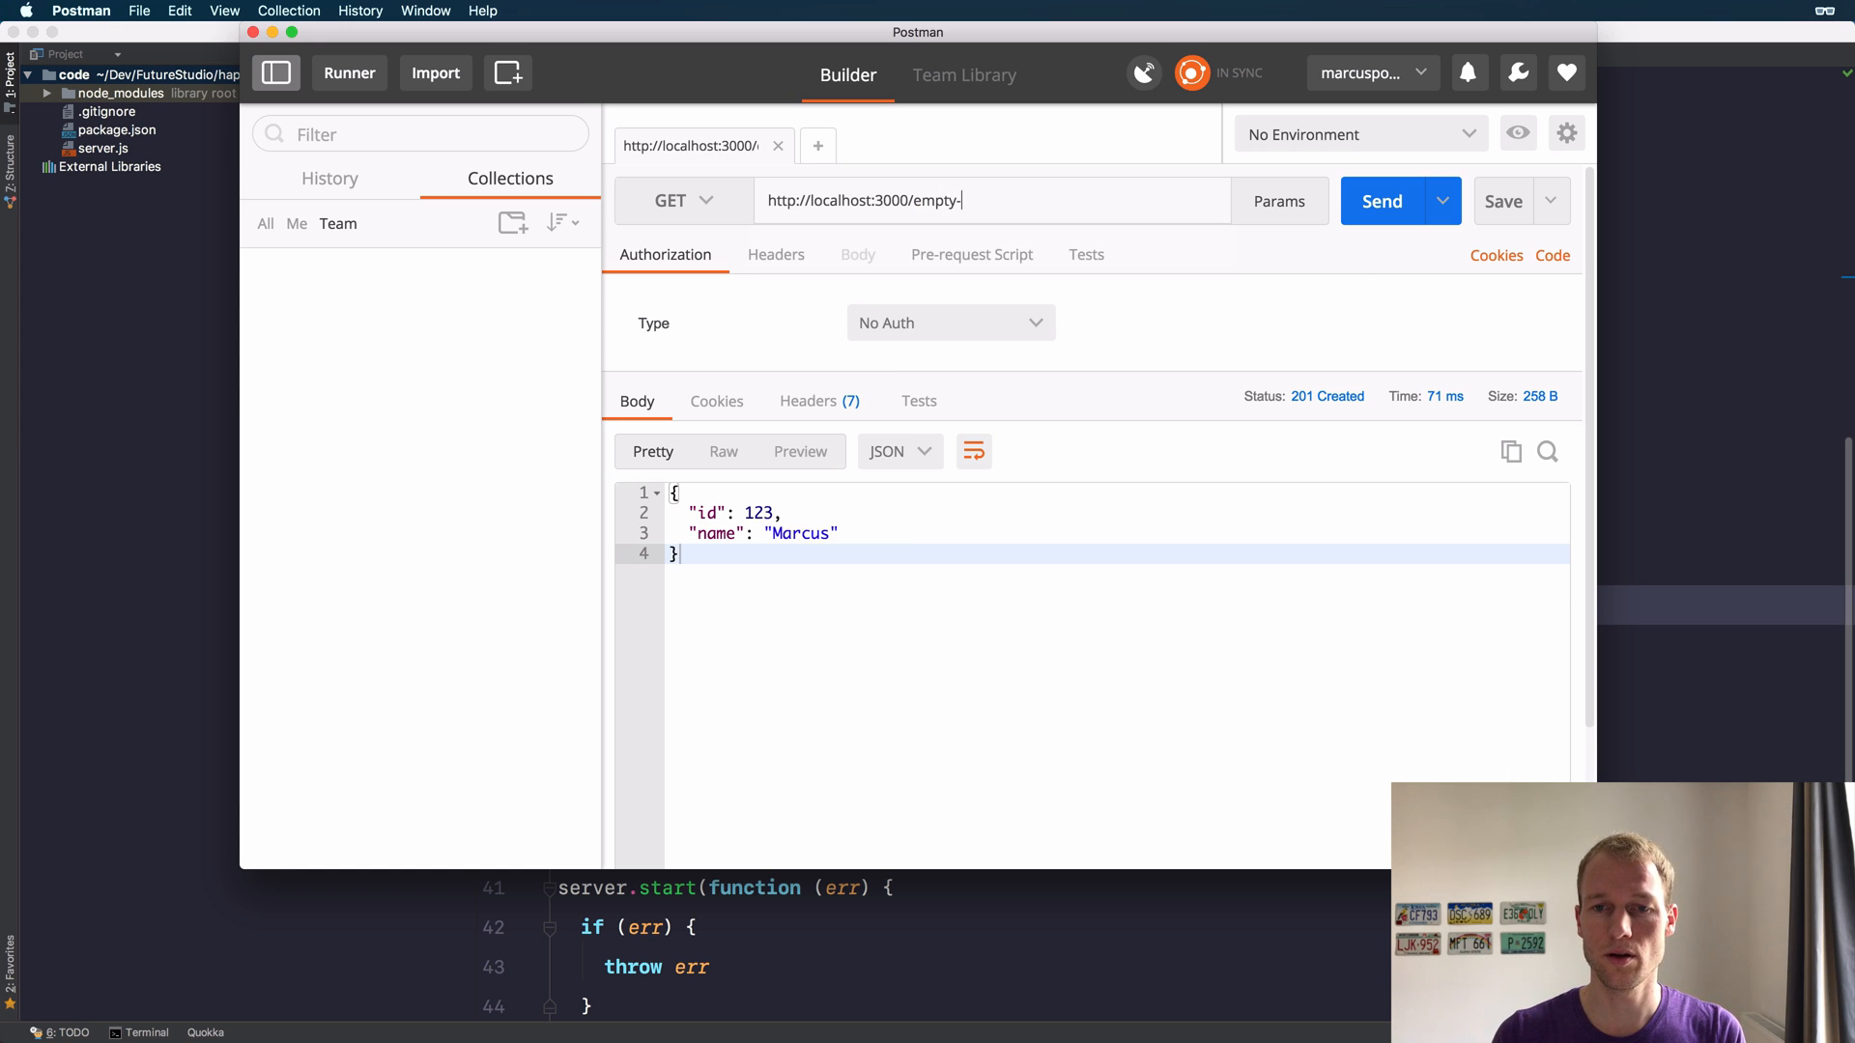
type("response")
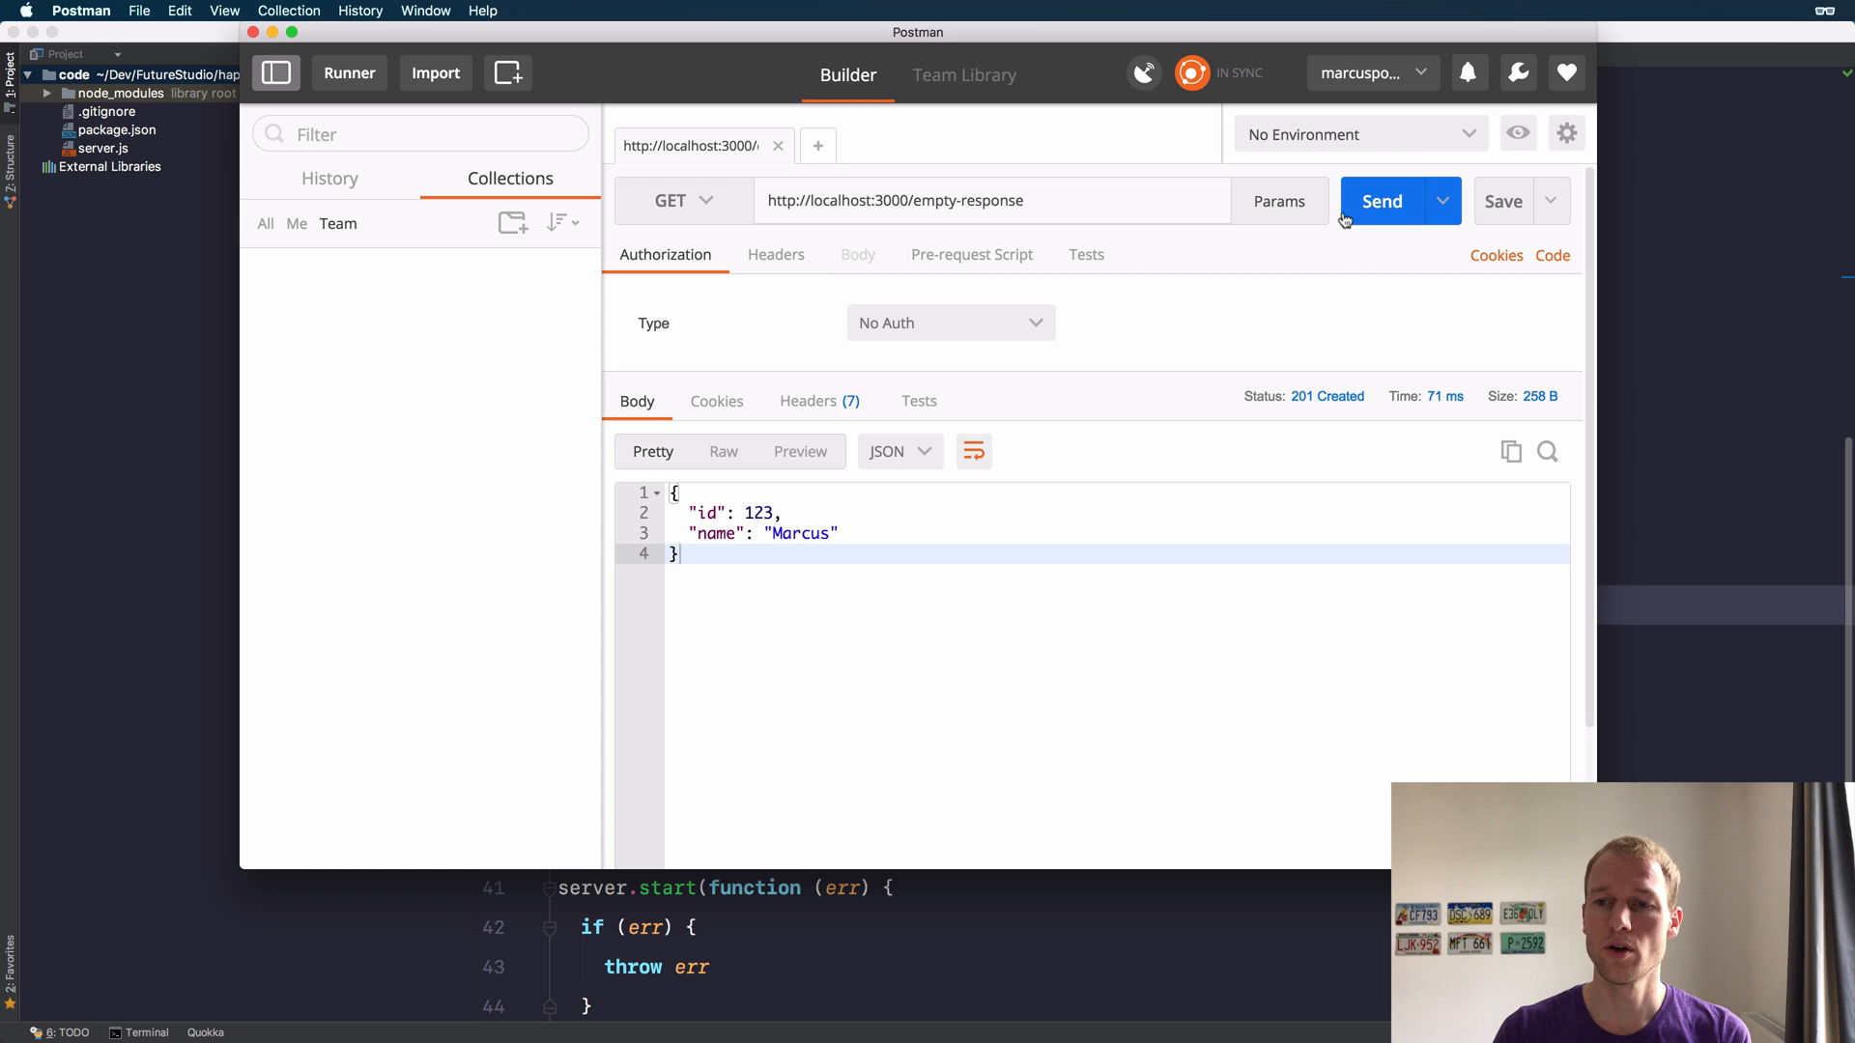
left_click(1382, 201)
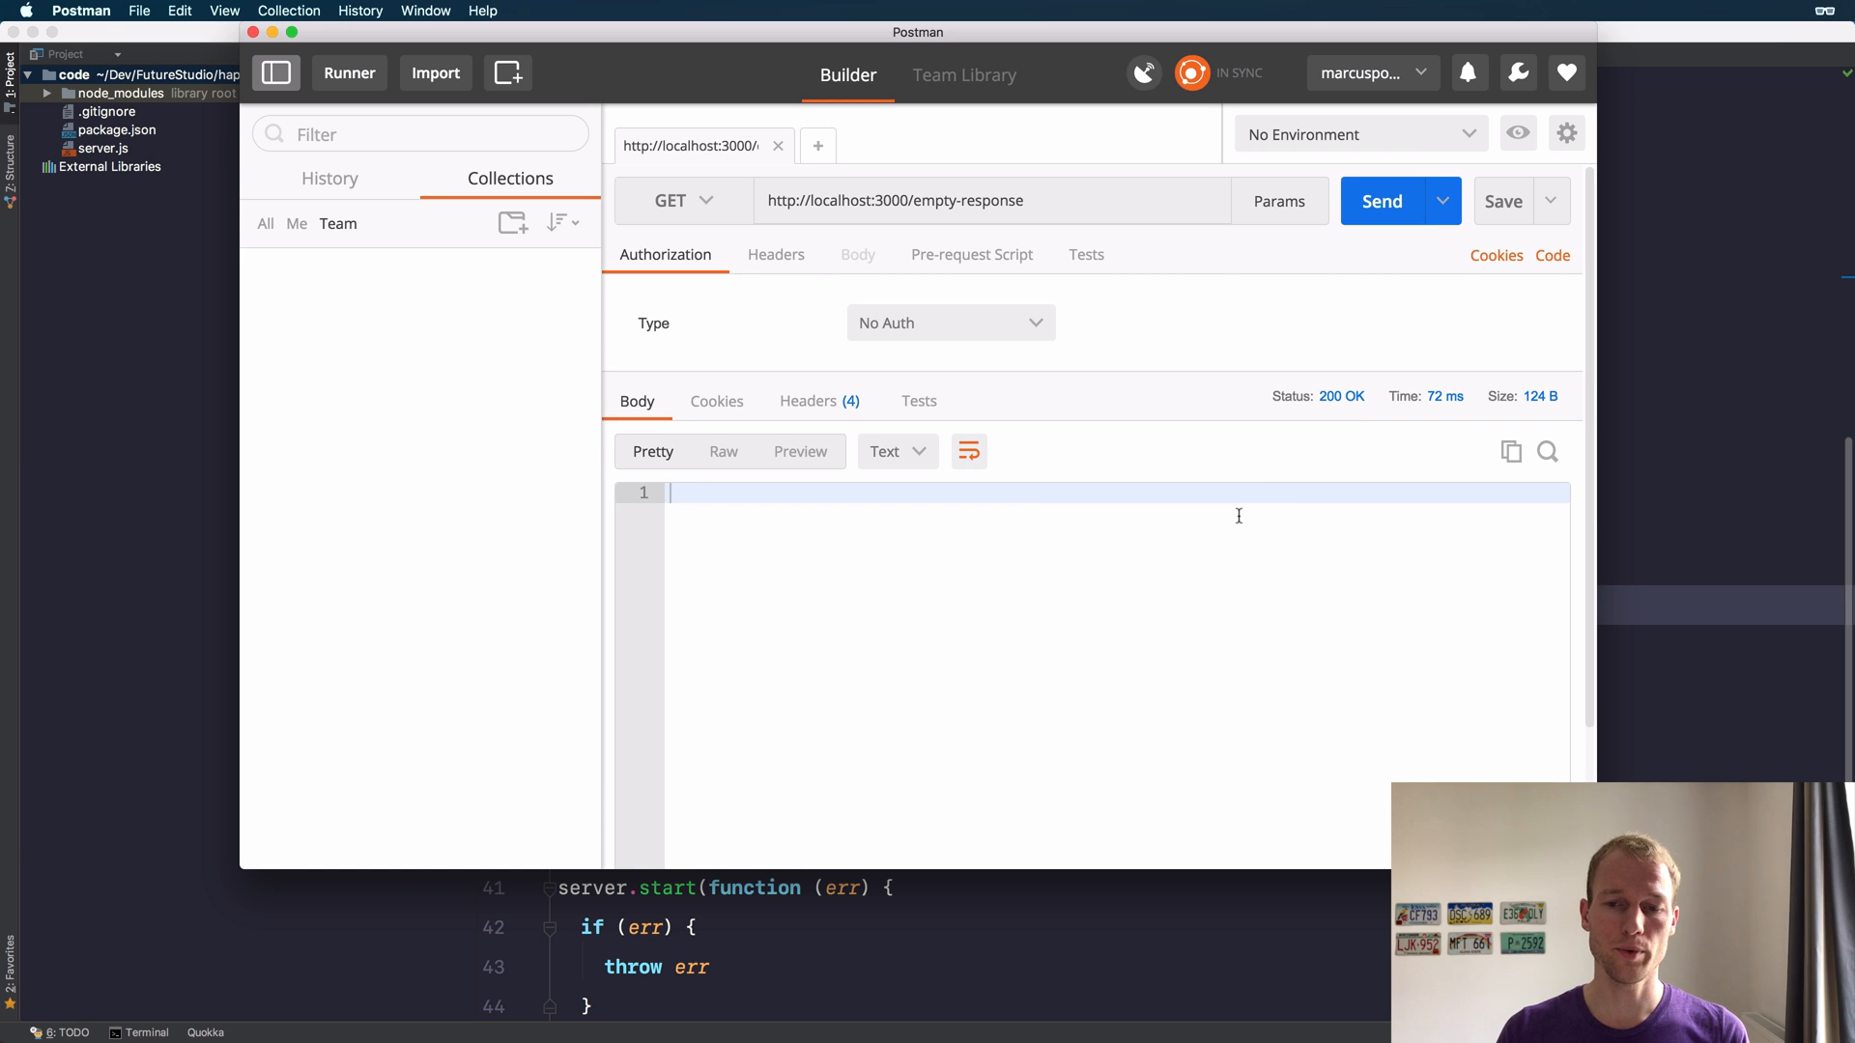
mouse_move(1193, 518)
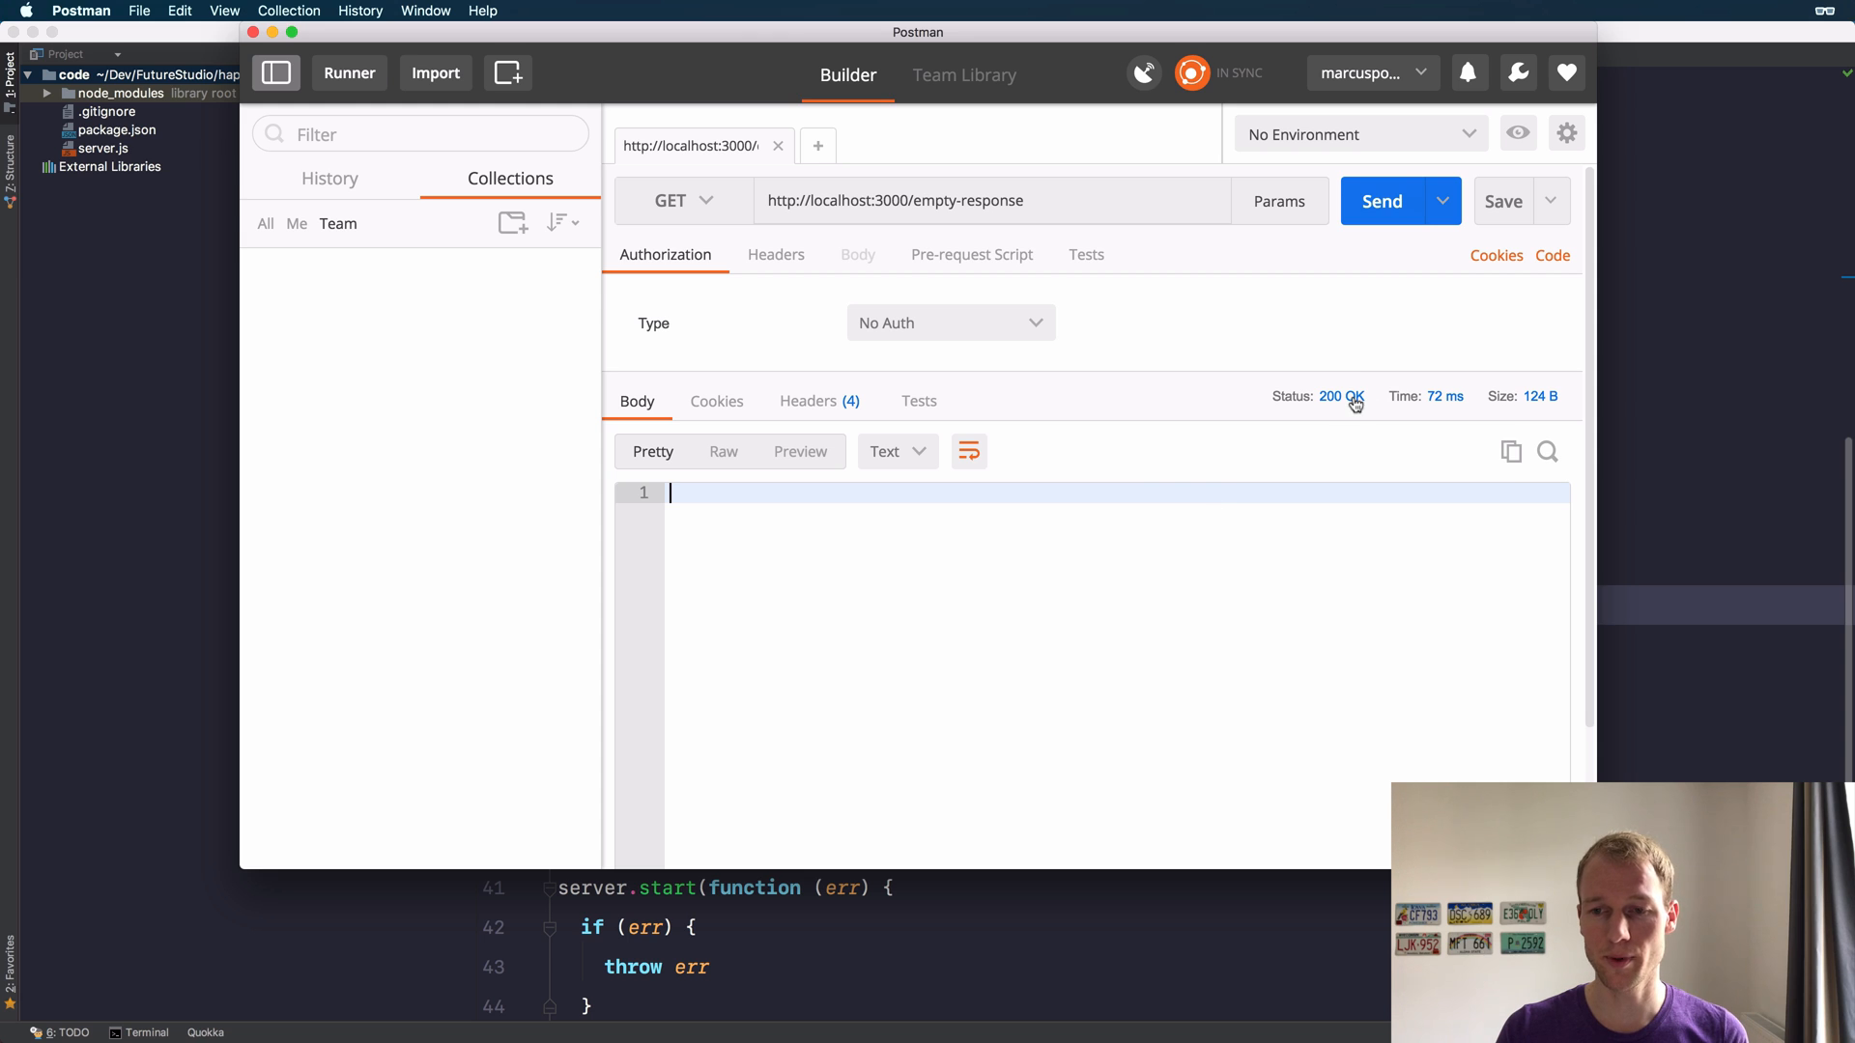
mouse_move(1343, 417)
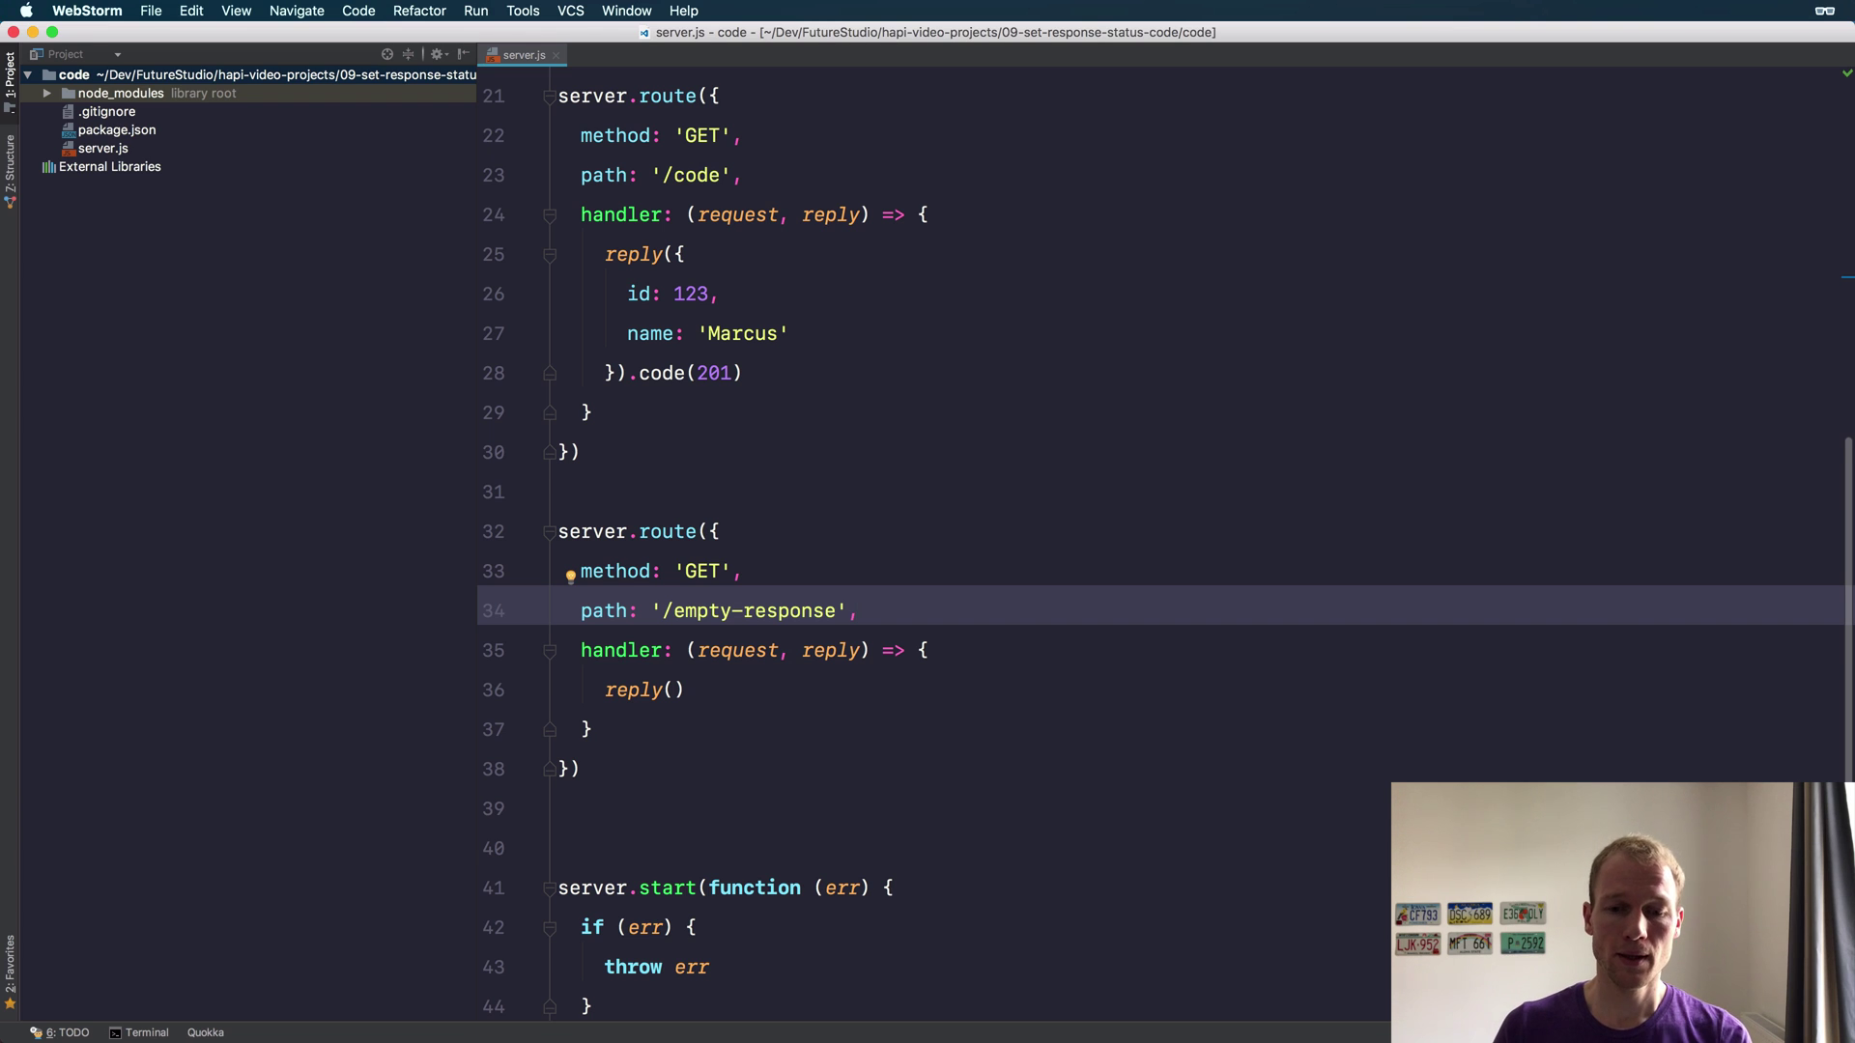
Wrap the handler in config with response: { emptyStatusCode: 204 }
type("config")
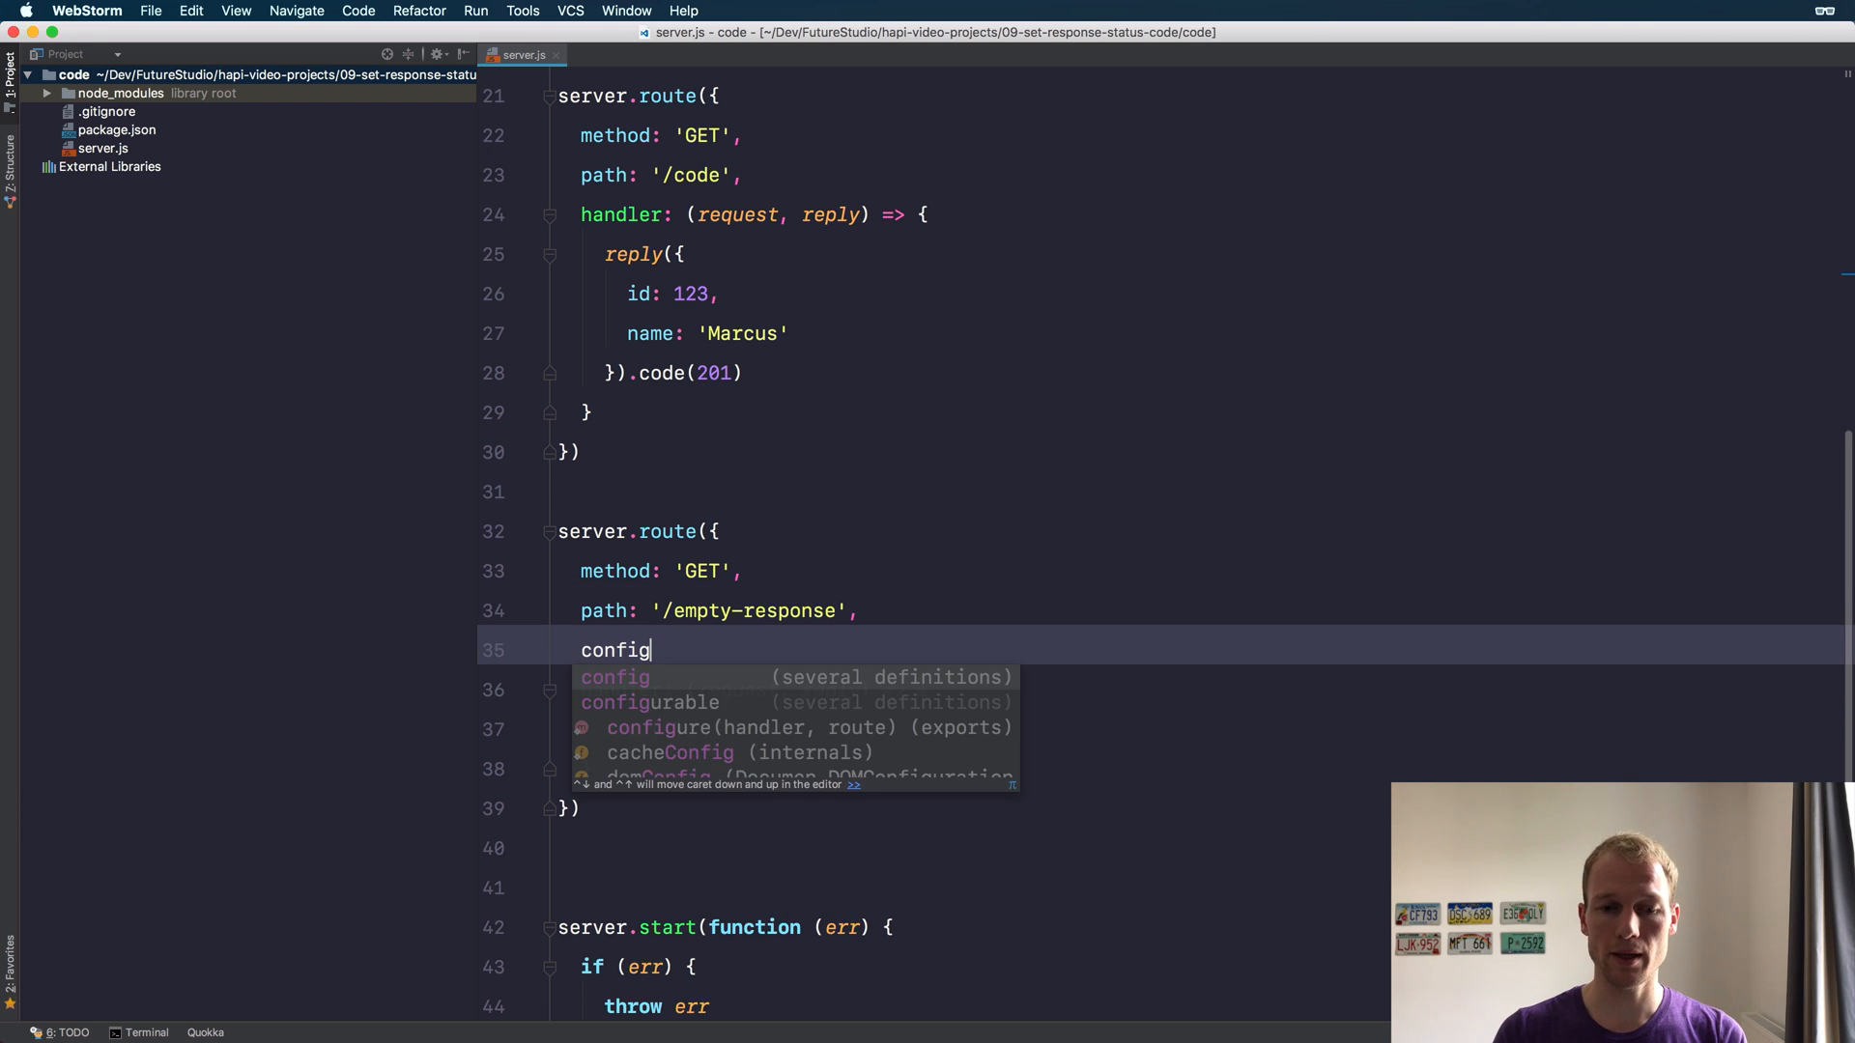
type(": {}")
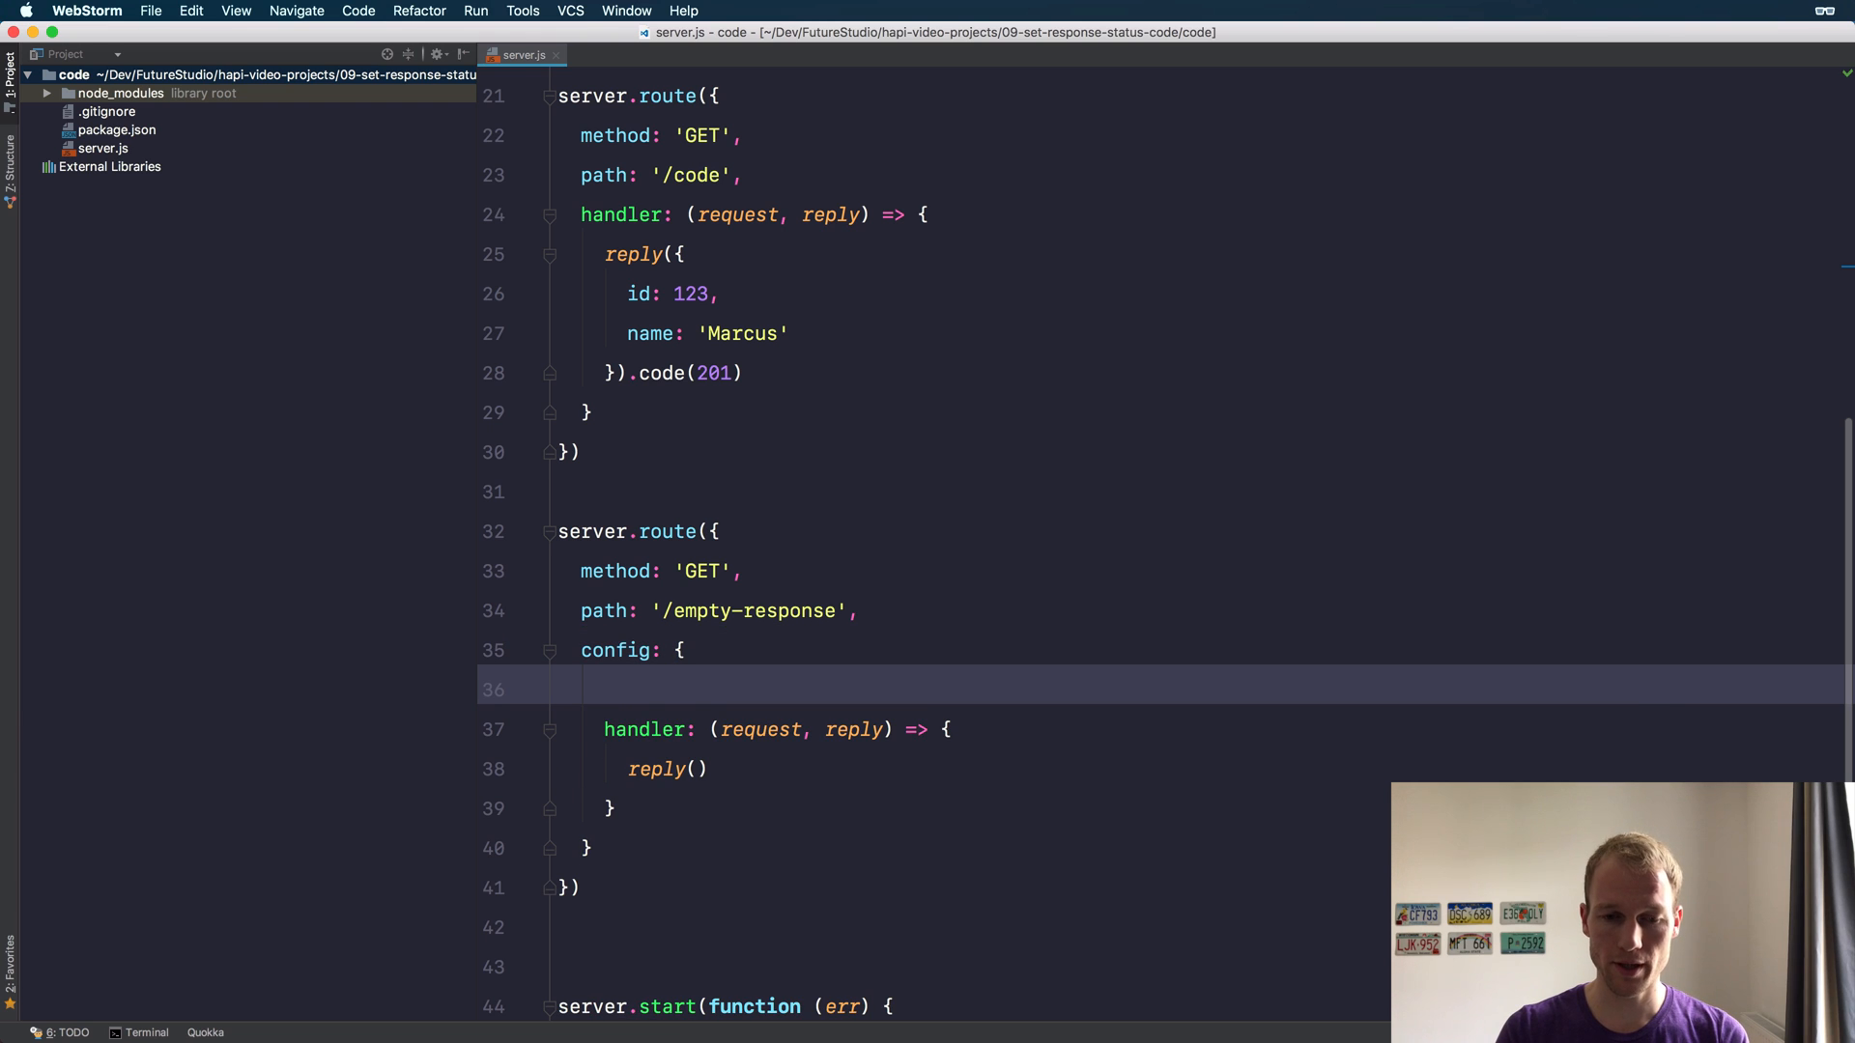
type("response: {")
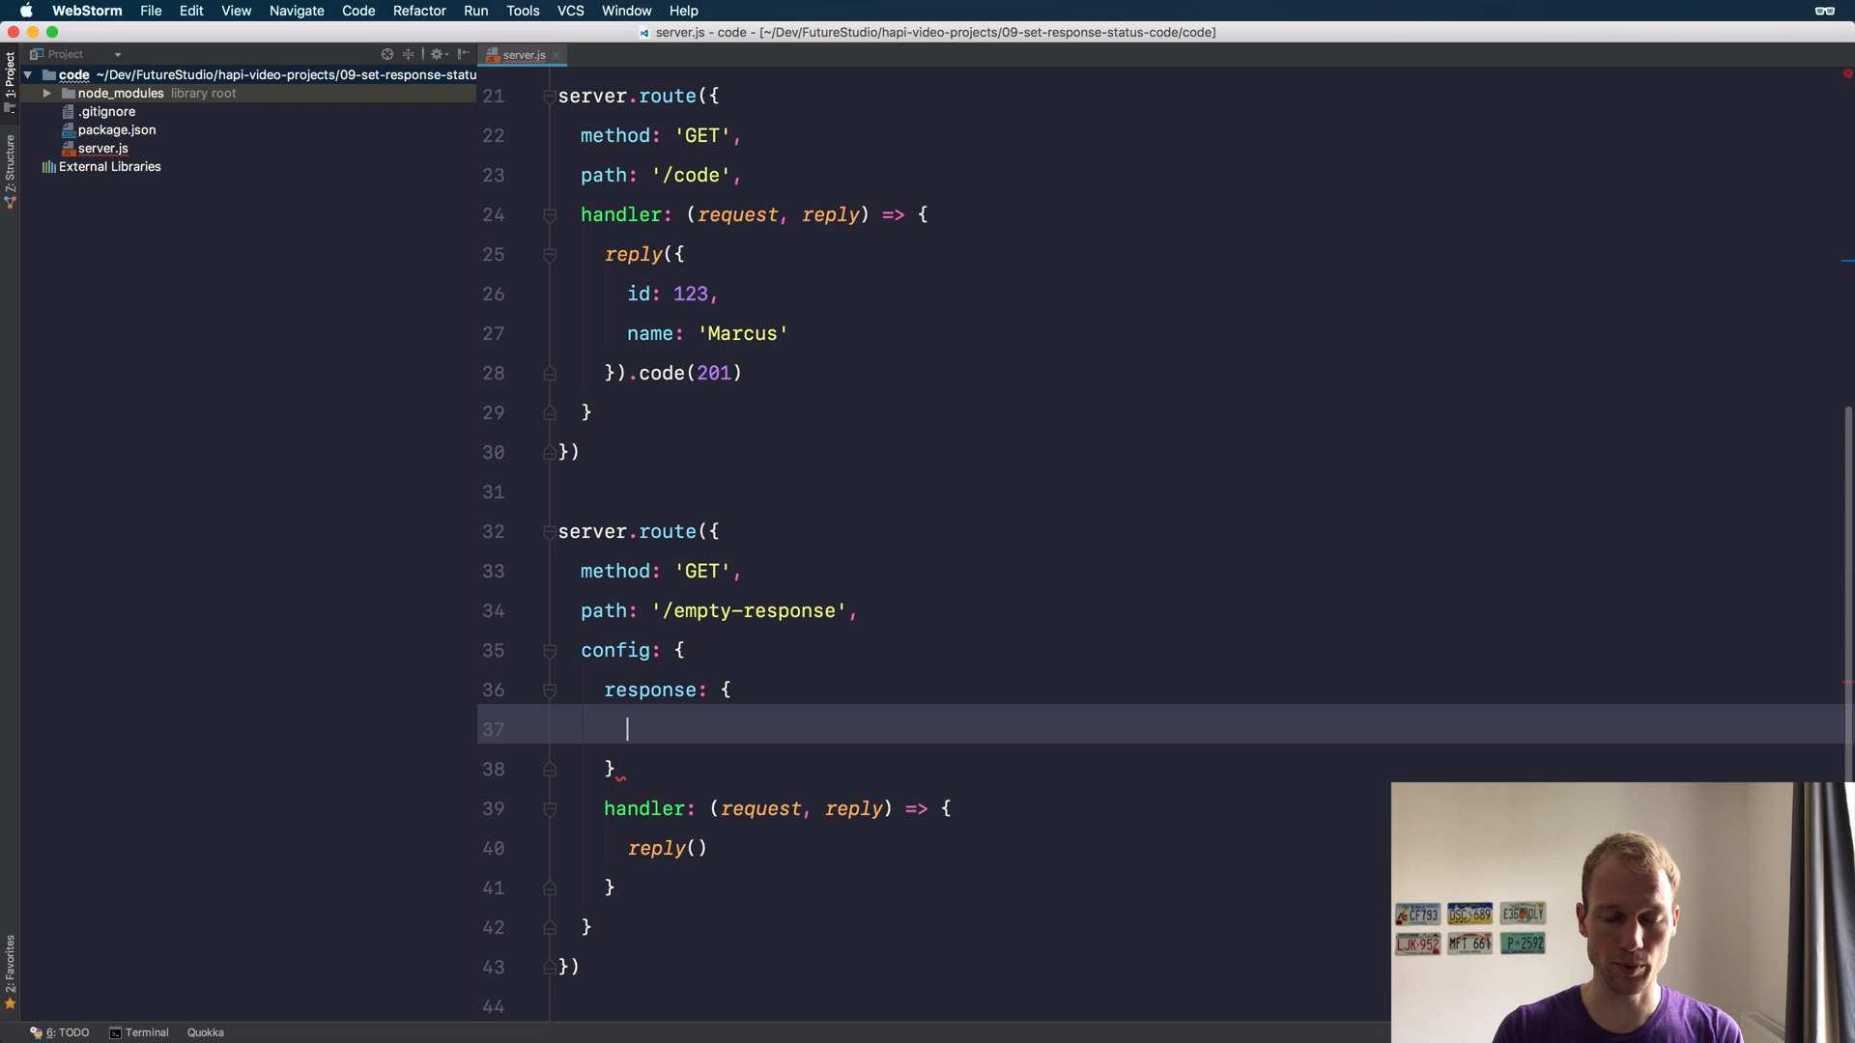
type("em")
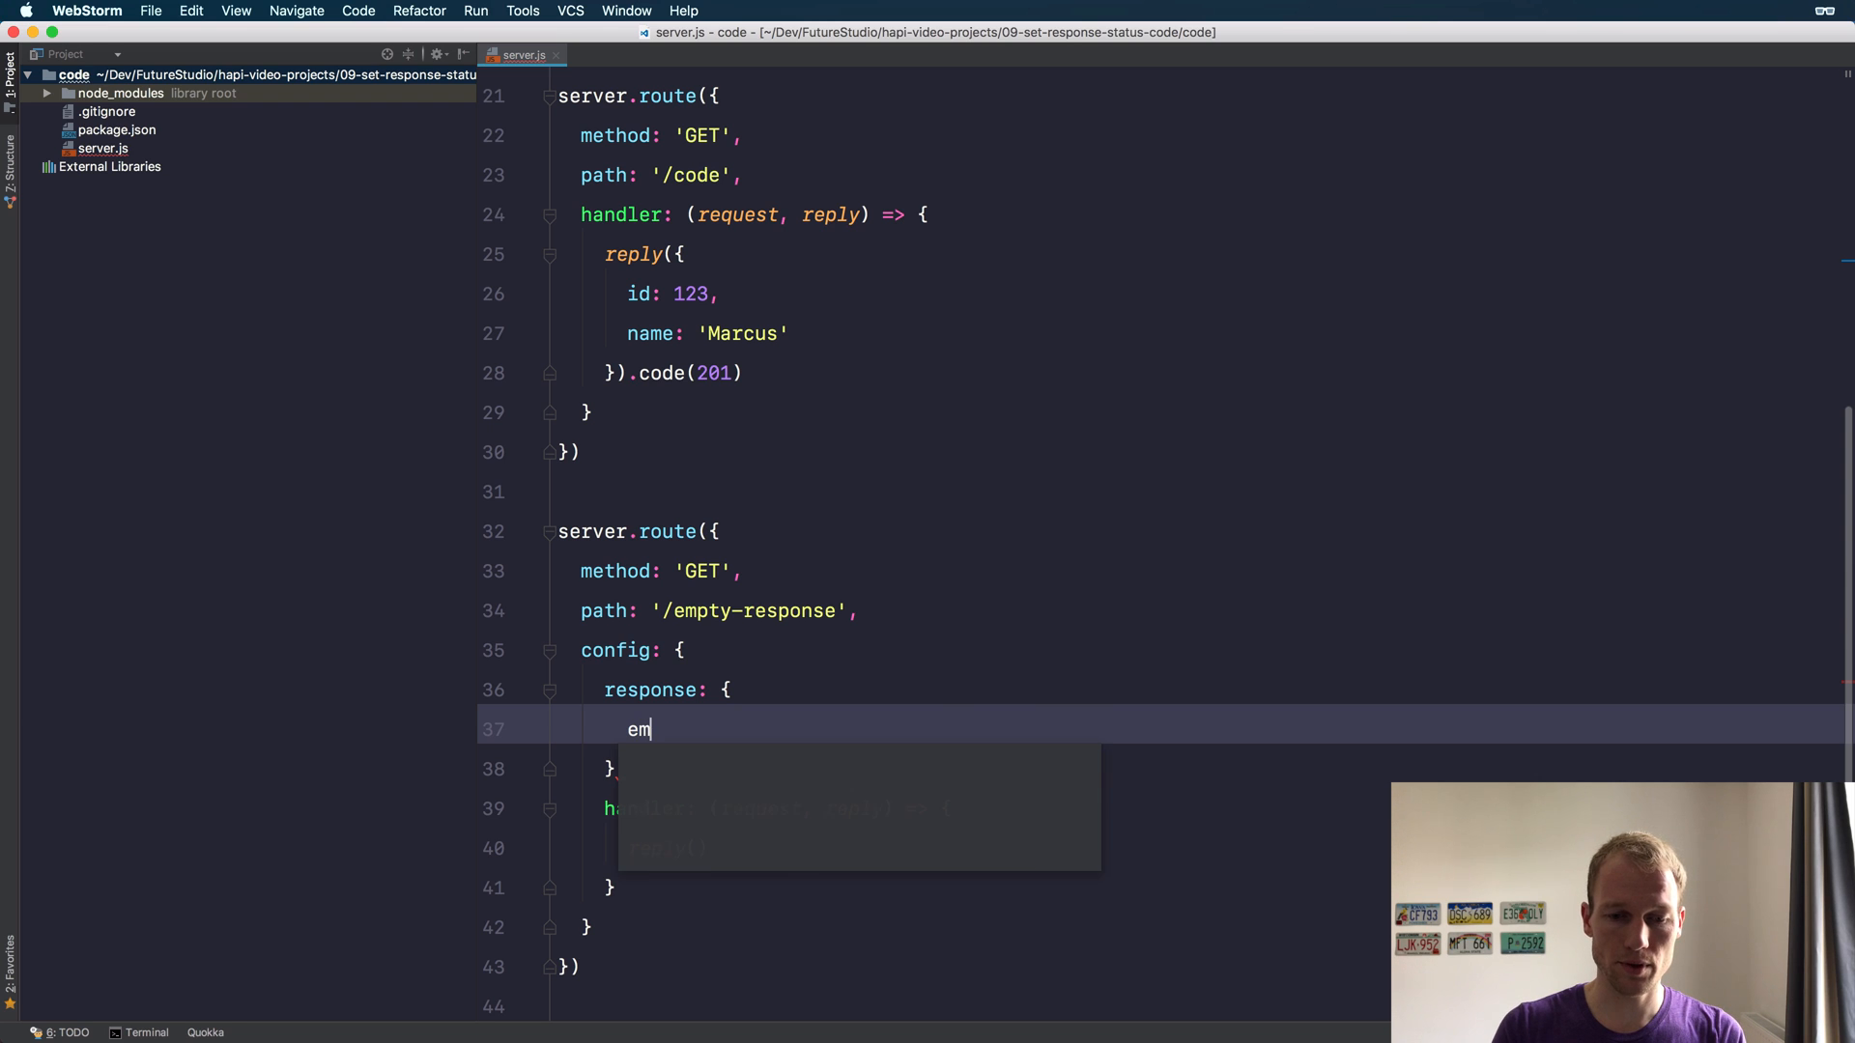
type("pty")
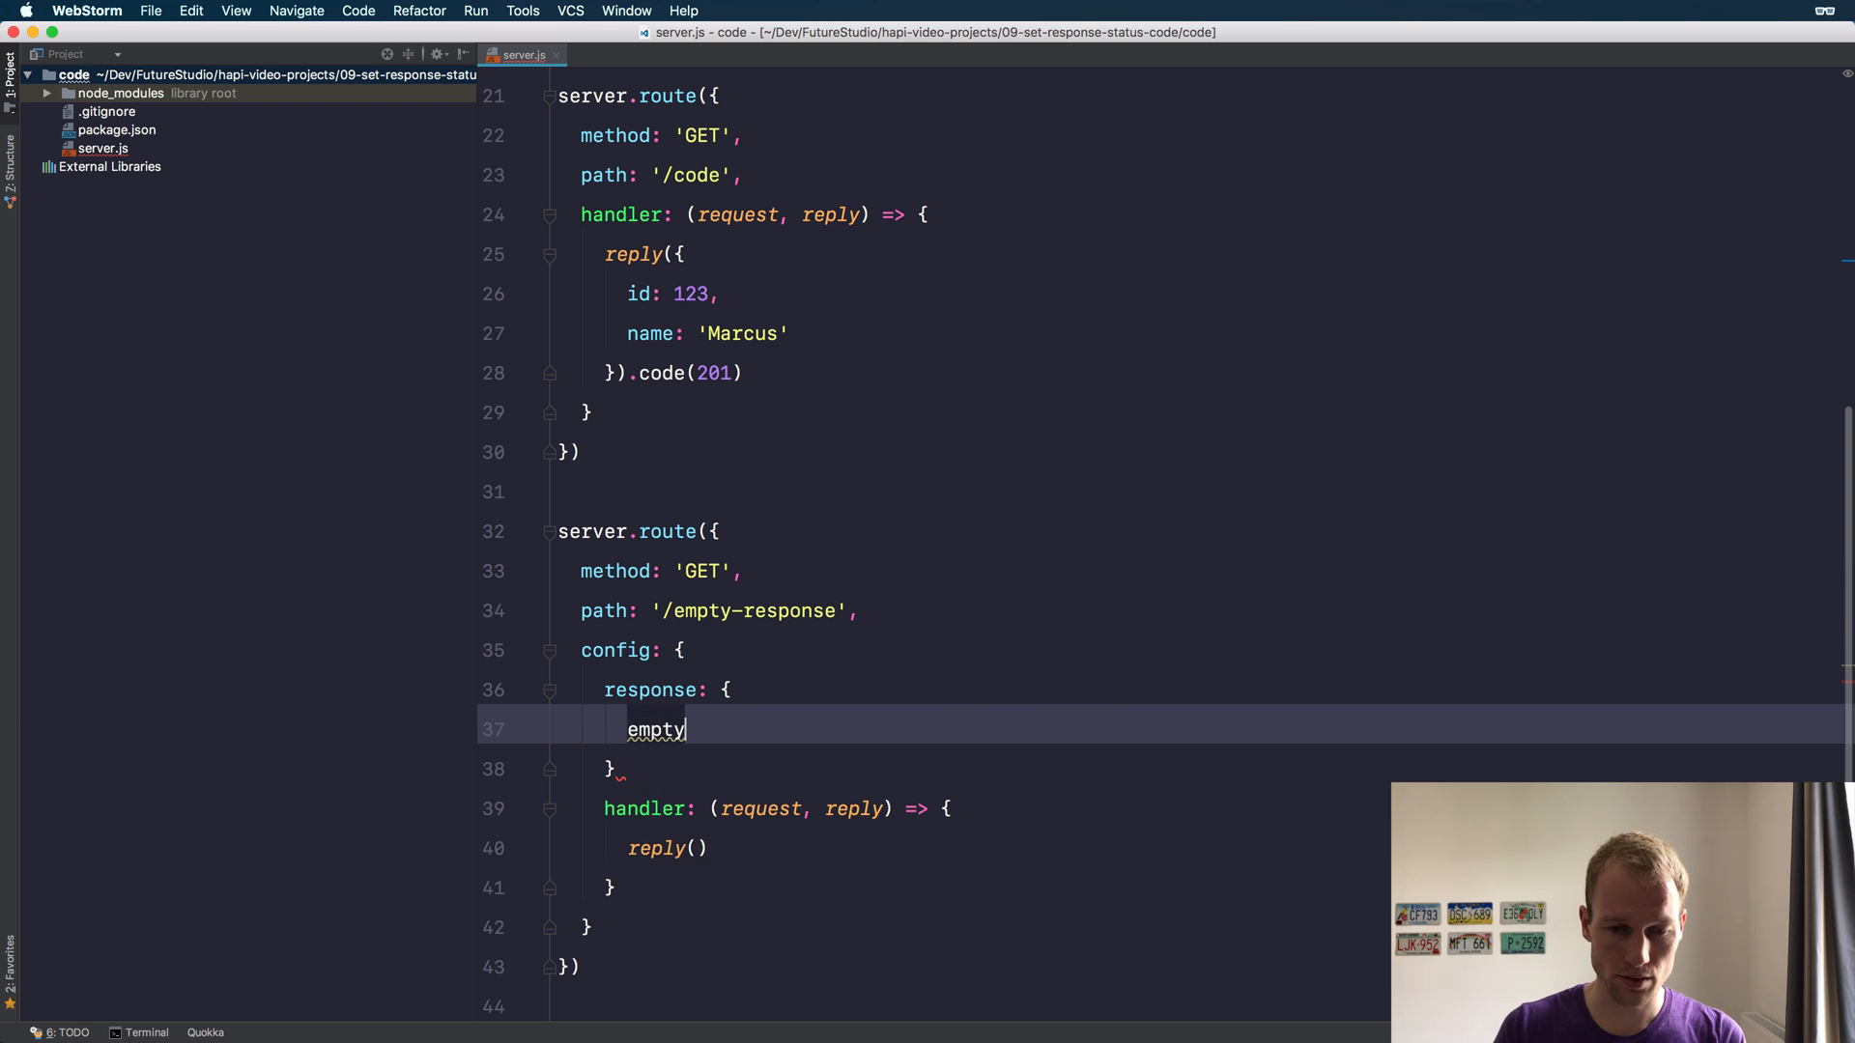
type("StatusCode")
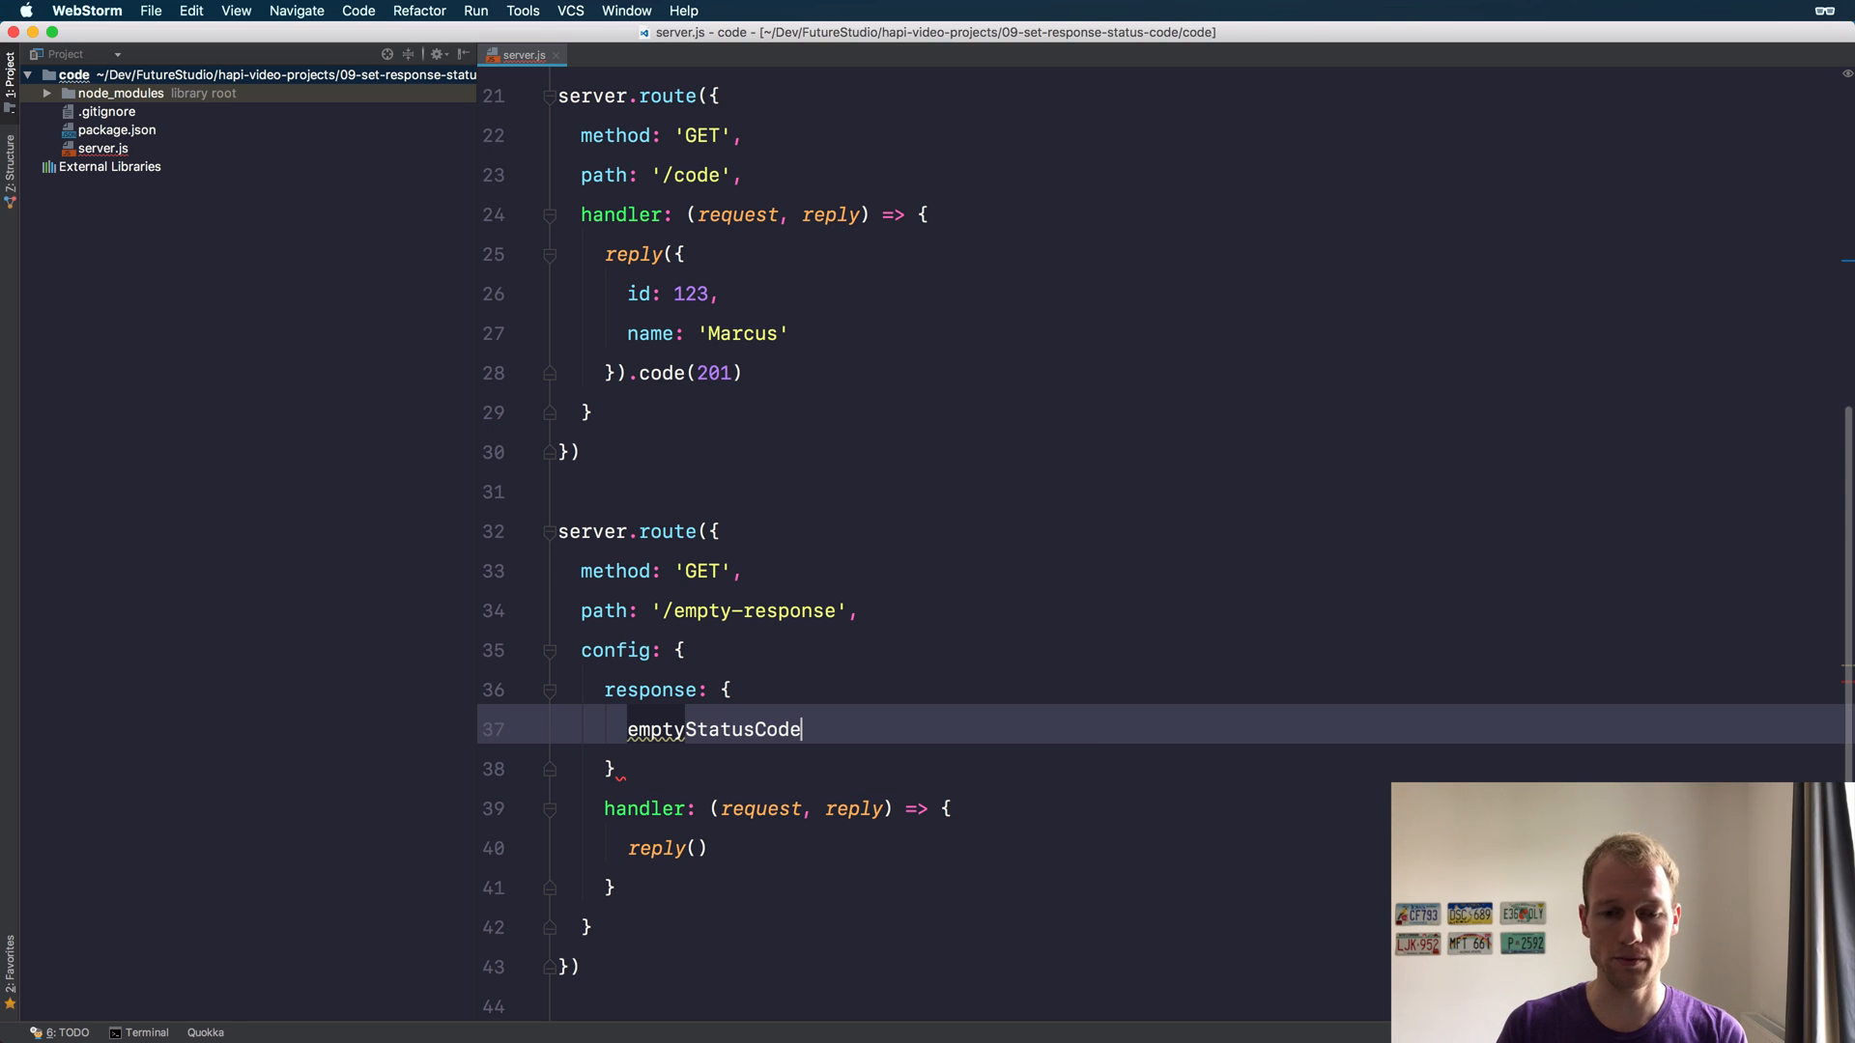
type(": 204")
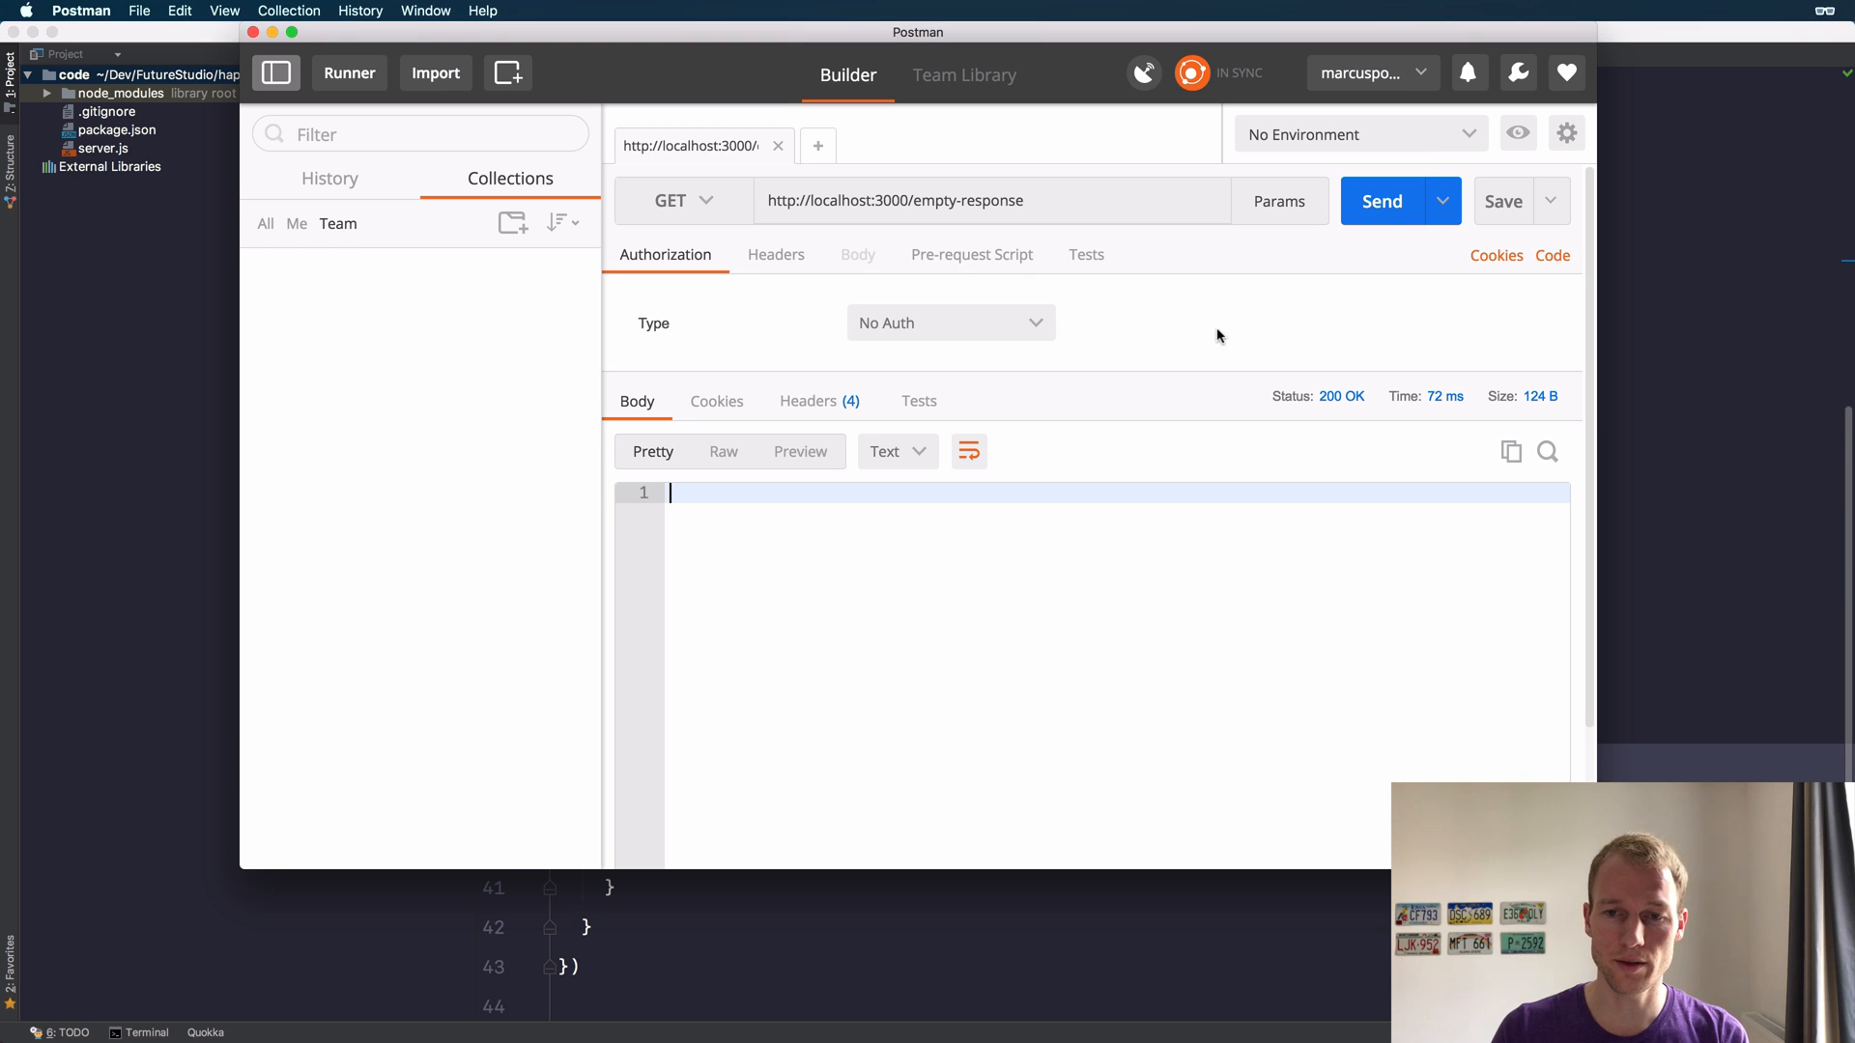
Resend the /empty-response request and receive 204 No Content
left_click(1381, 201)
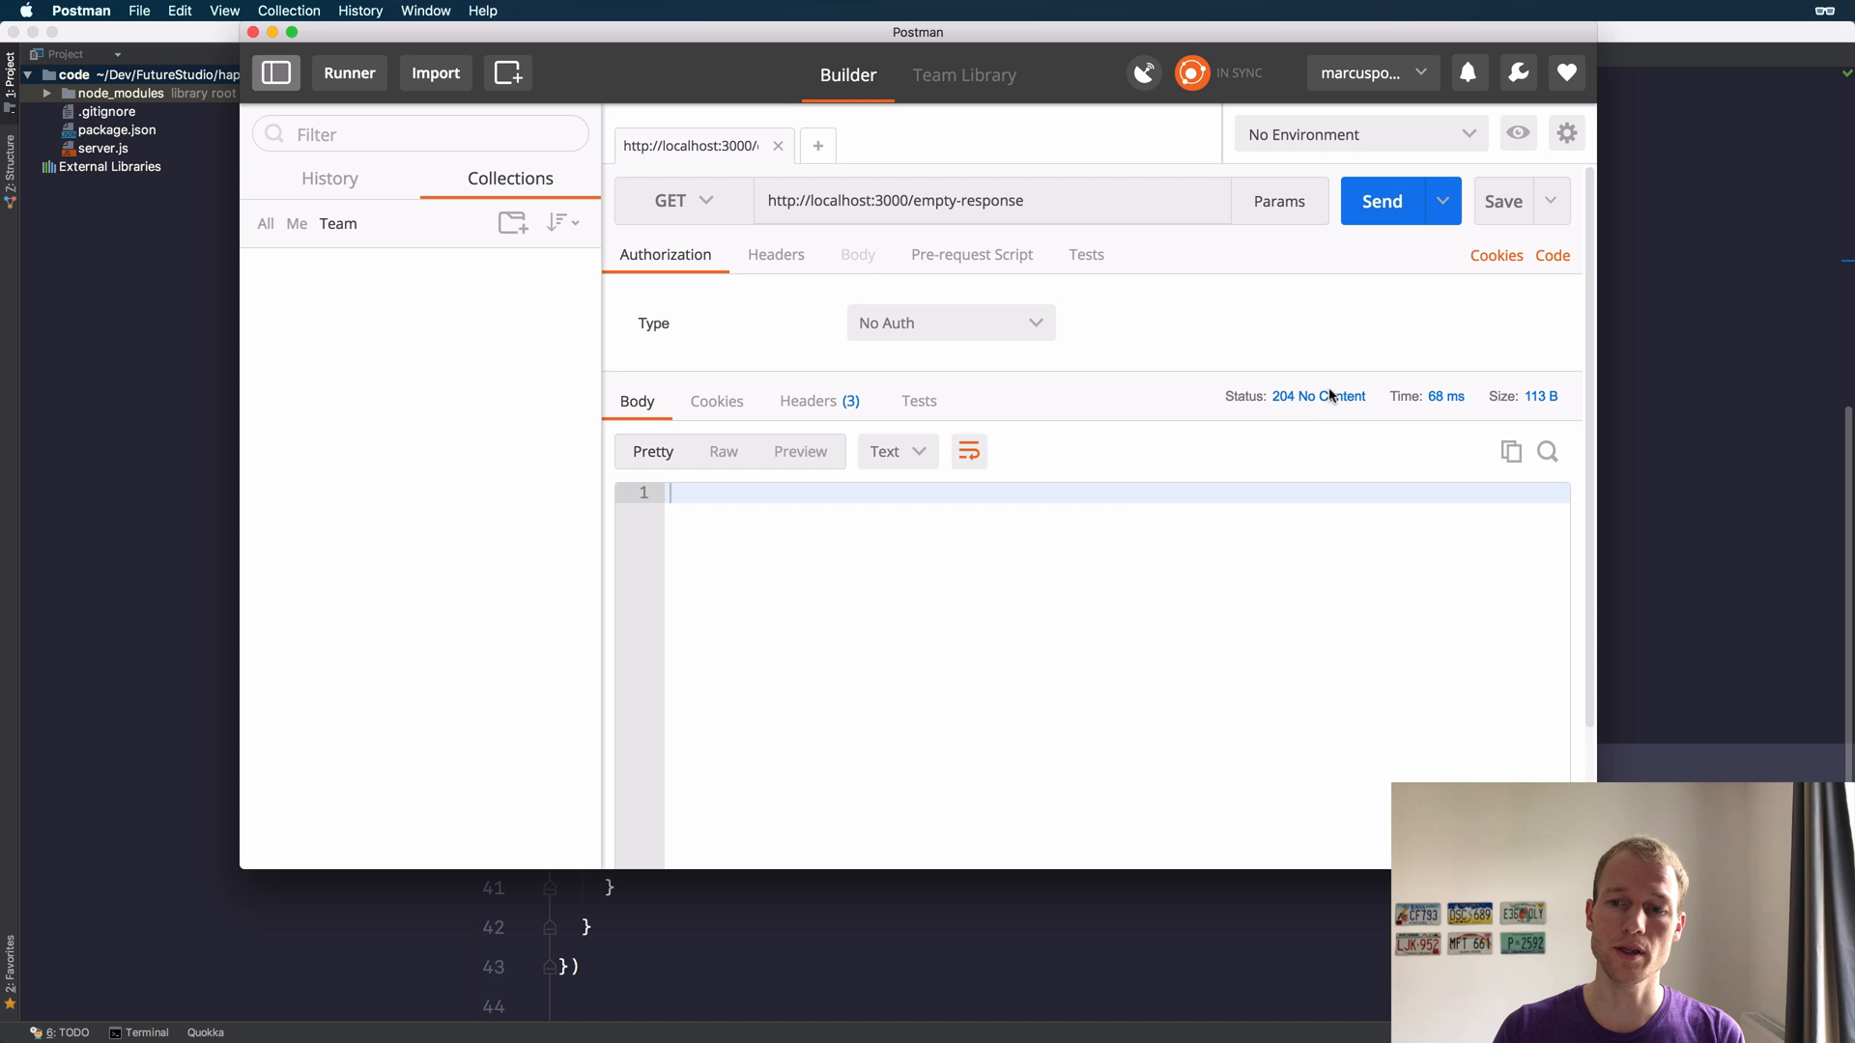
mouse_move(1310, 406)
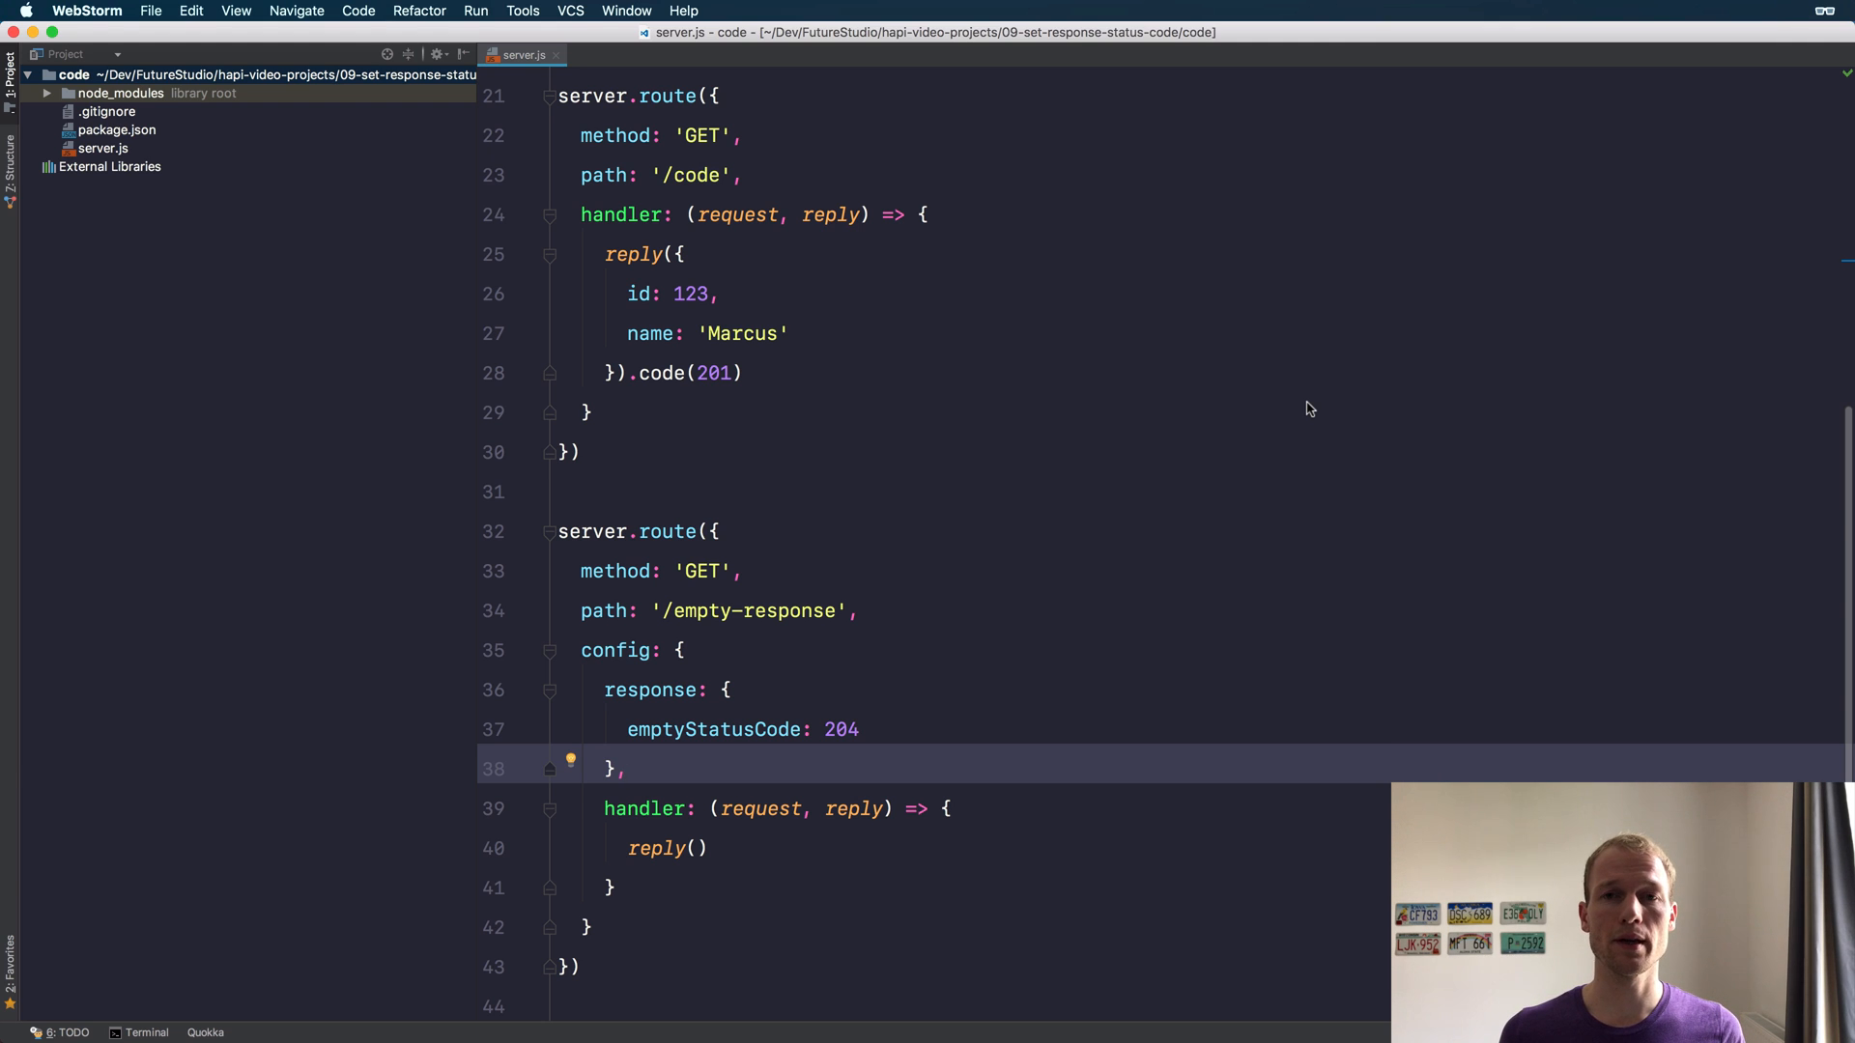
mouse_move(1256, 379)
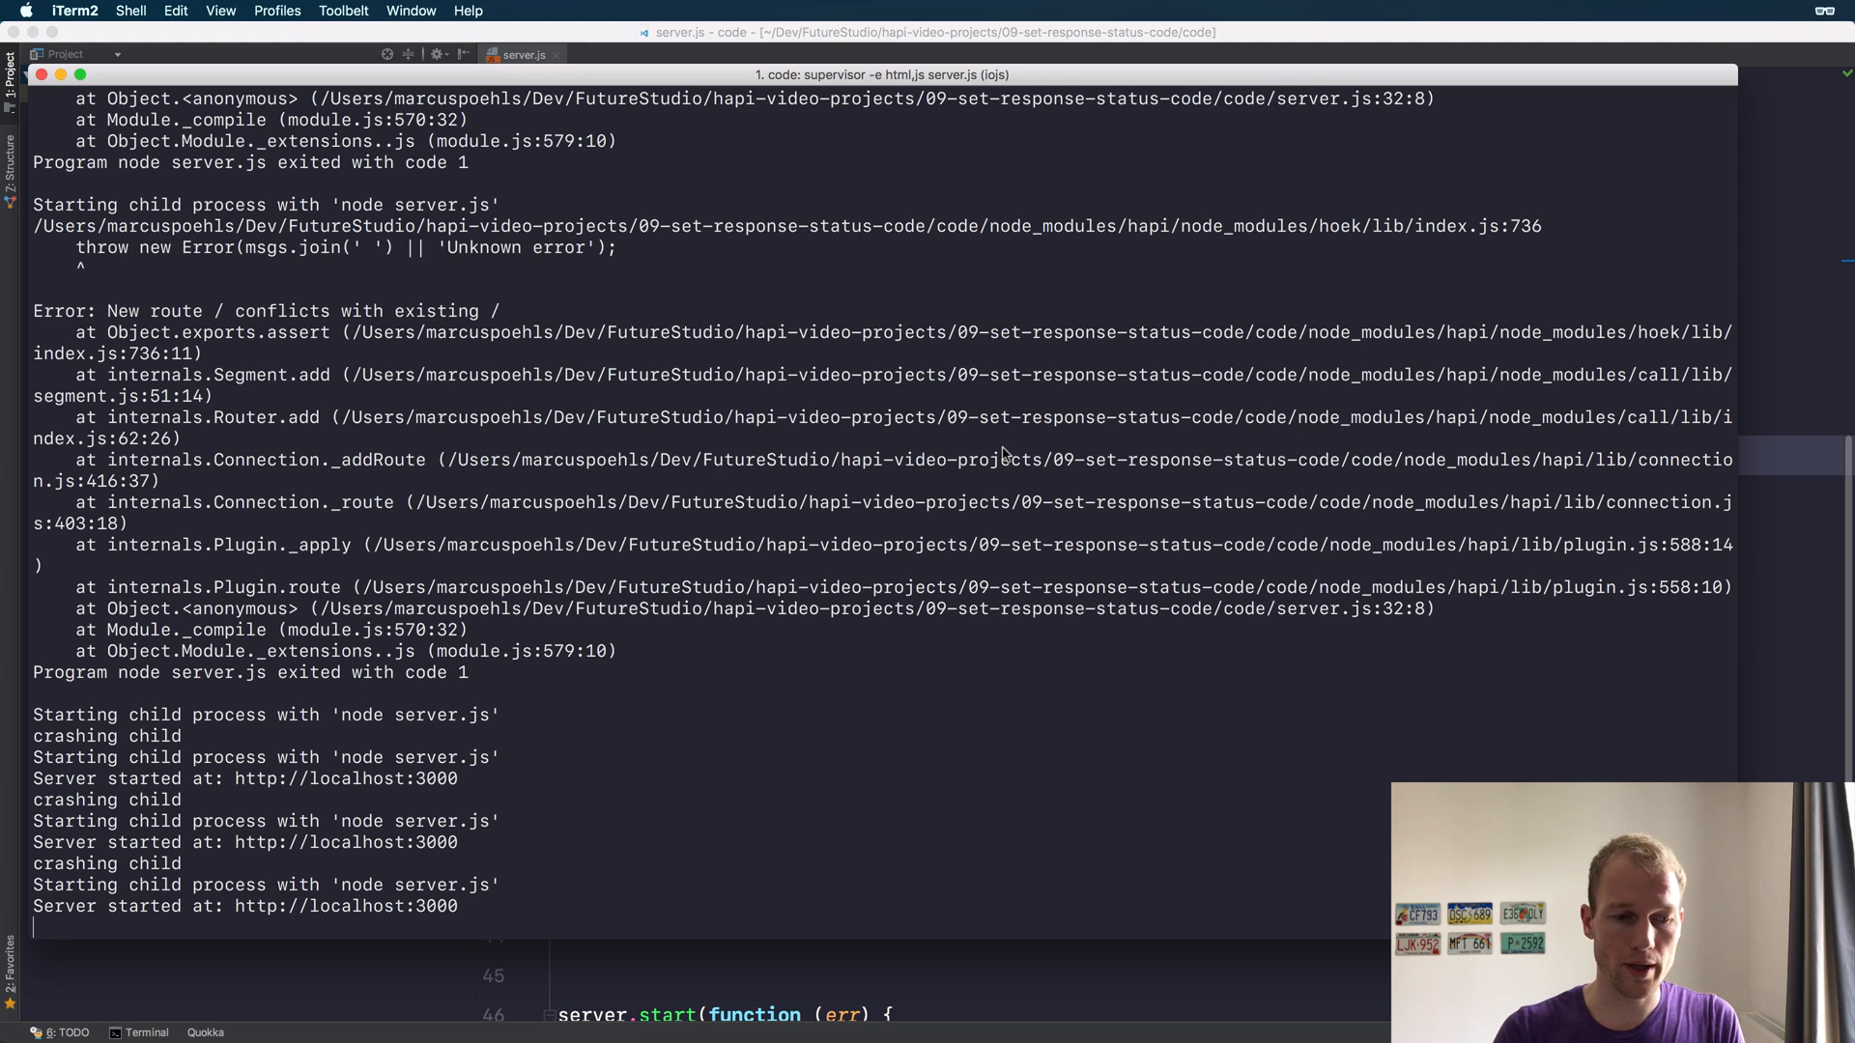
Clear the terminal, install boom with npm, and restart supervisor -e html,js server.js
type("cl")
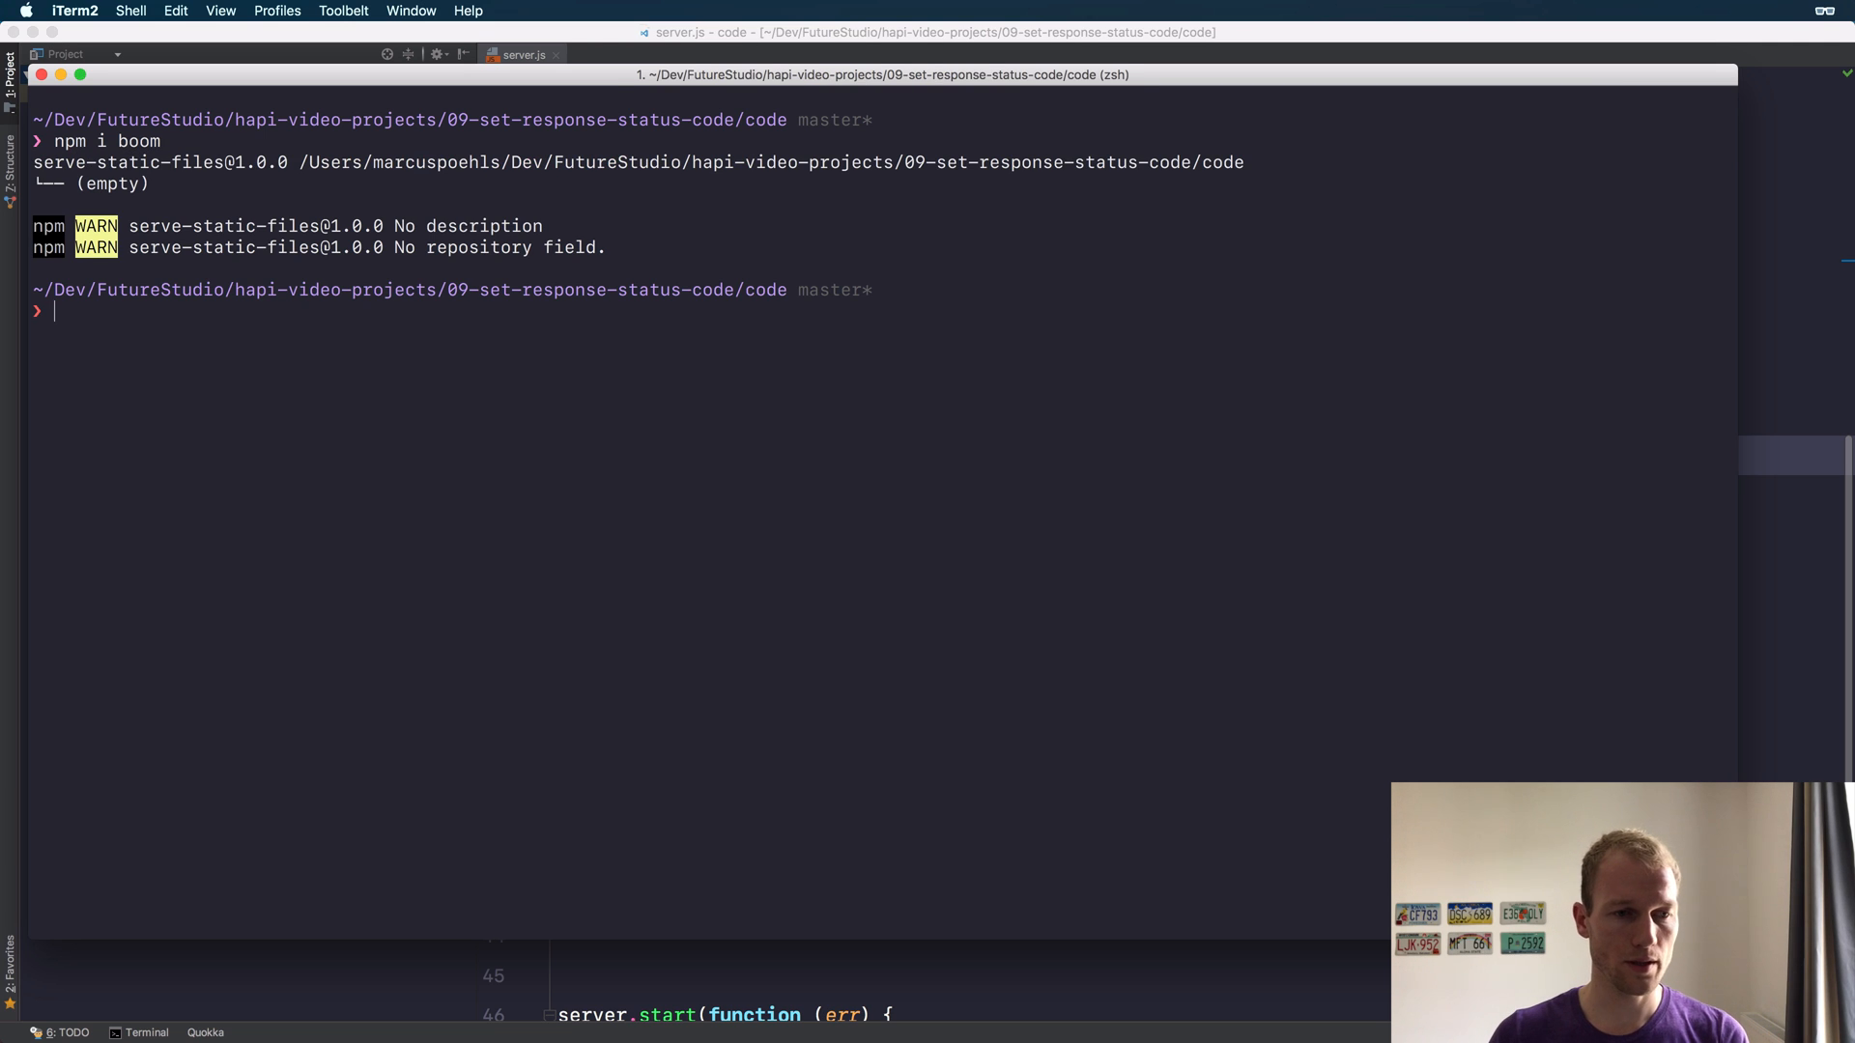
type("supervisor -e html,js server.js")
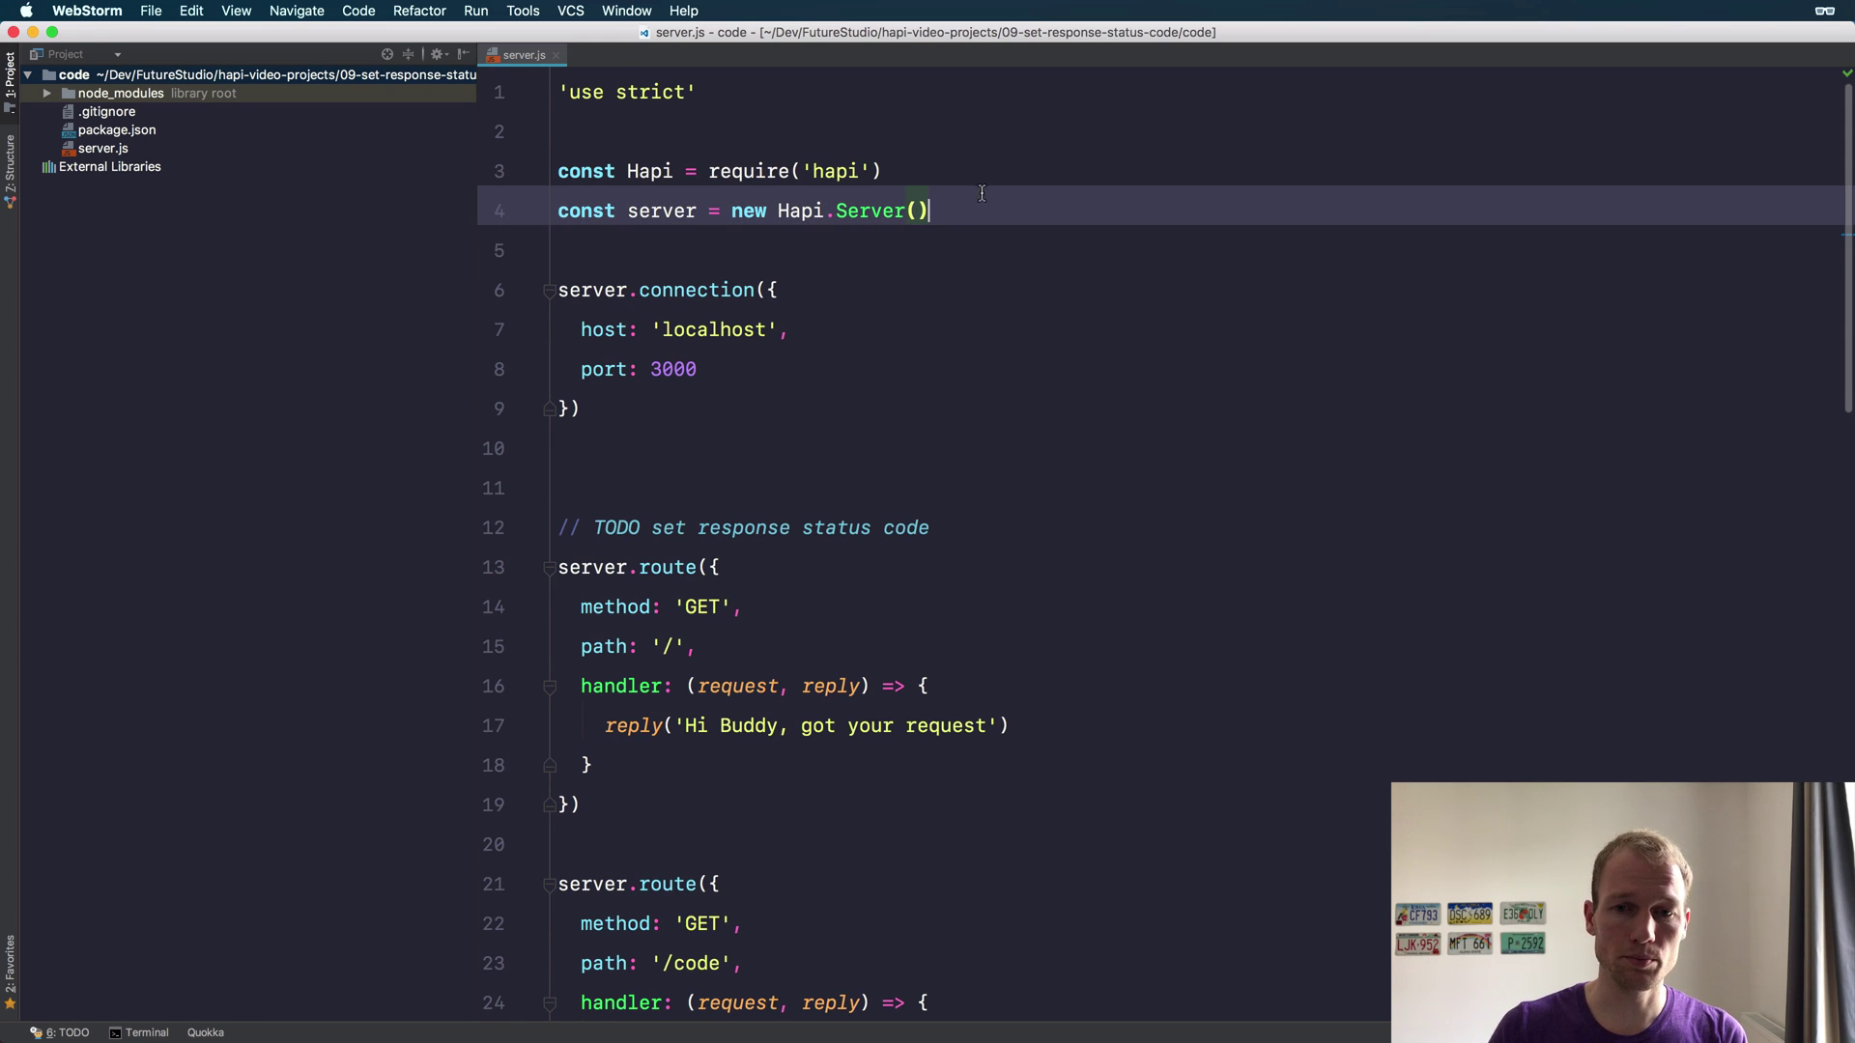
Add const Boom = require('boom') at the top of server.js
type("comst")
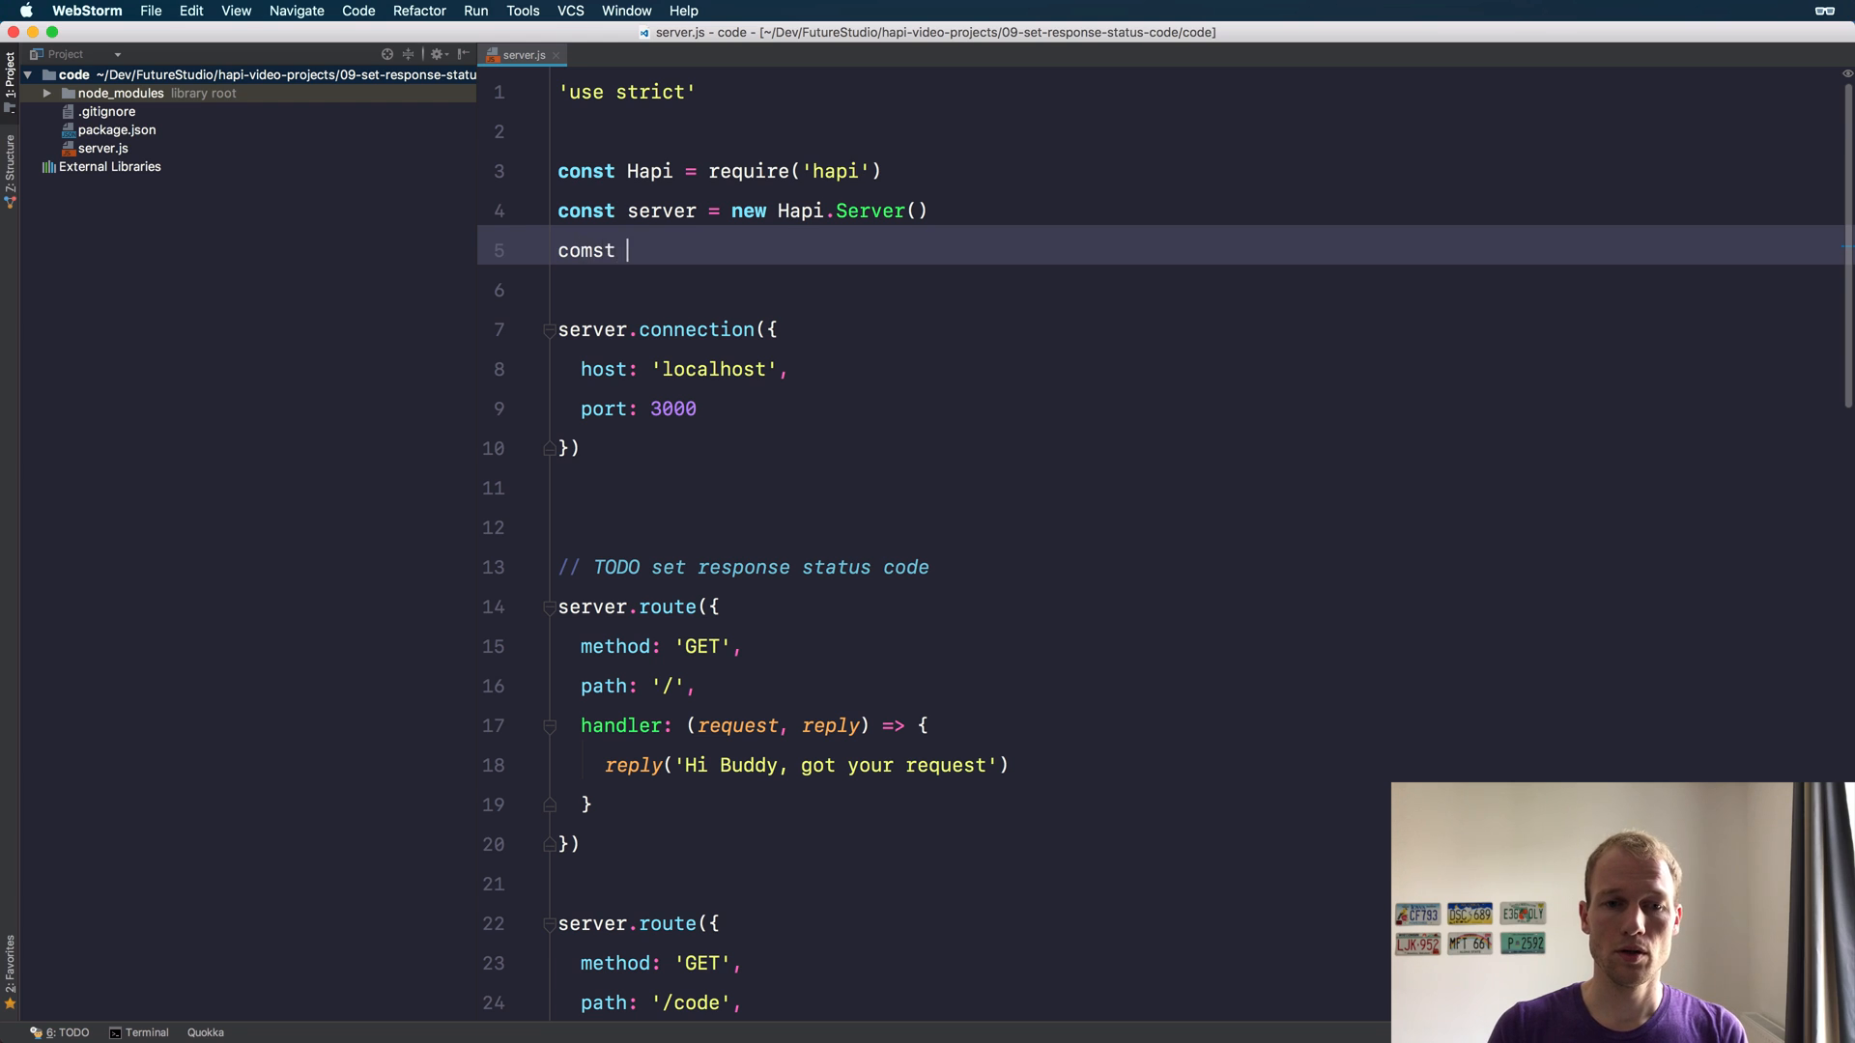
type("const Boo")
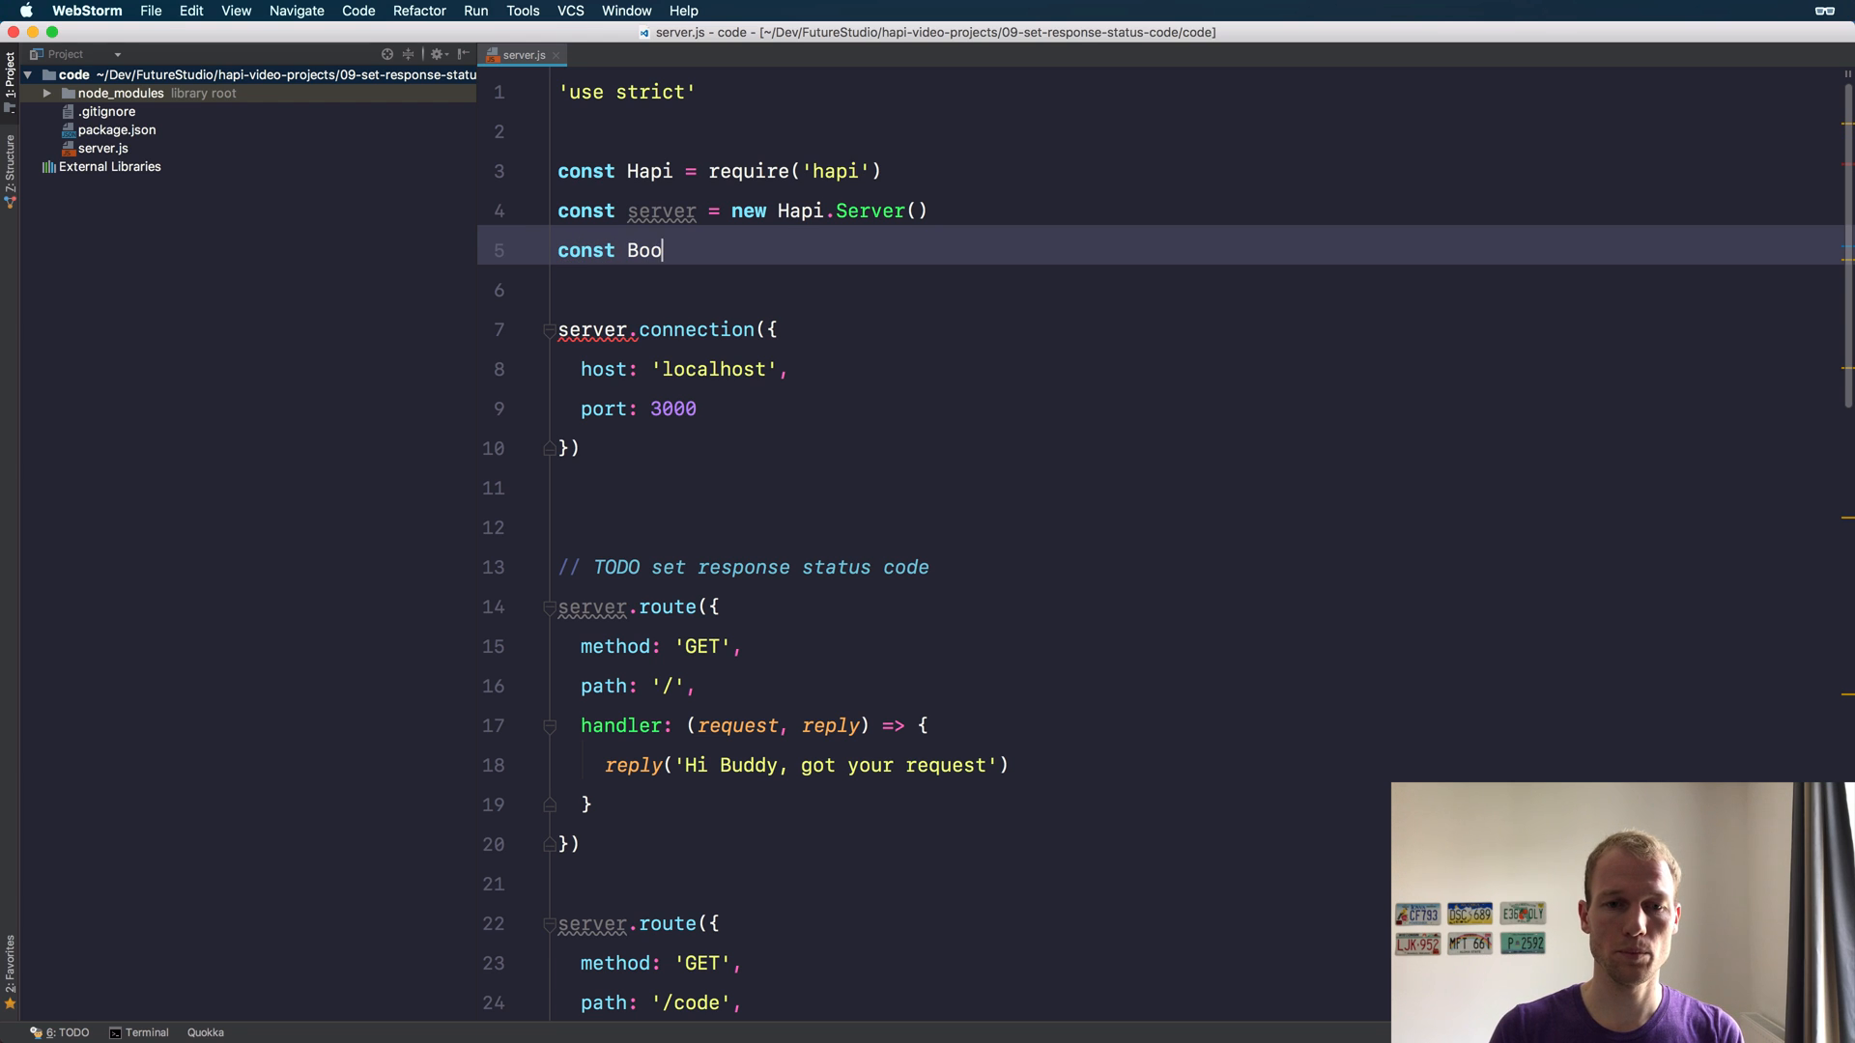
type("m = require('boom")
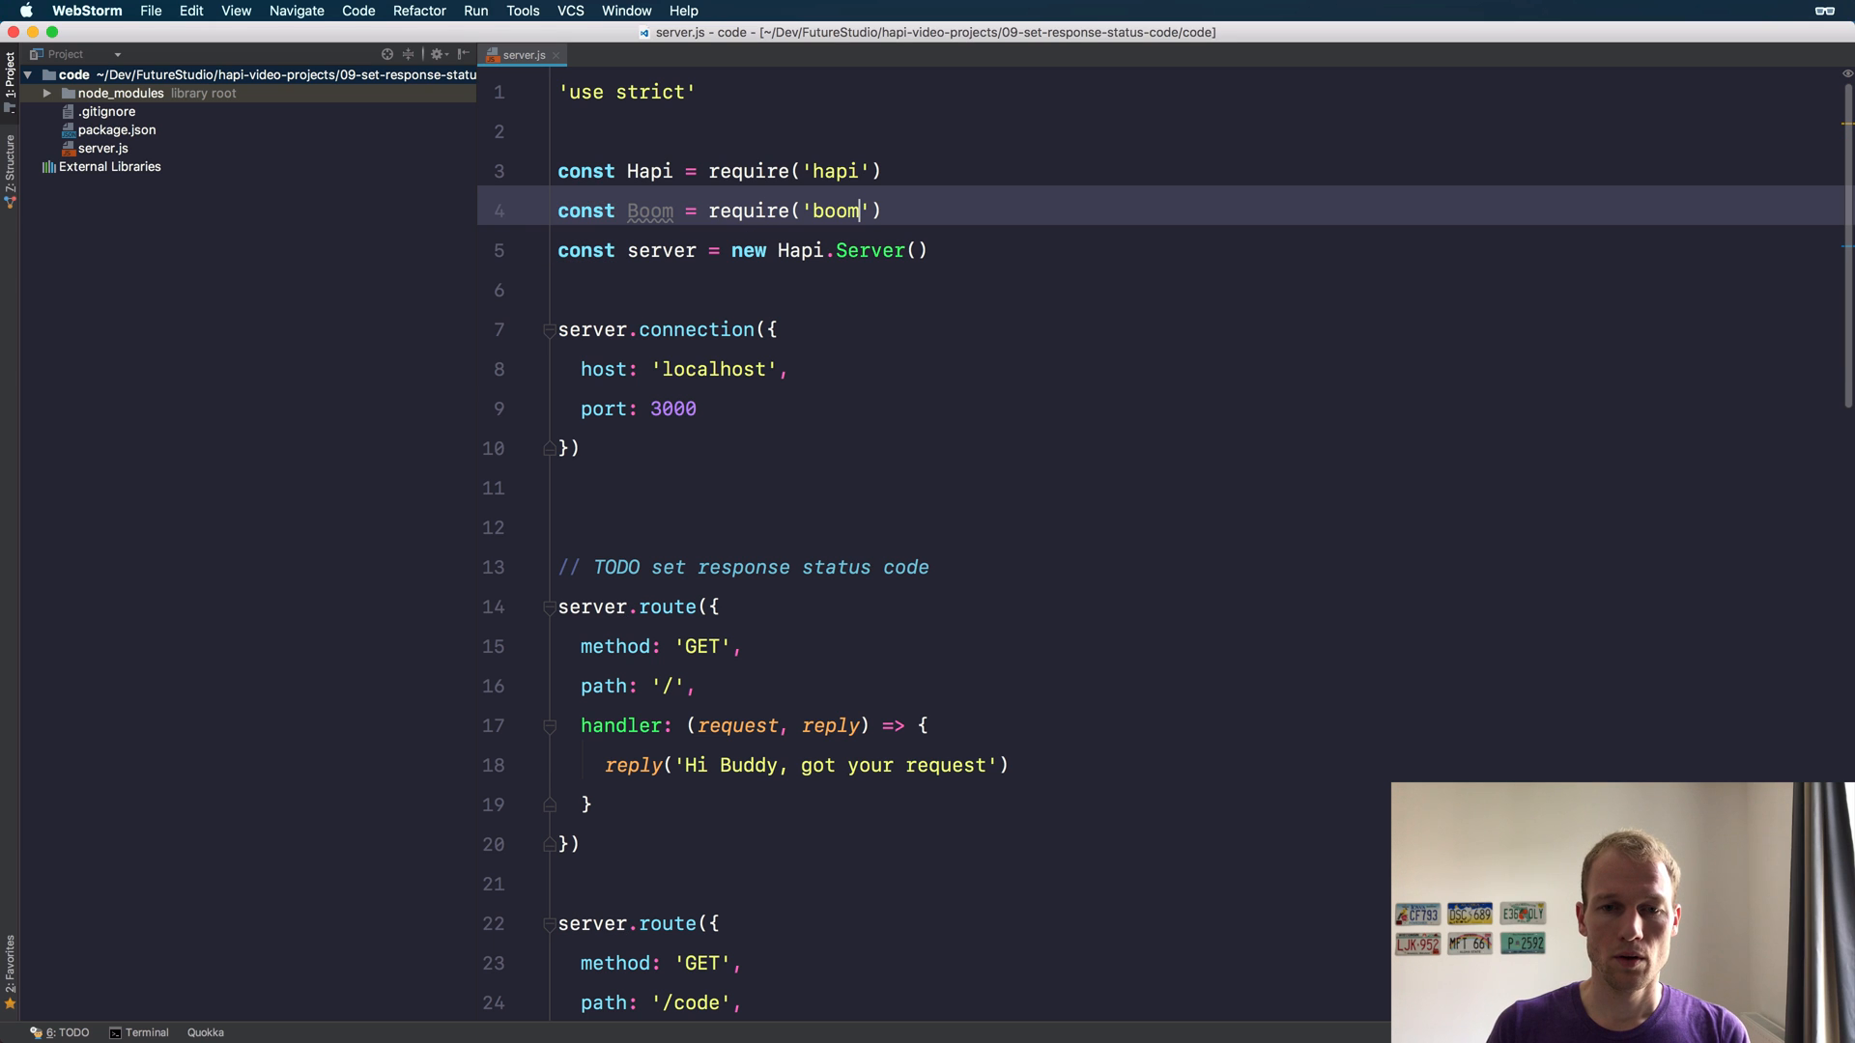
key("Enter")
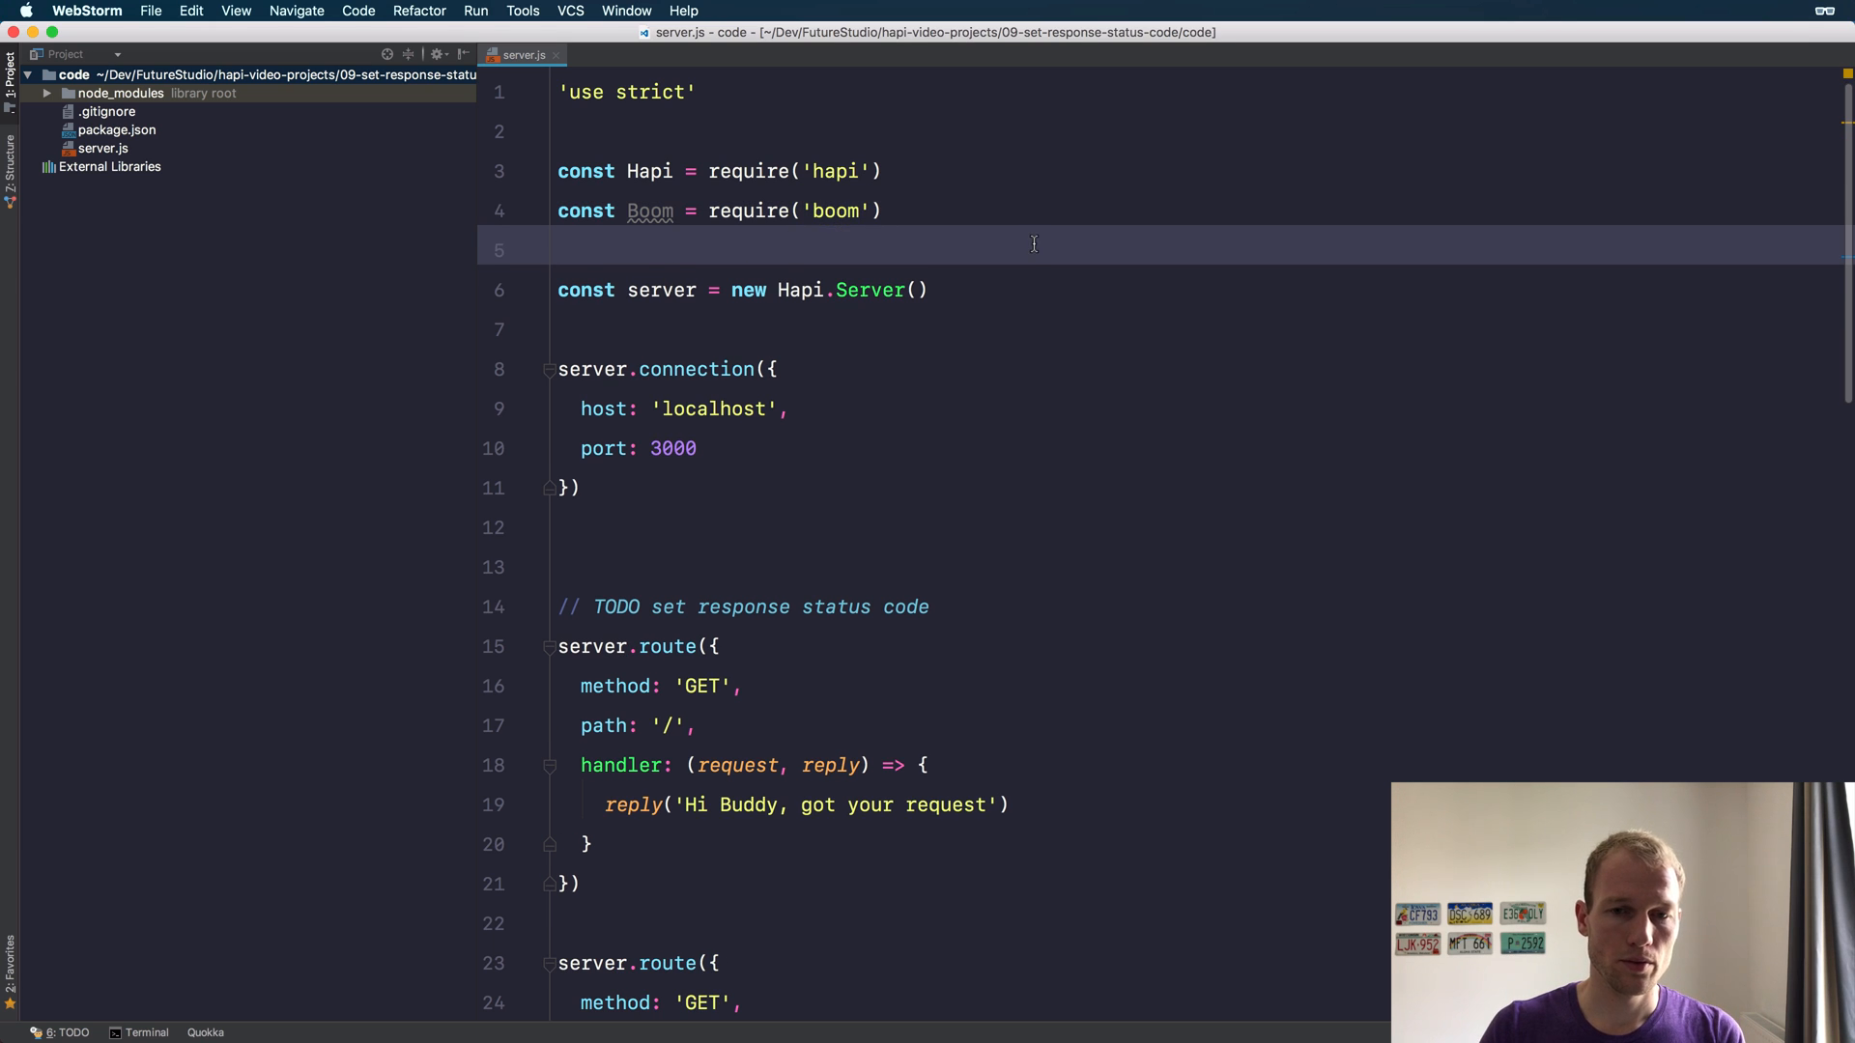
Make the /error handler reply Boom.badRequest('Your data is invalid')
scroll("down", 3)
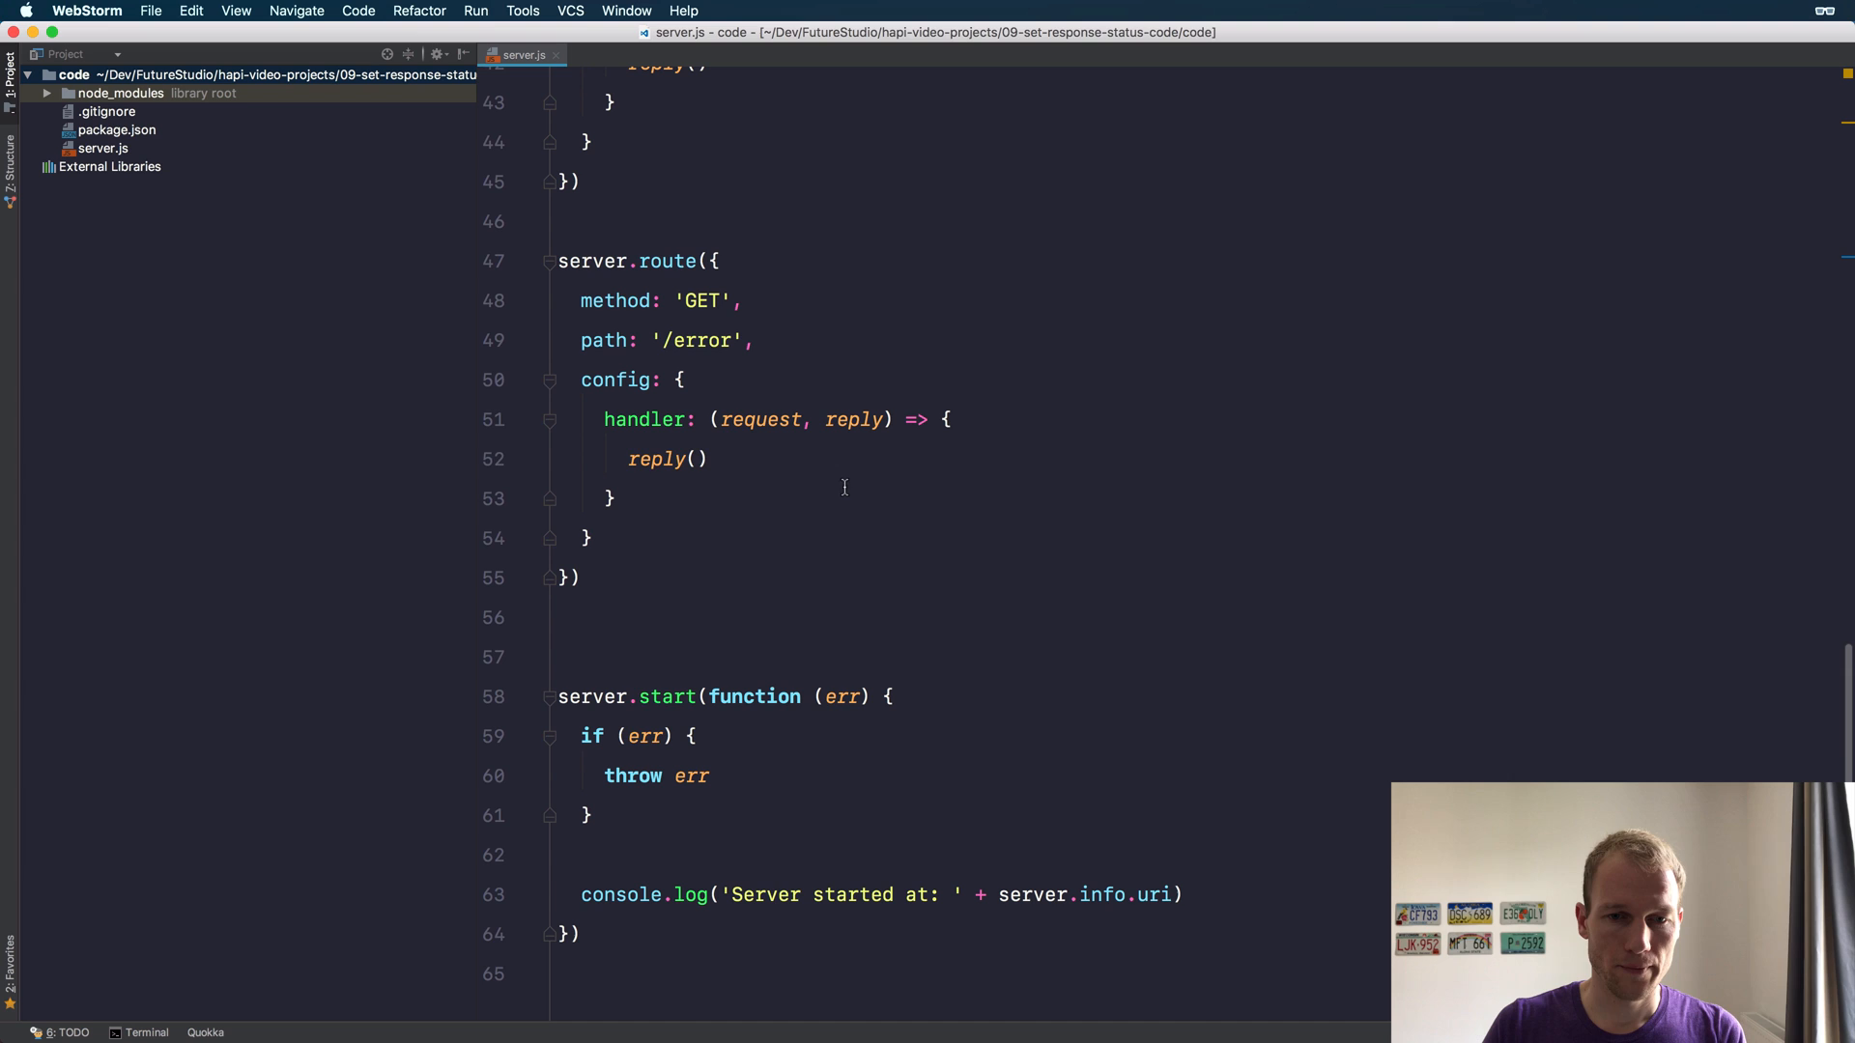
type("Bomm")
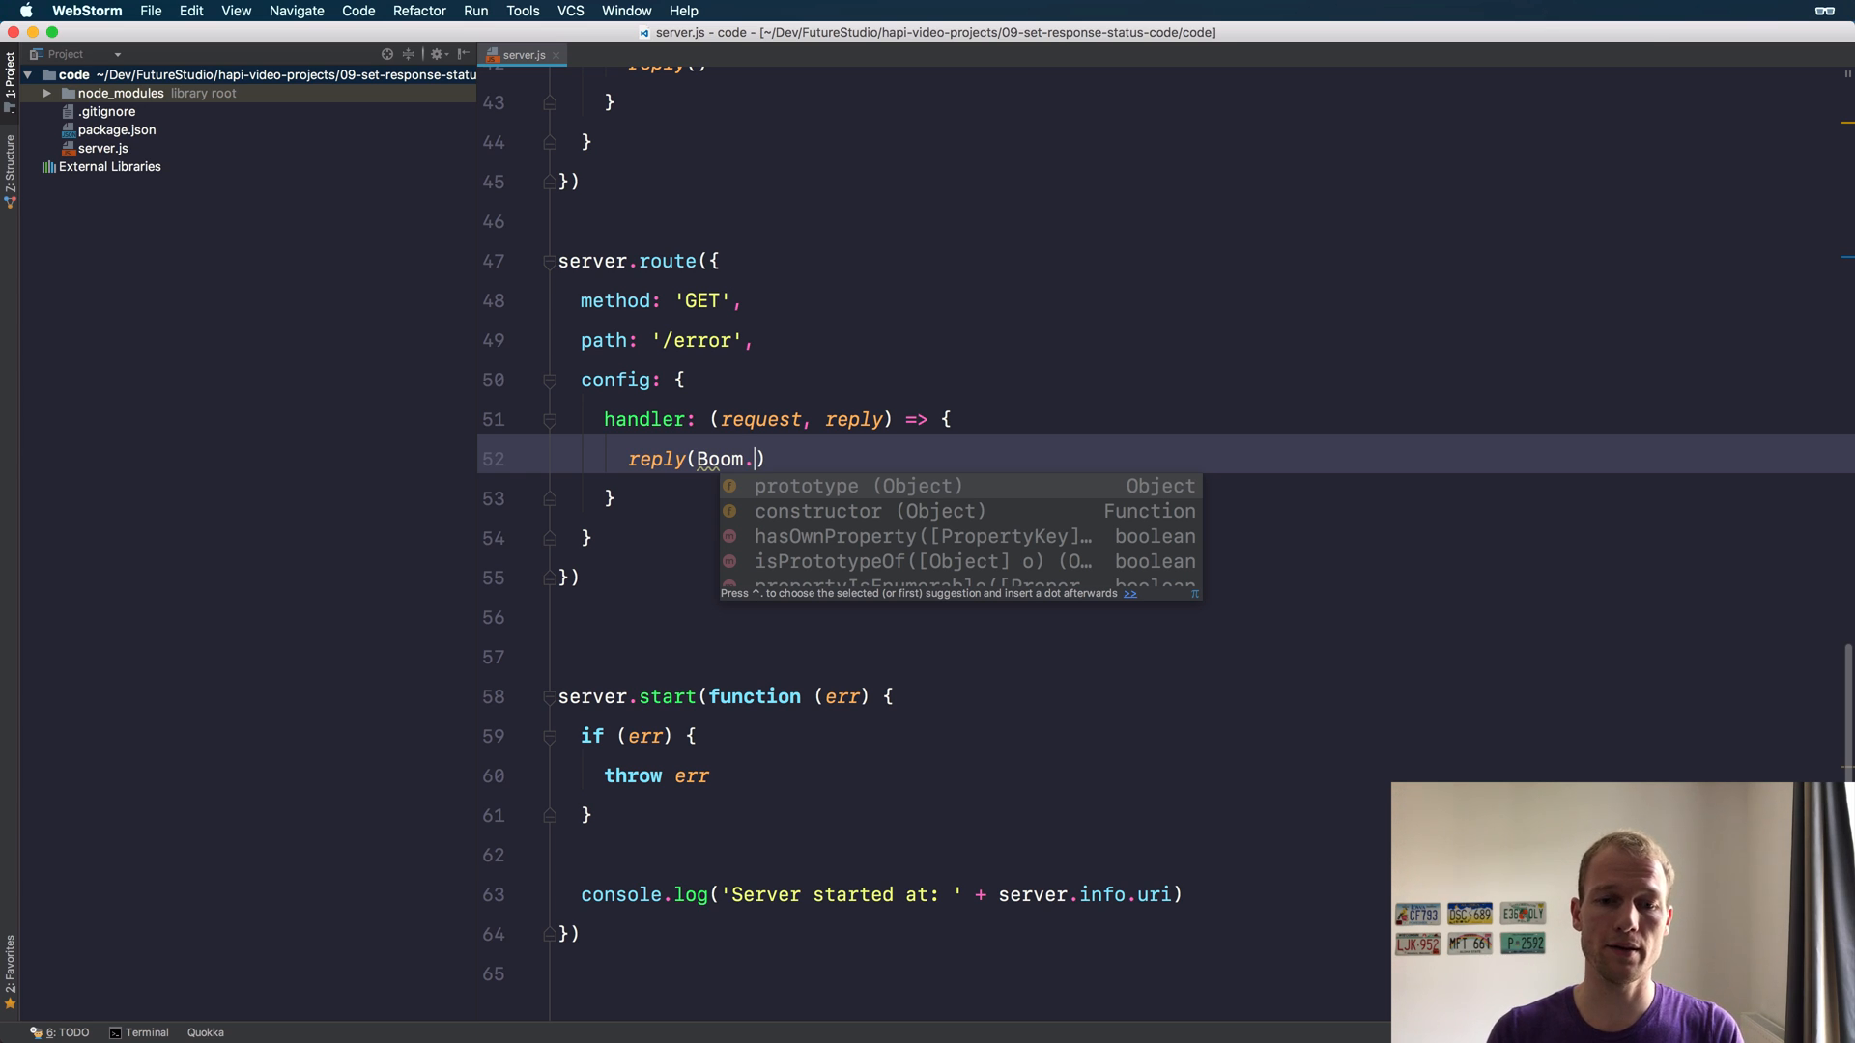
type("badRequest('")
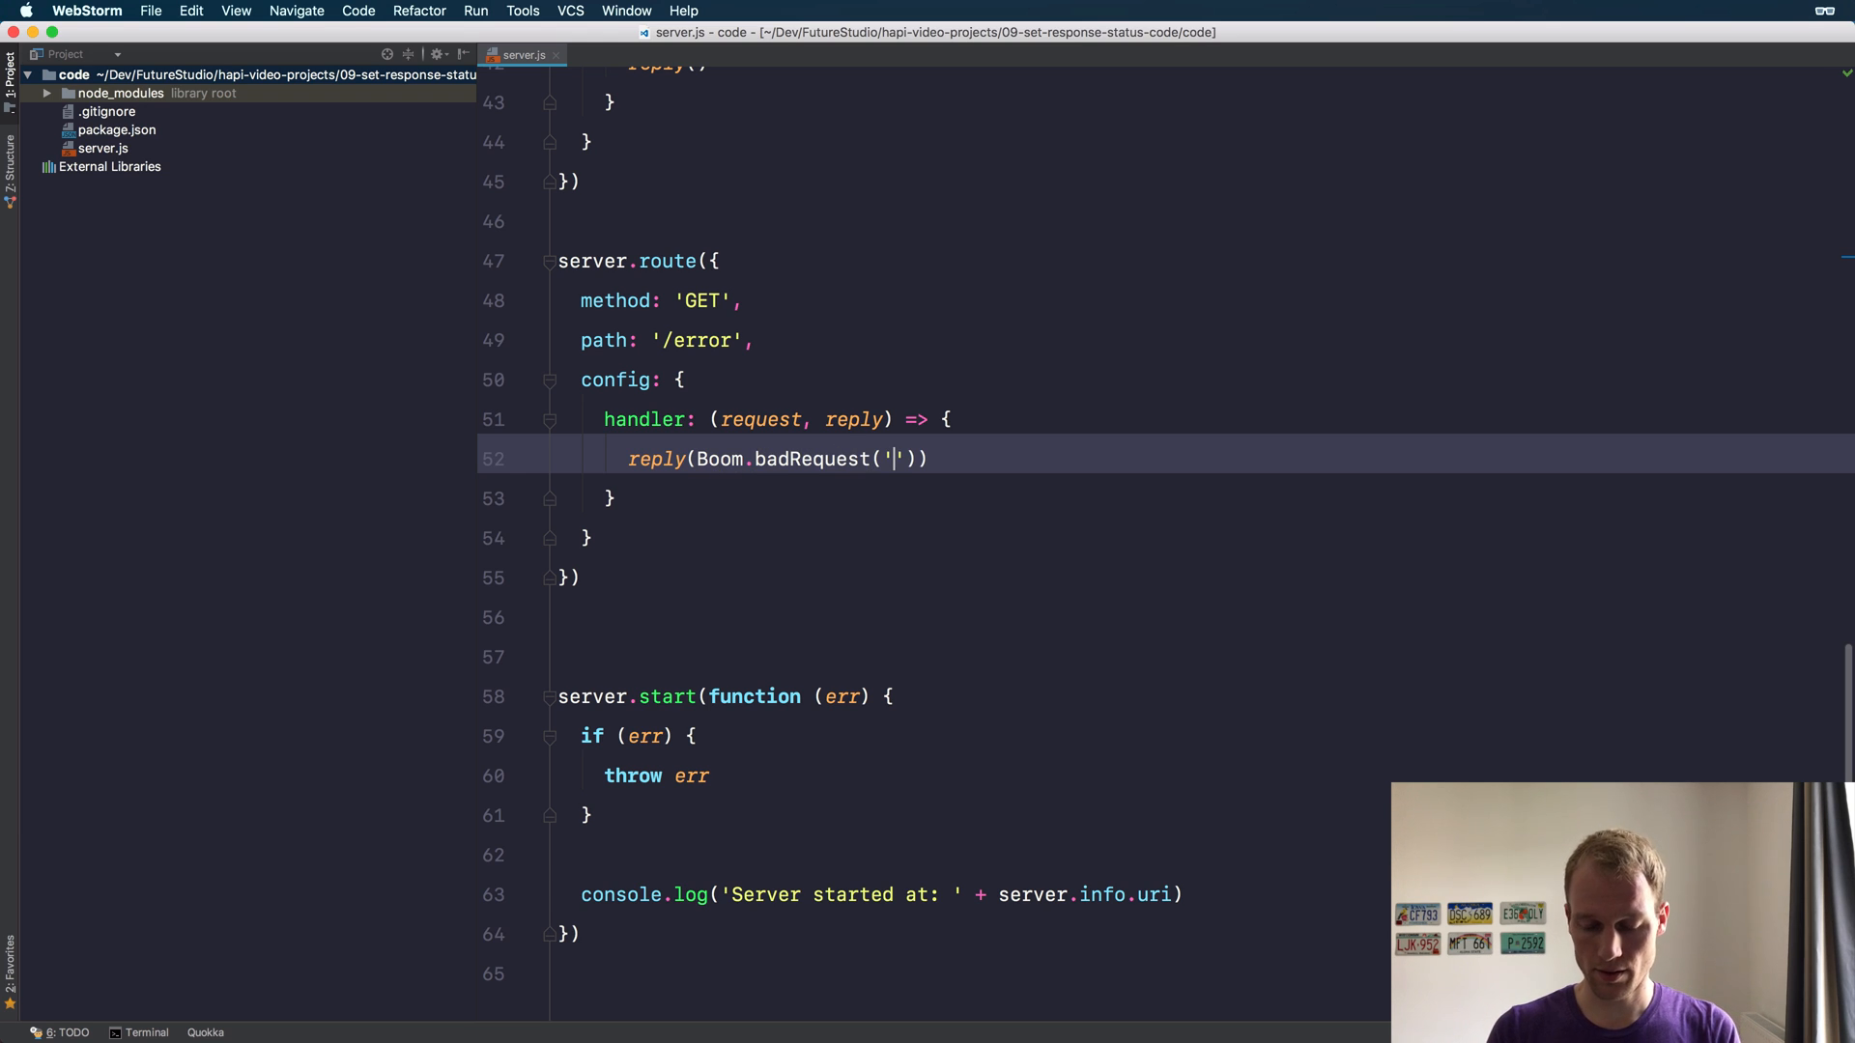
type("Your data i")
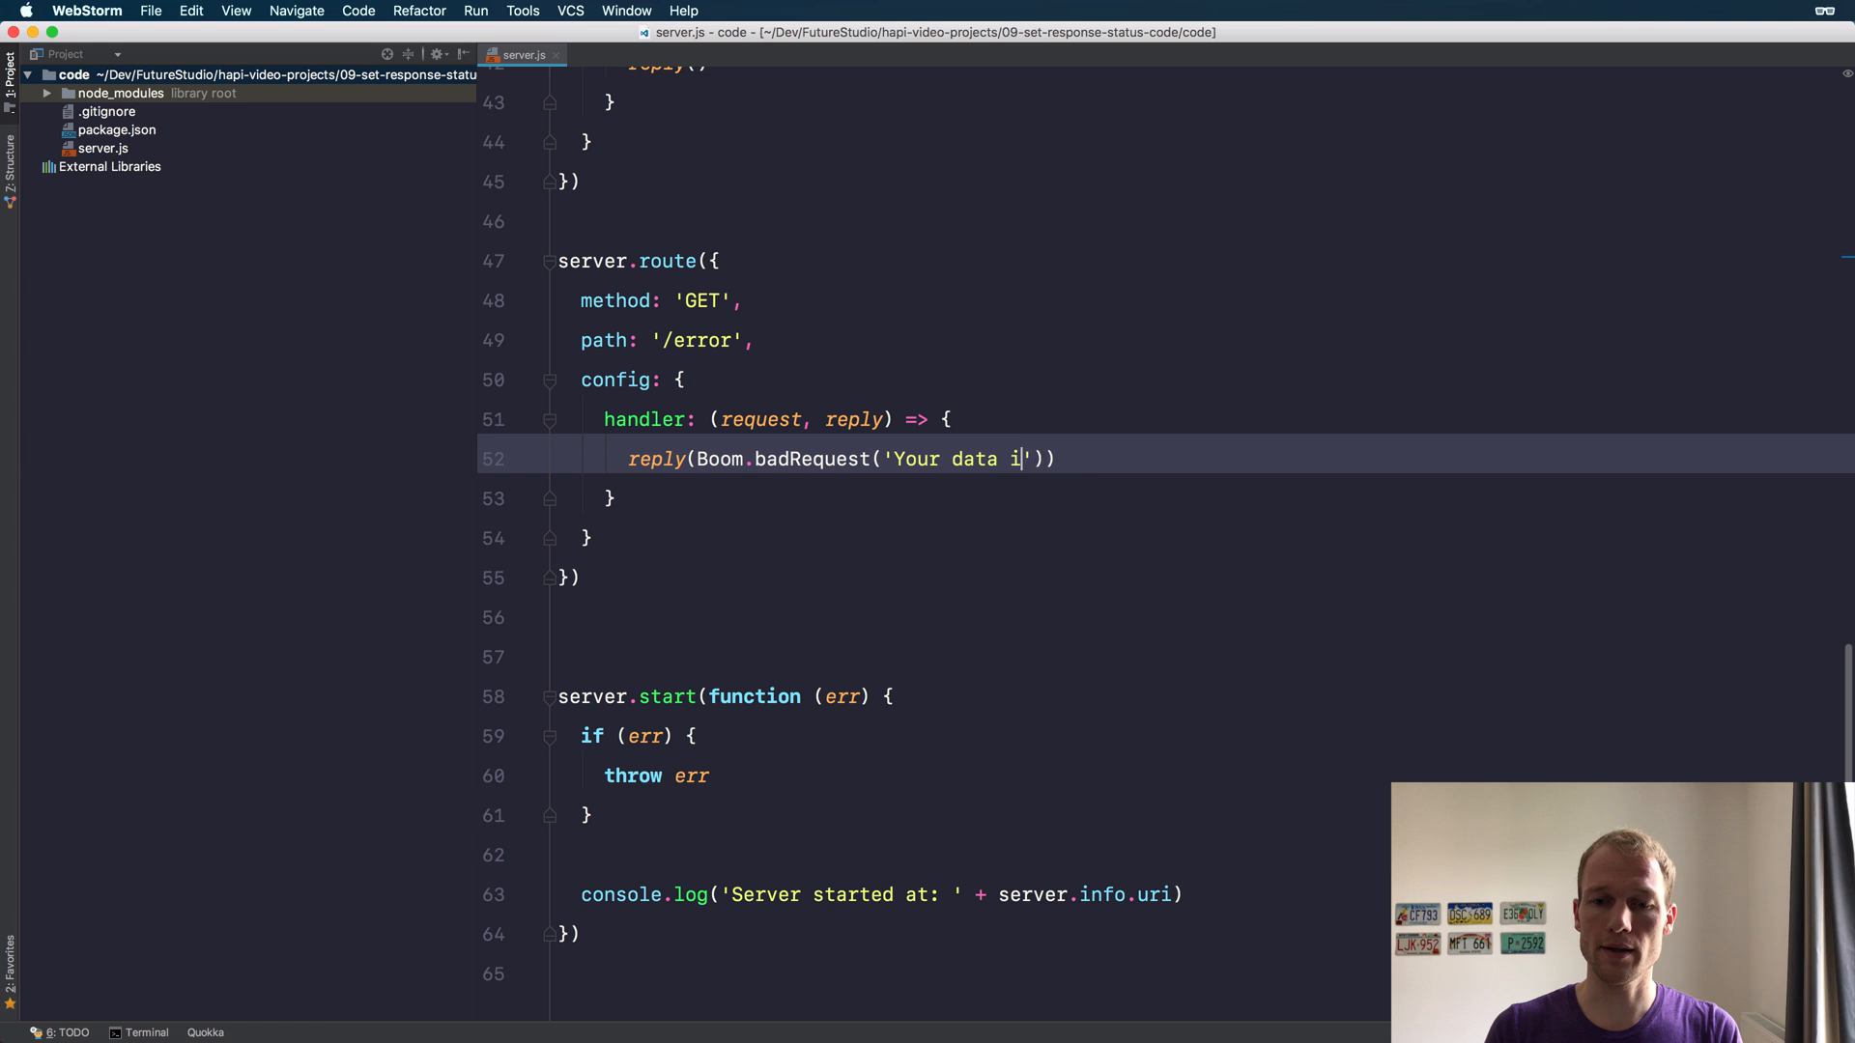
type("s invalid")
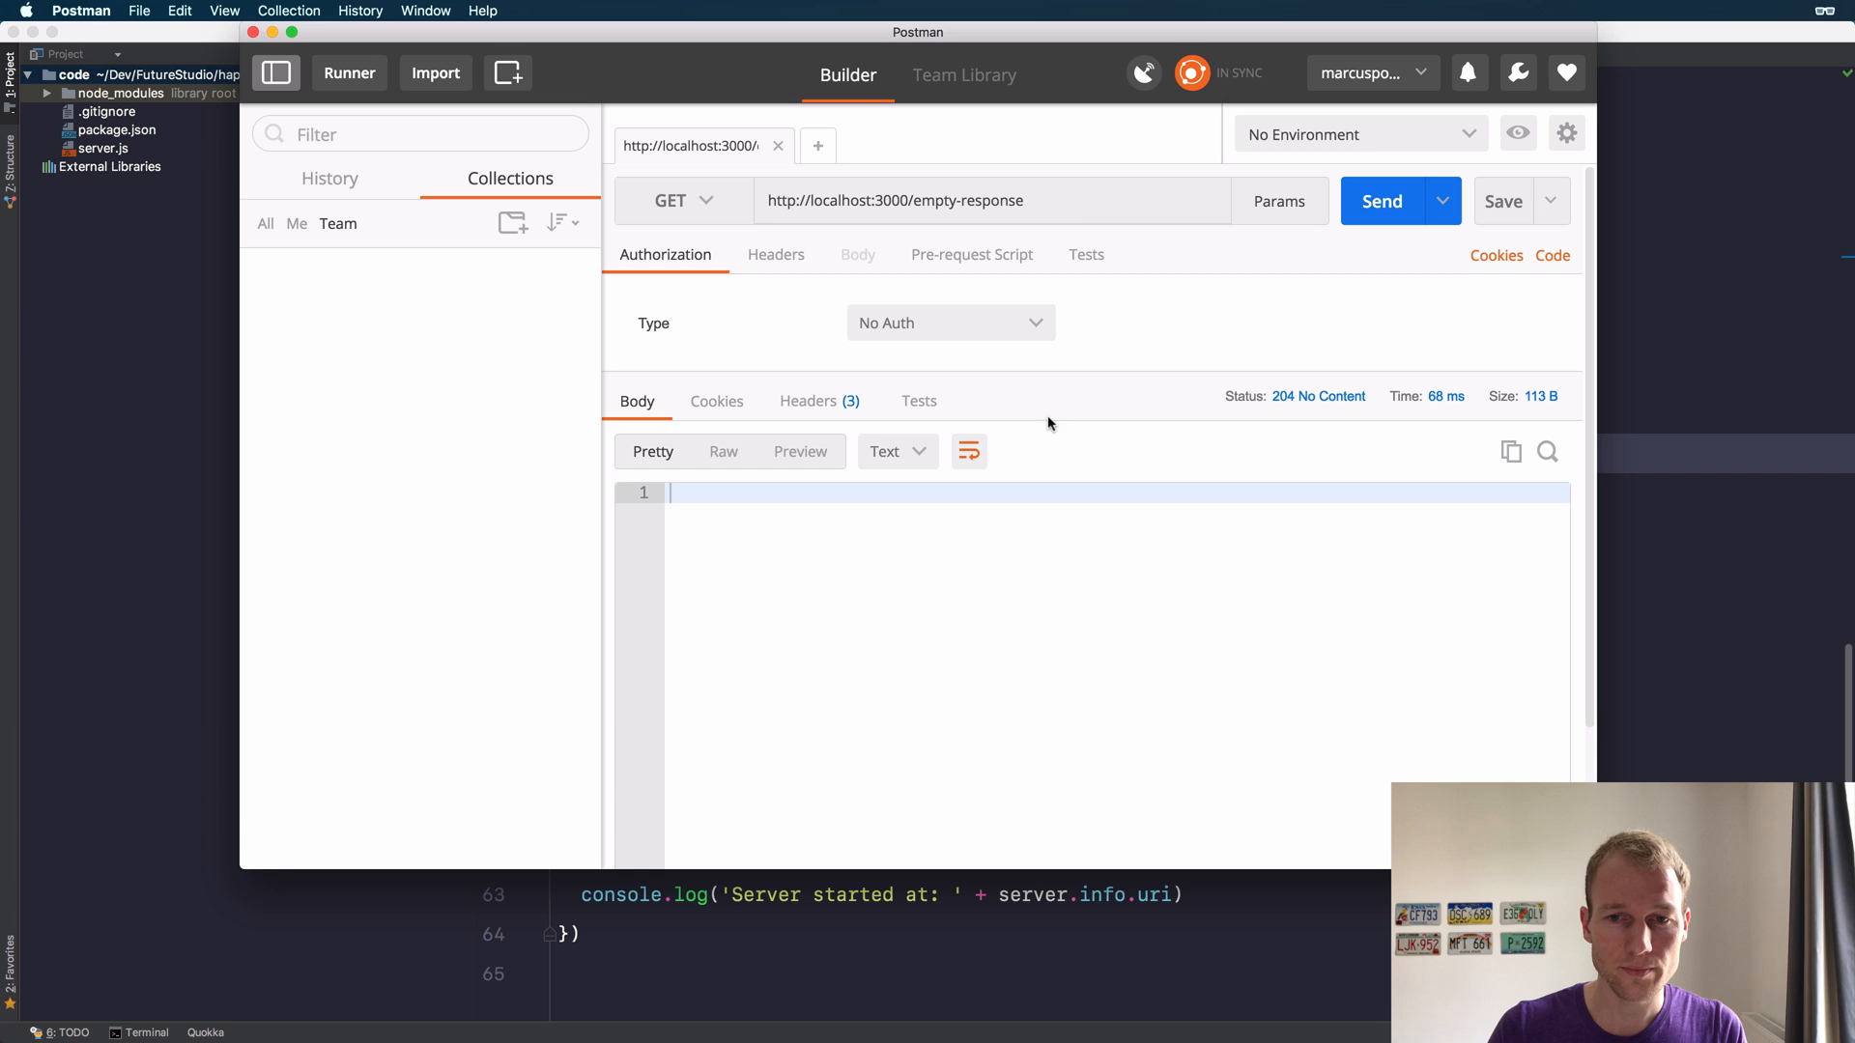
double_click(973, 201)
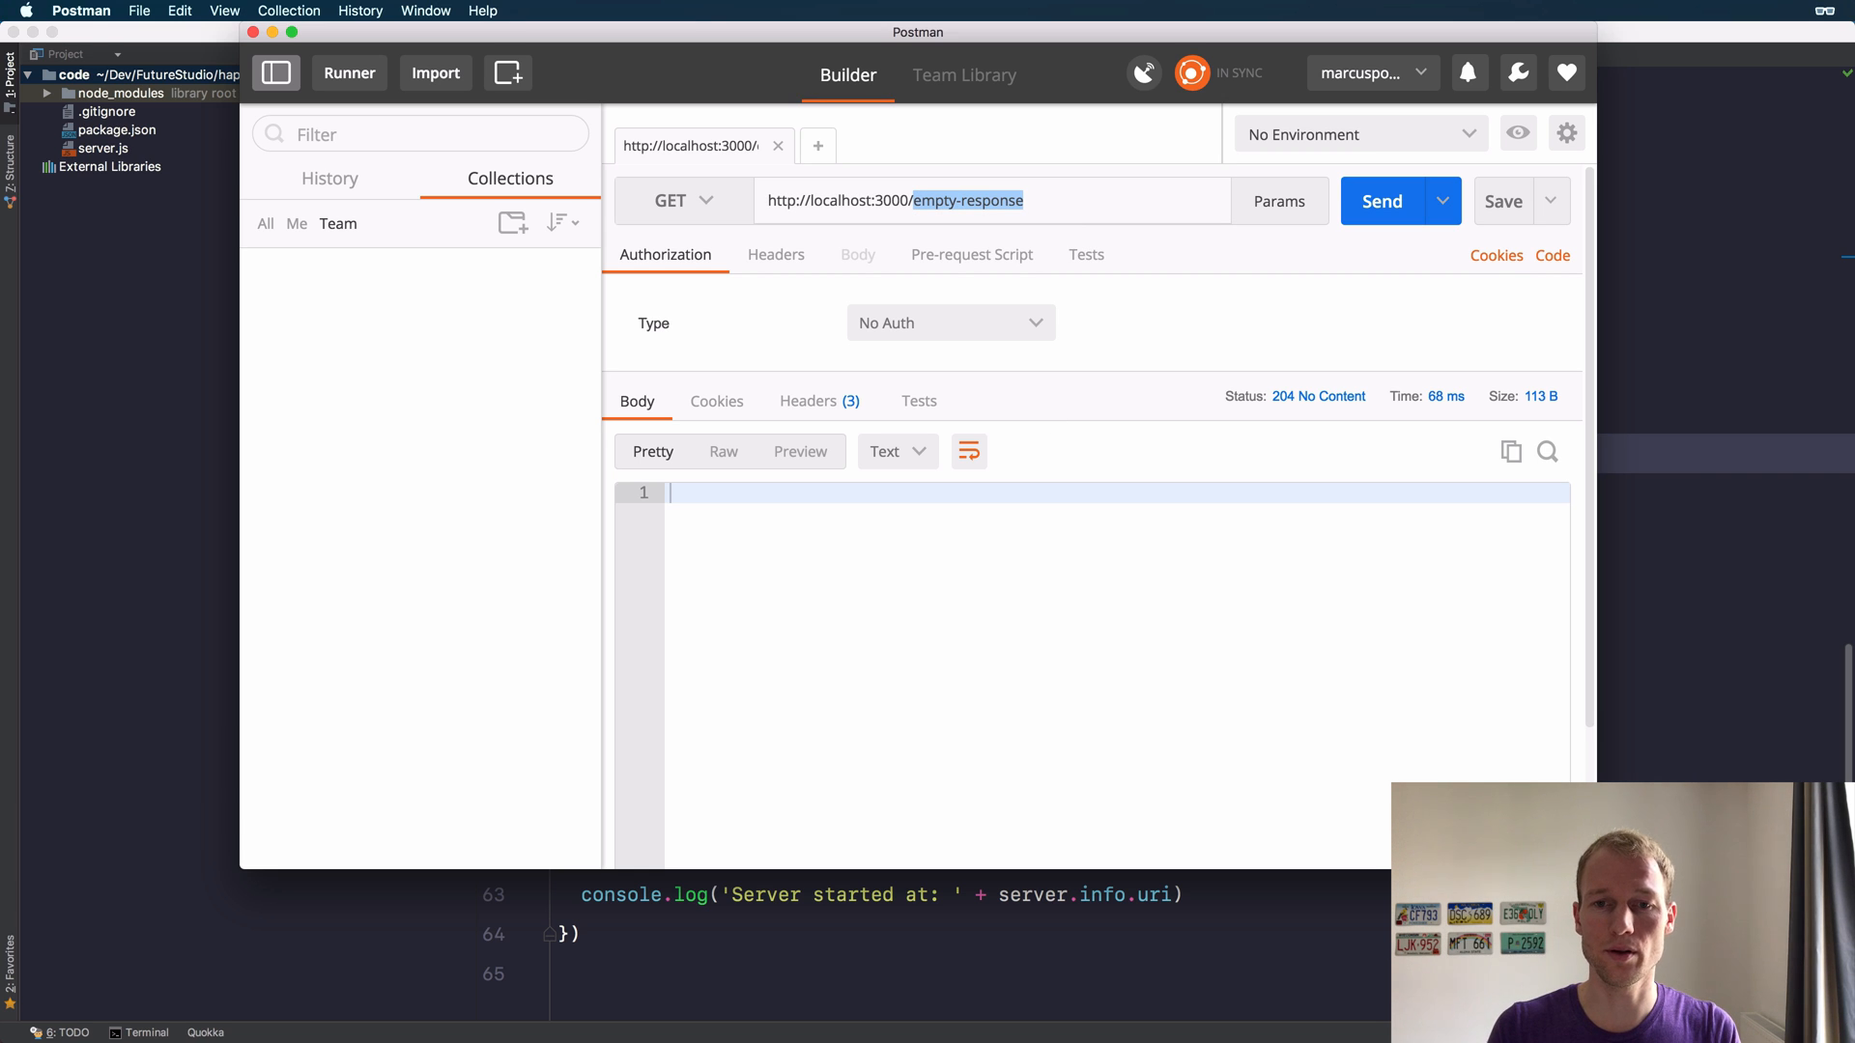
type("error")
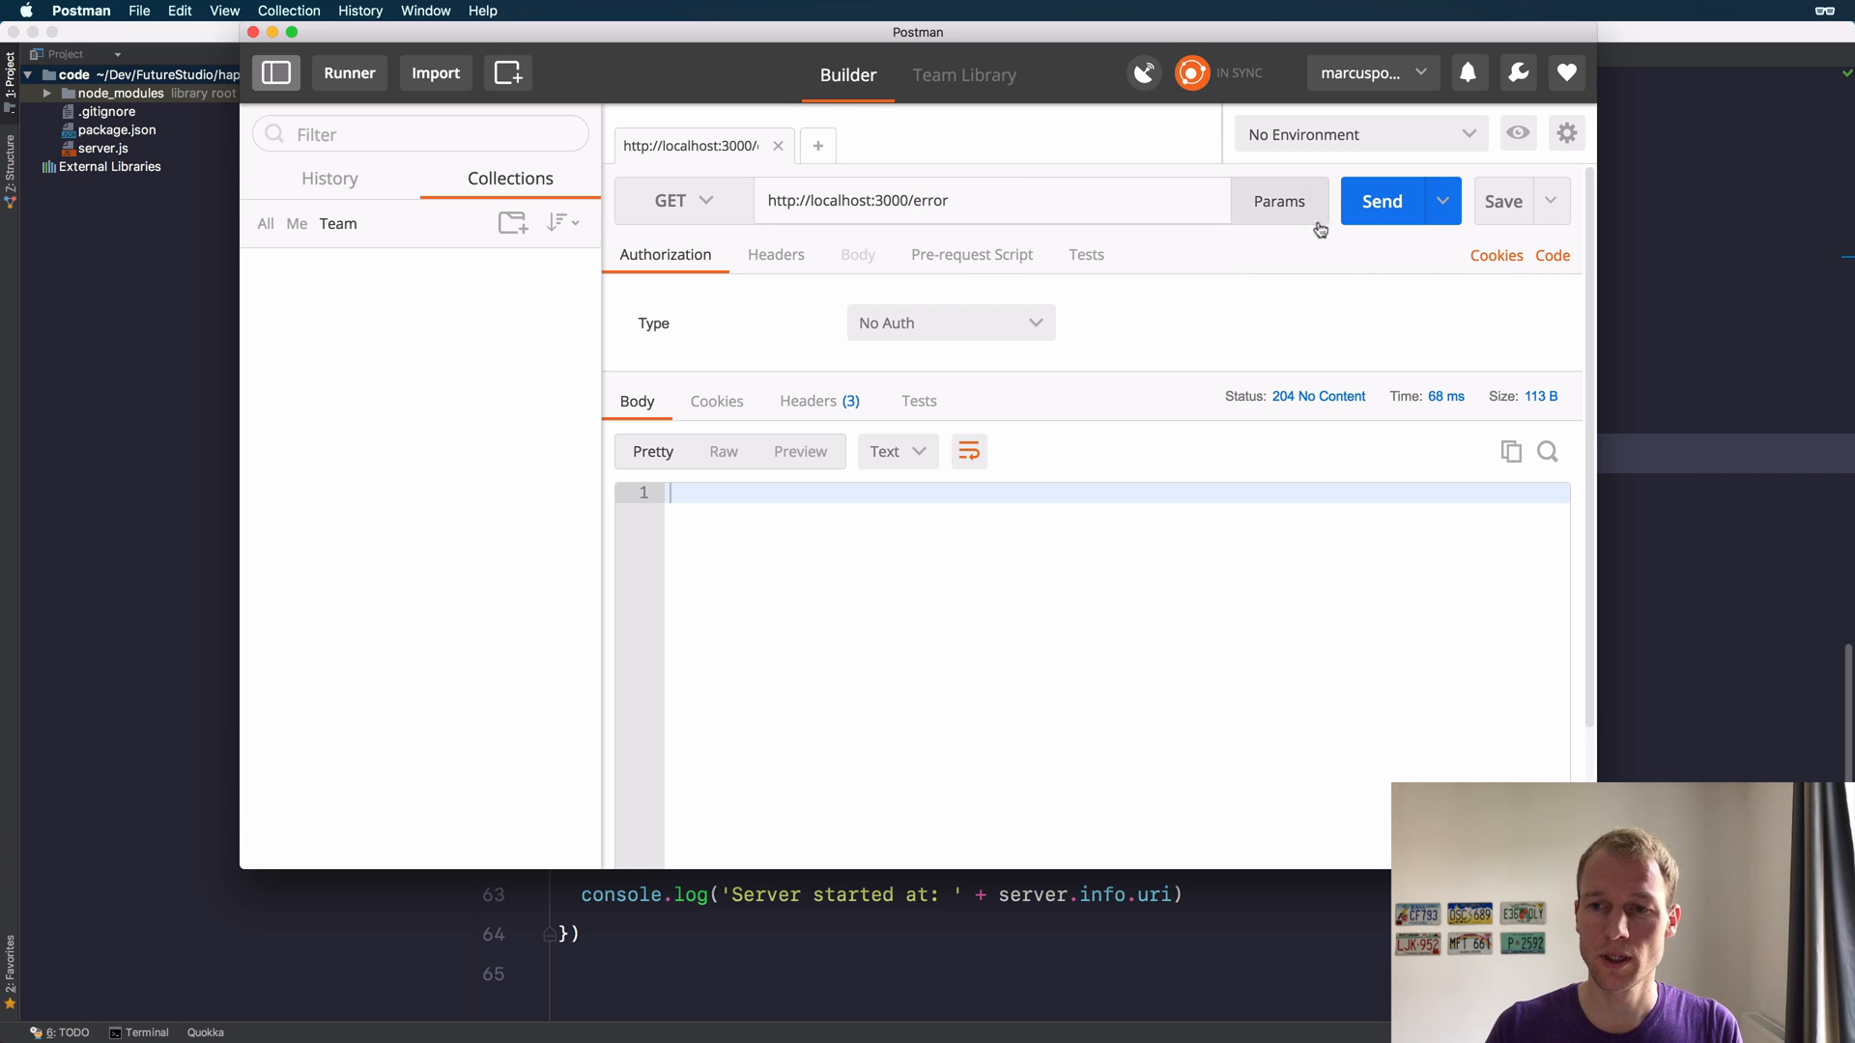
left_click(1381, 201)
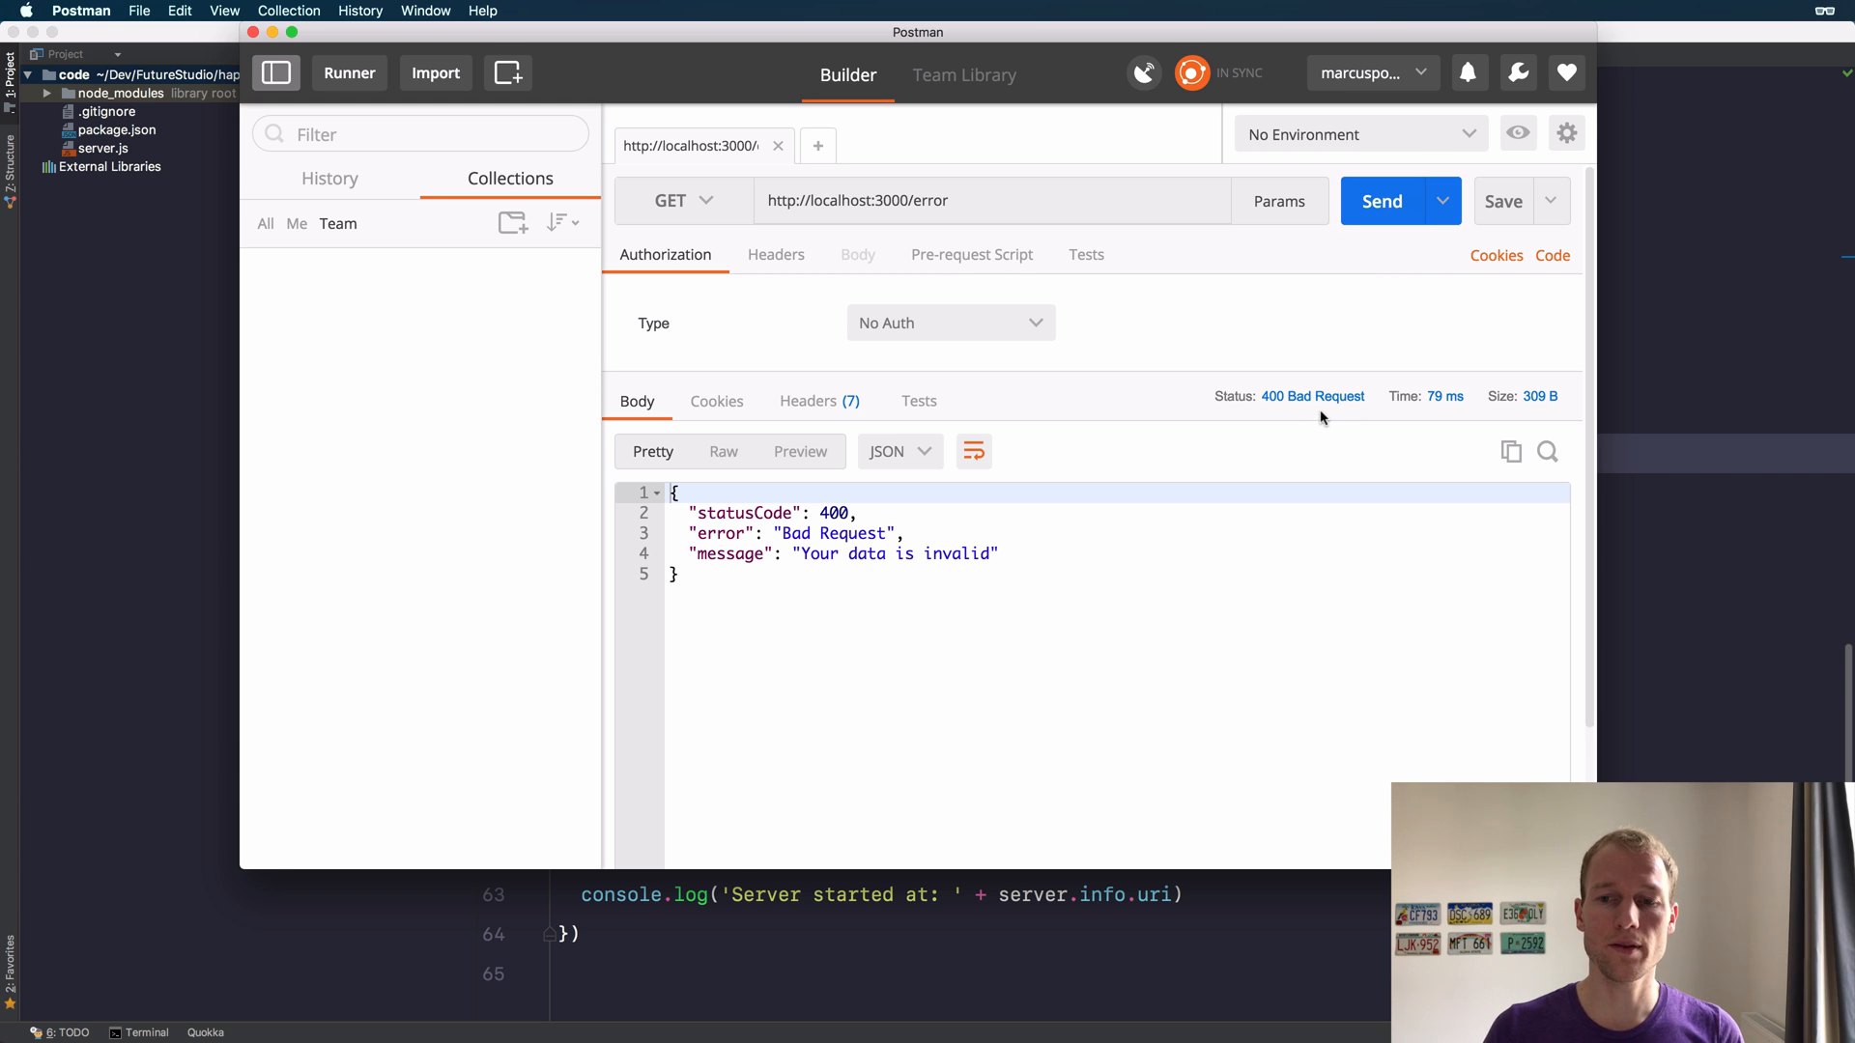
mouse_move(1283, 402)
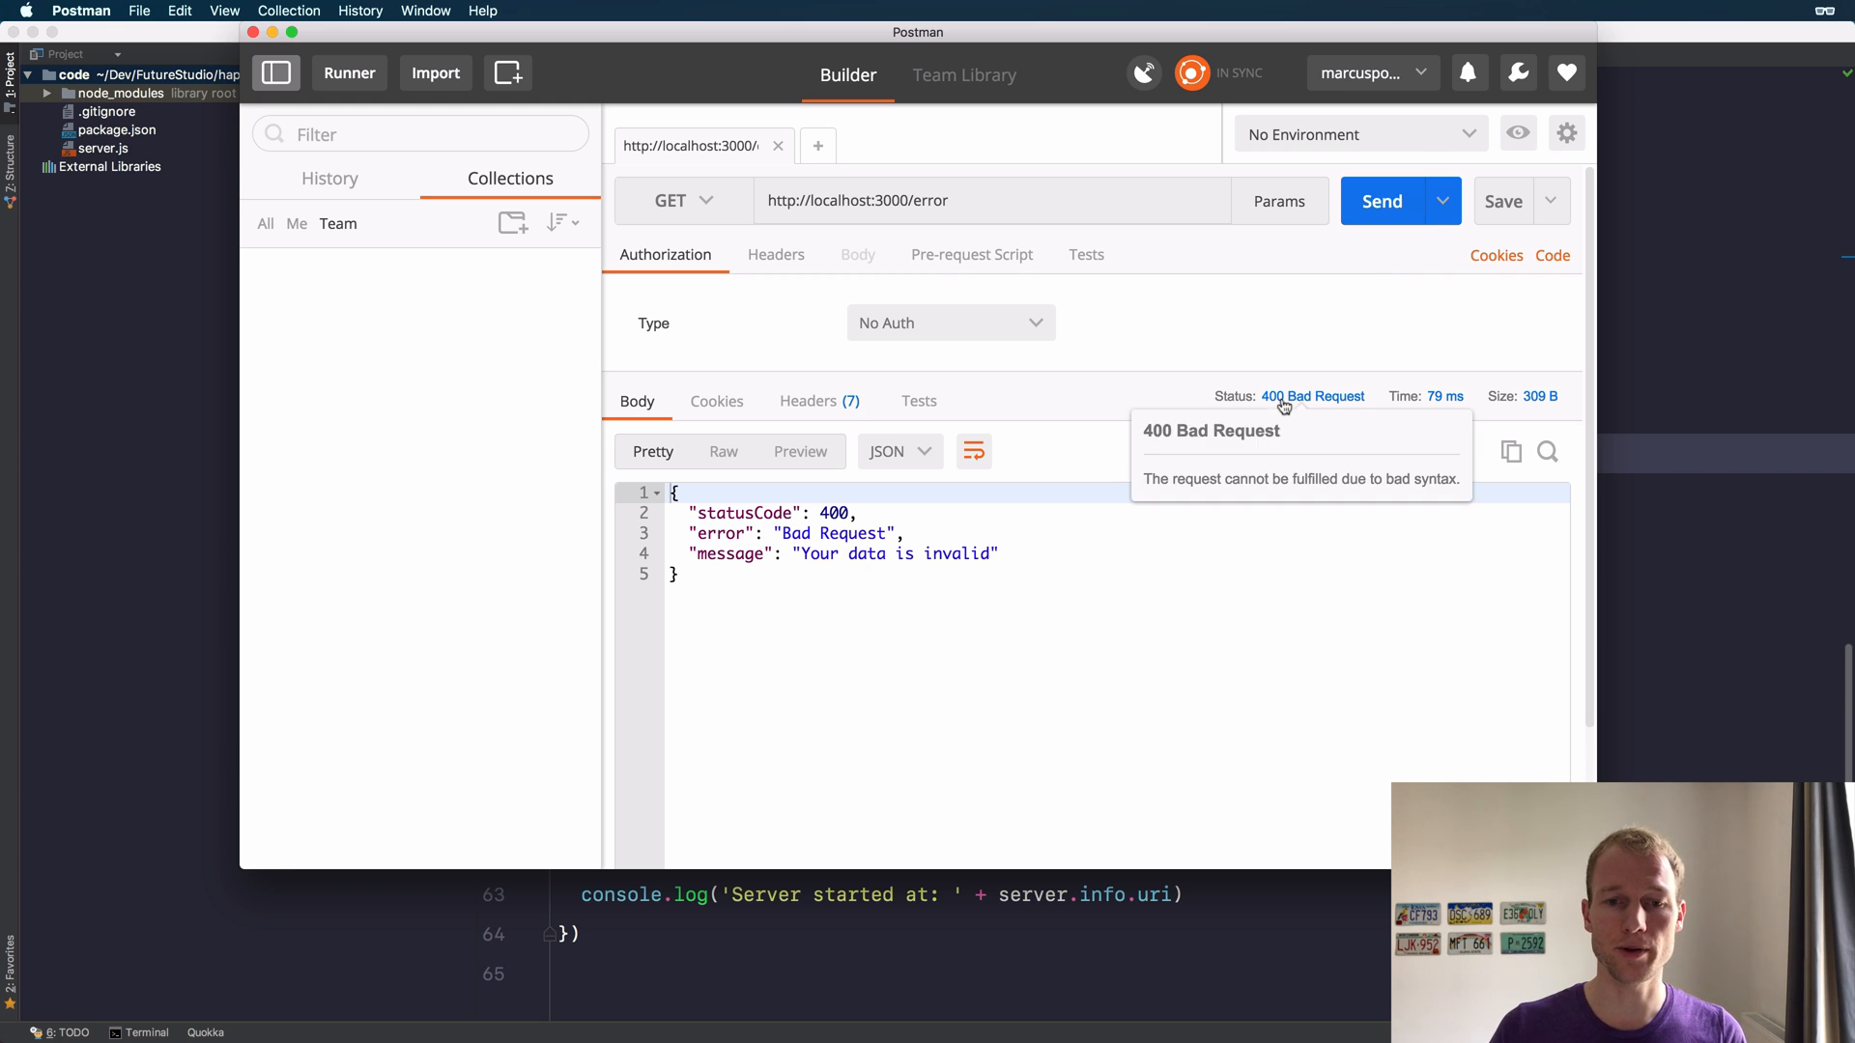
left_click(933, 510)
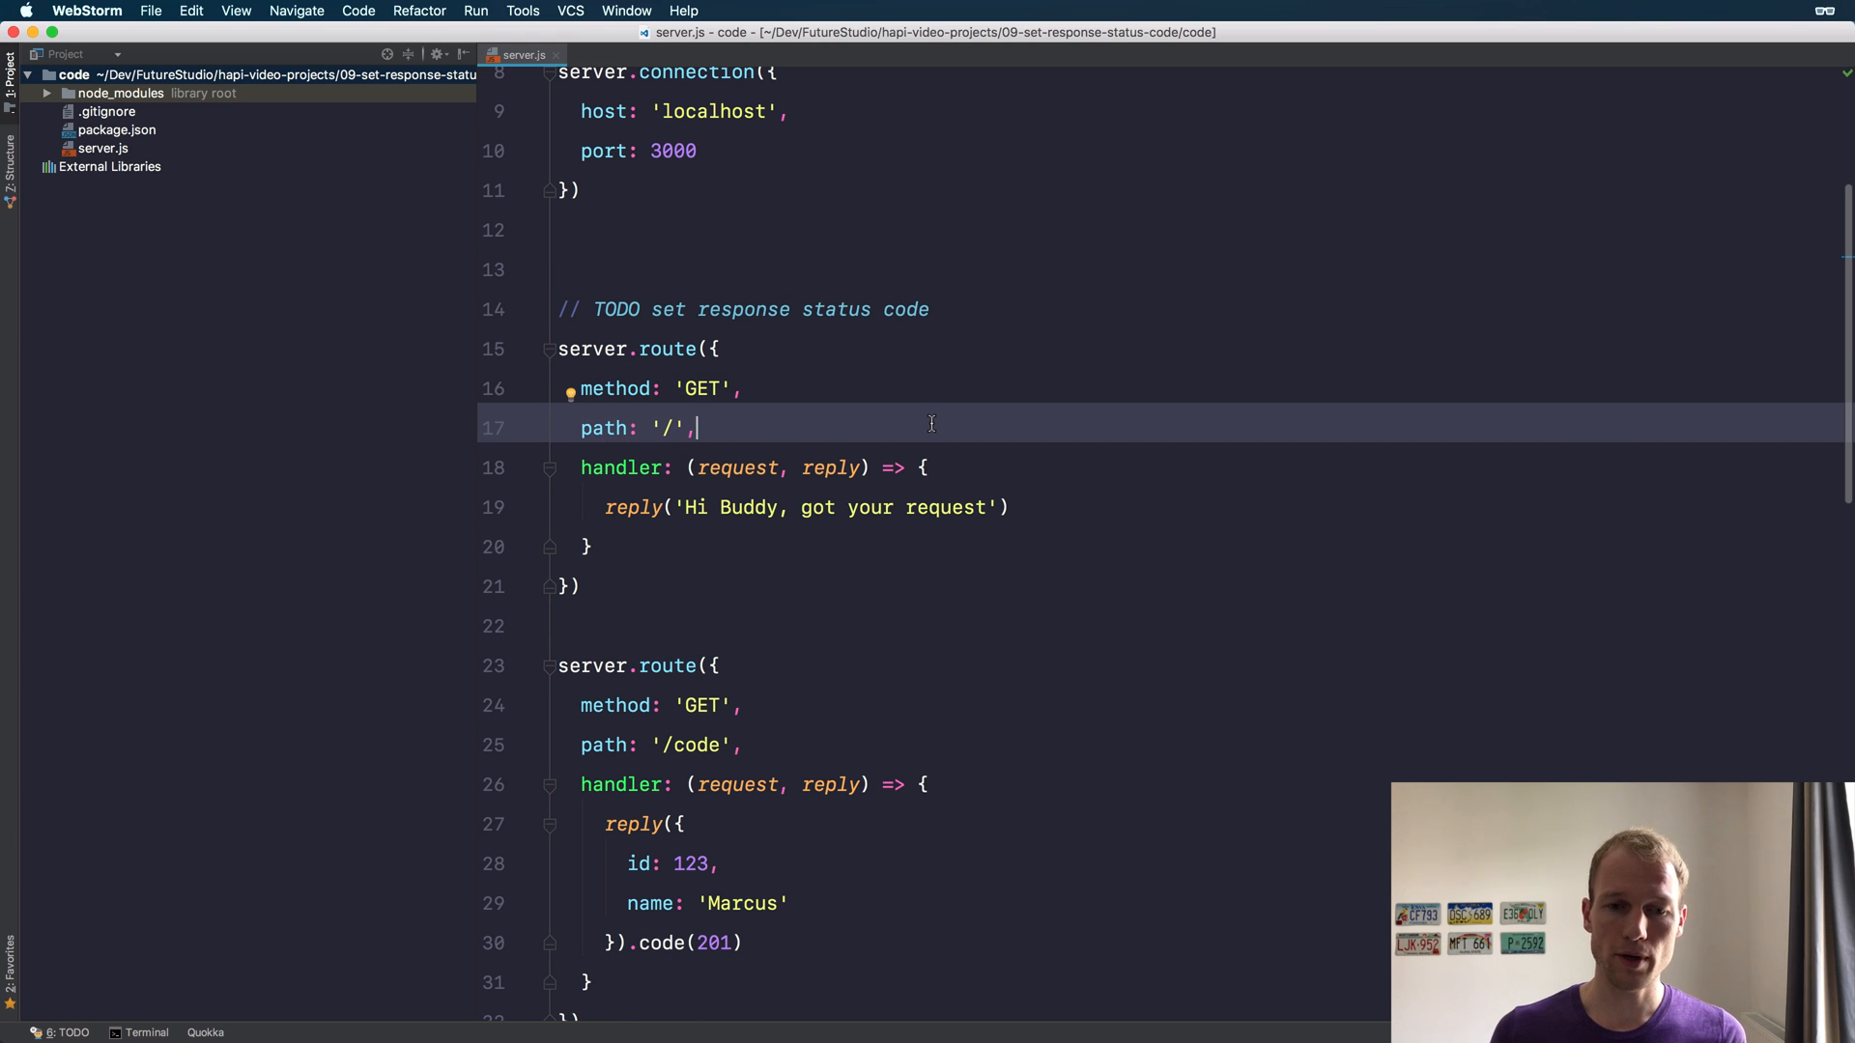
scroll("down", 3)
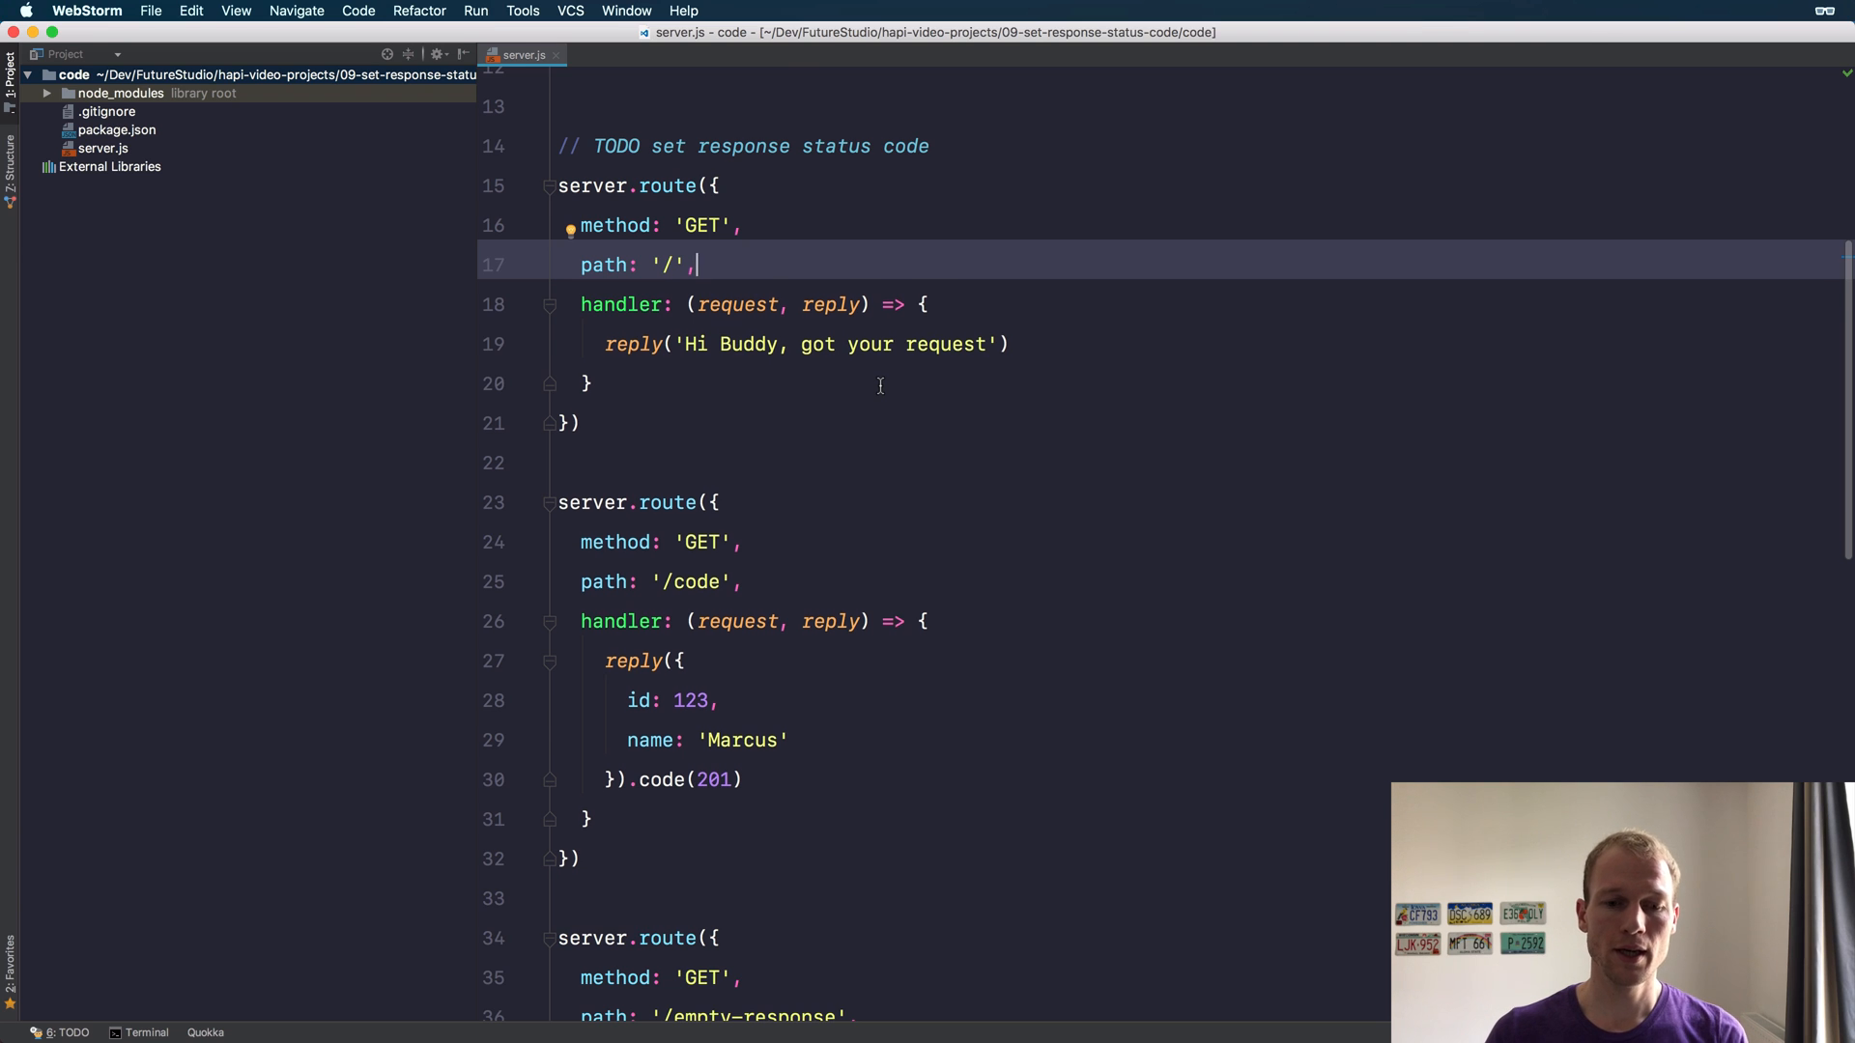
scroll("down", 3)
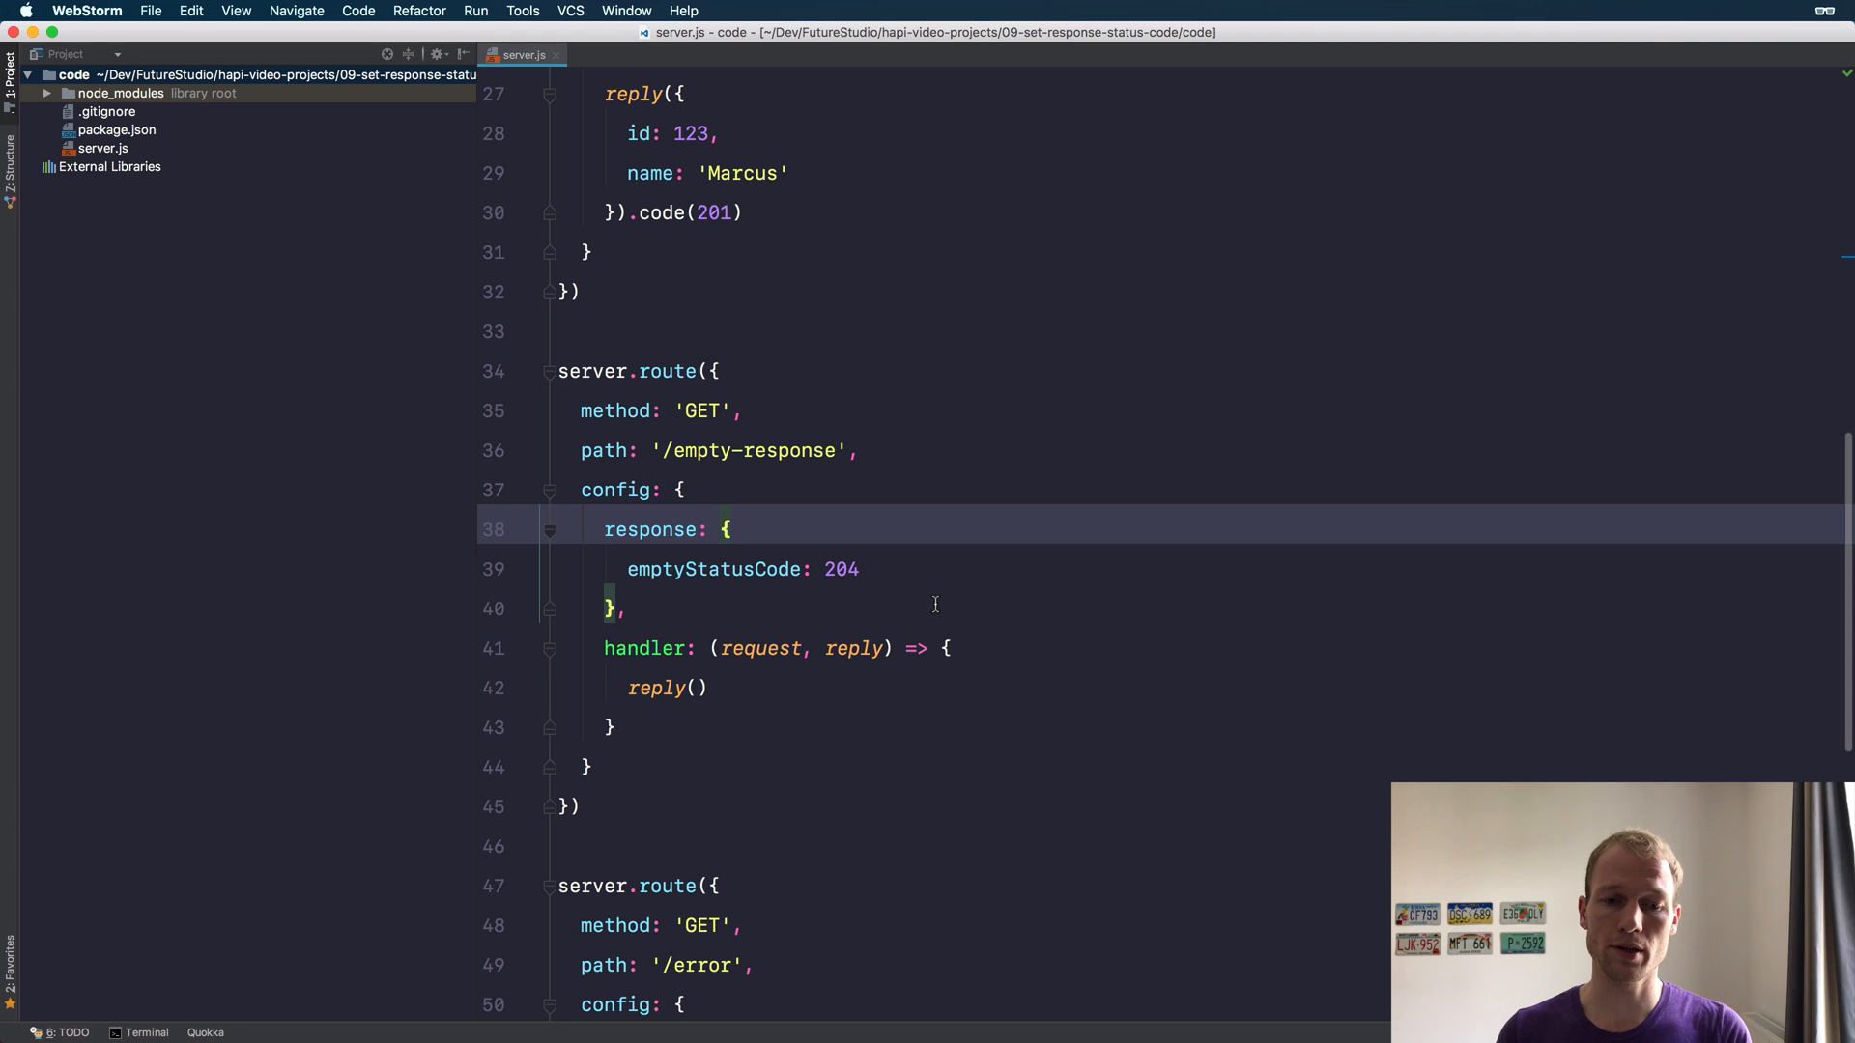
scroll("down", 3)
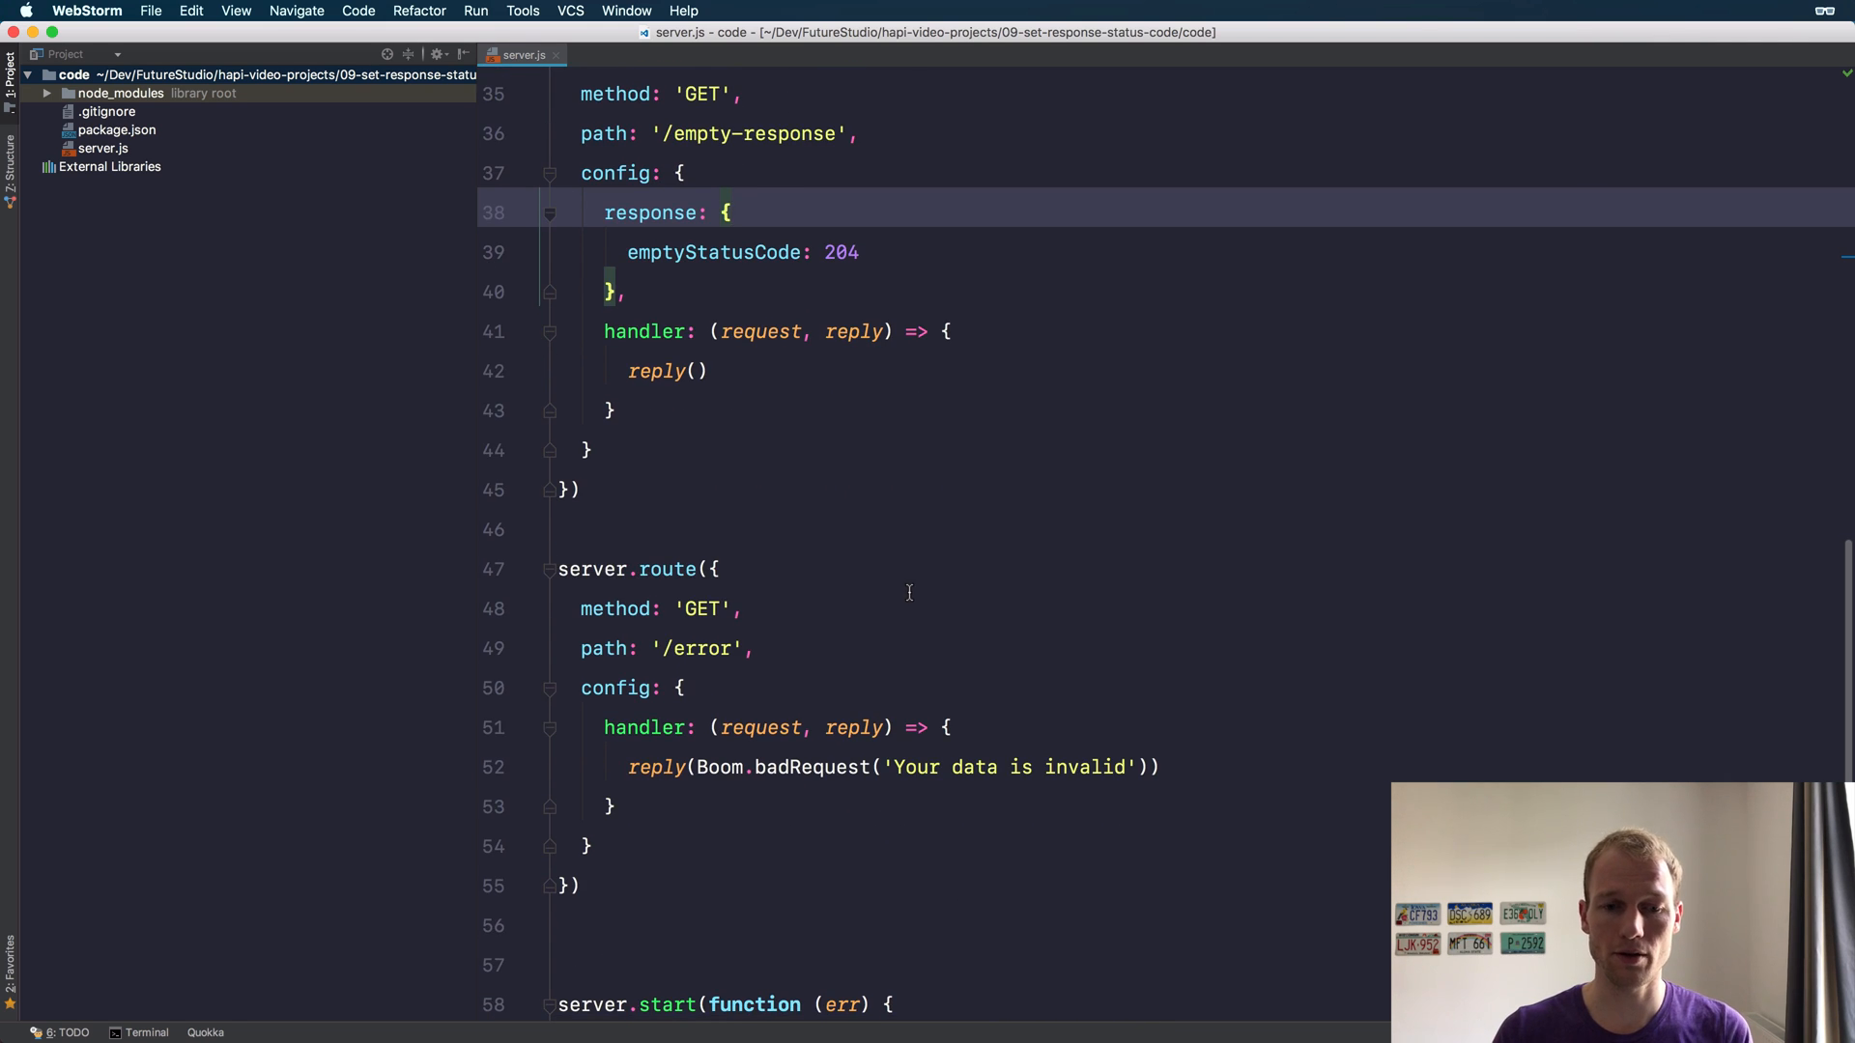
scroll("down", 3)
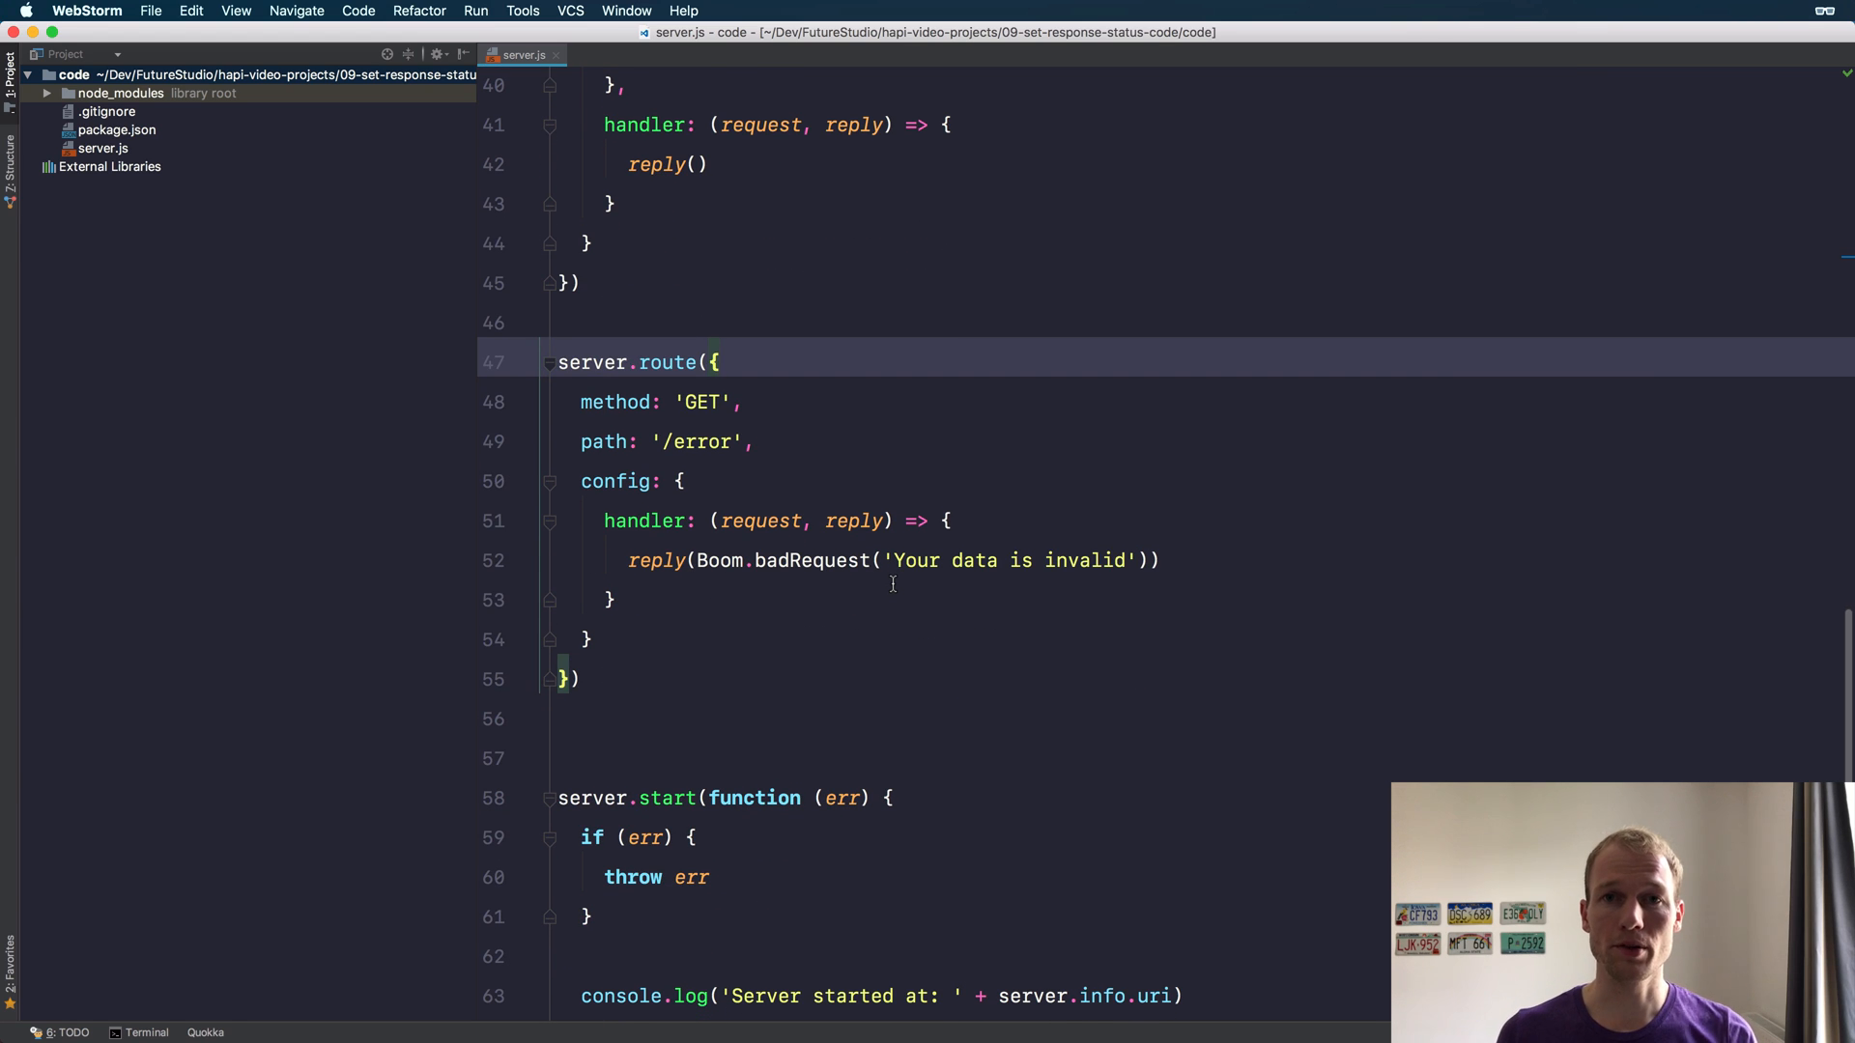